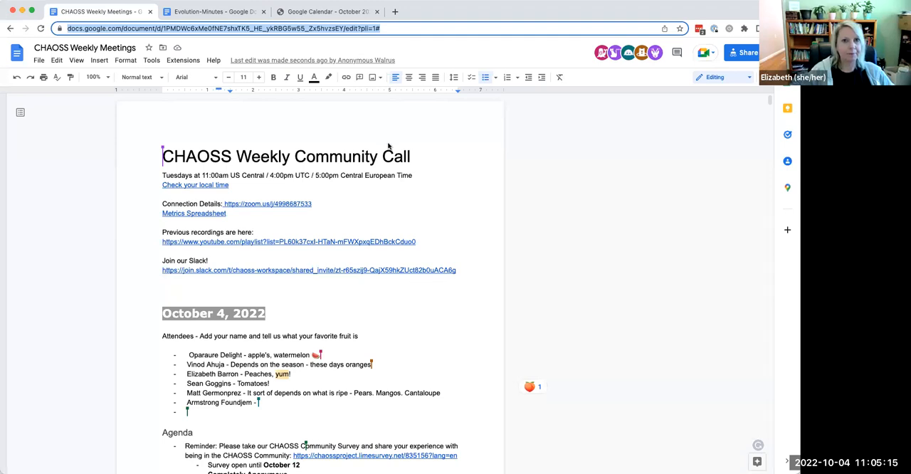
mouse_move(317, 121)
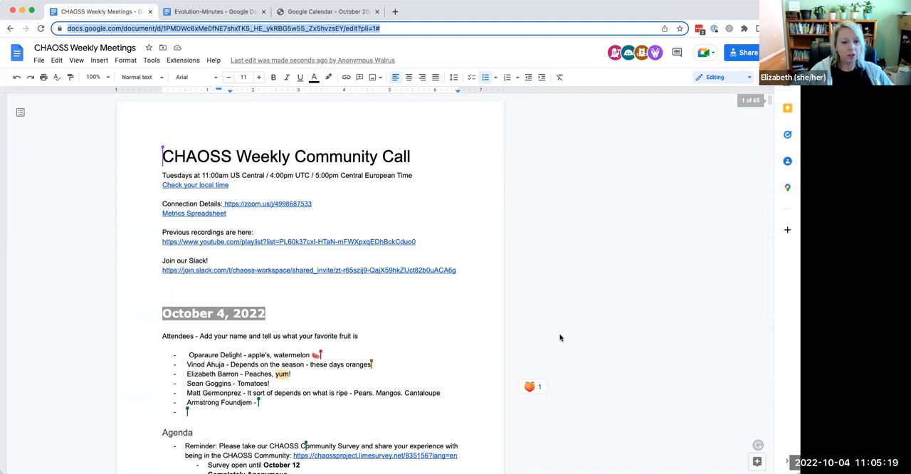
Step: Add attendee Armstrong to the October 4 list with Colorado Peaches as favourite fruit
scroll("down", 3)
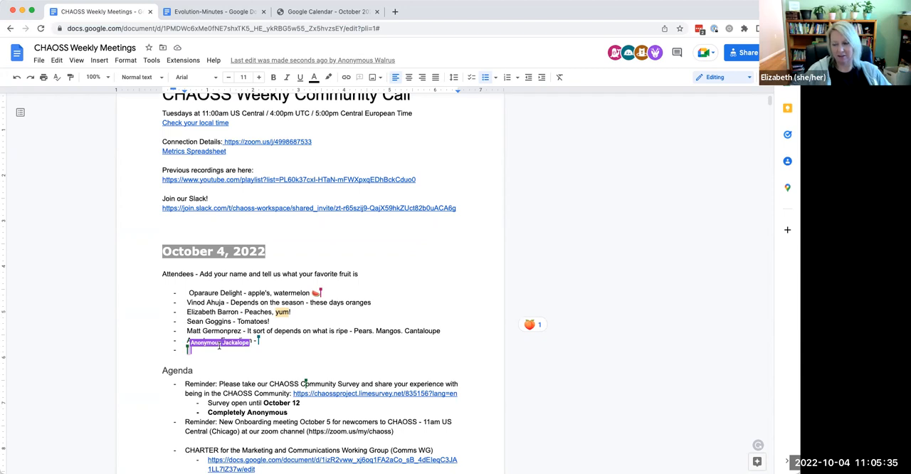
type("Armstrong Found")
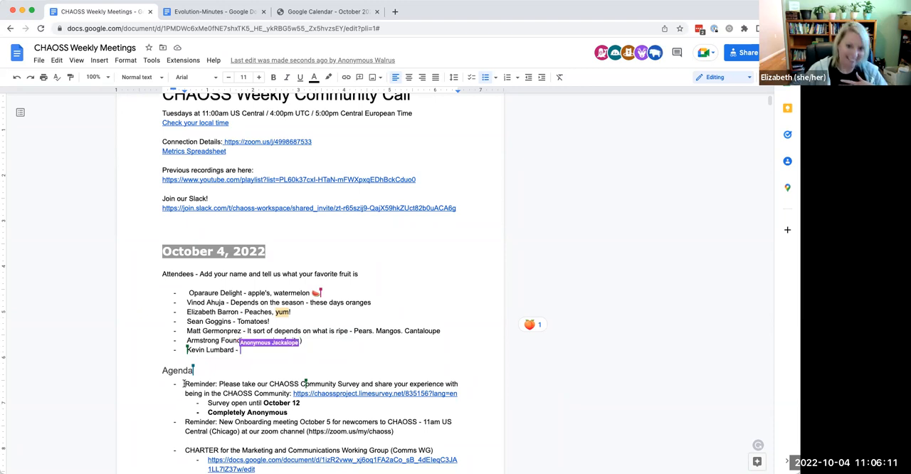
type("?Co")
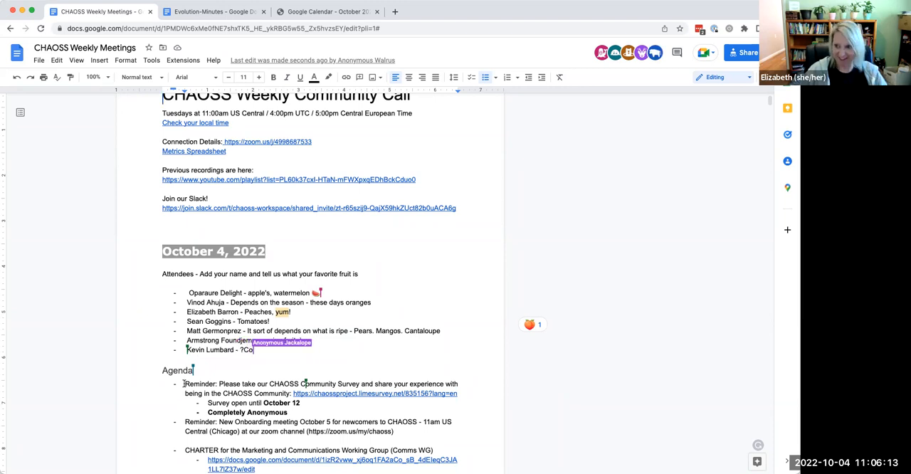
type("Colorado Pea")
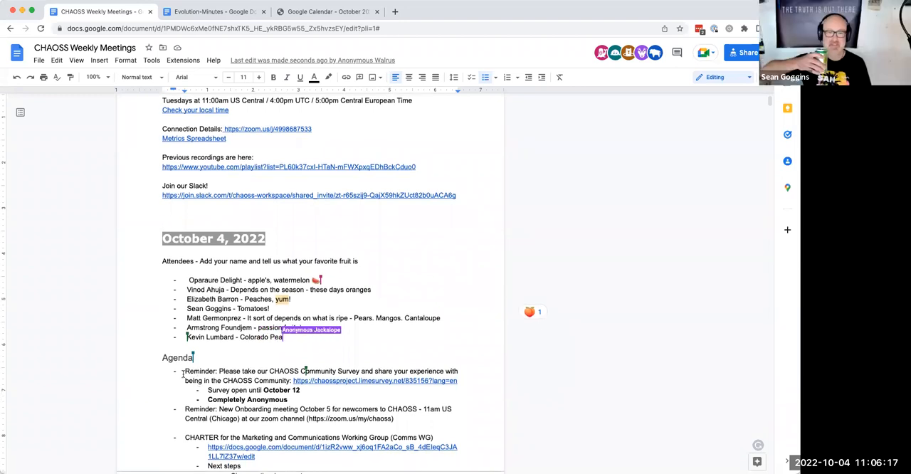
type("ches")
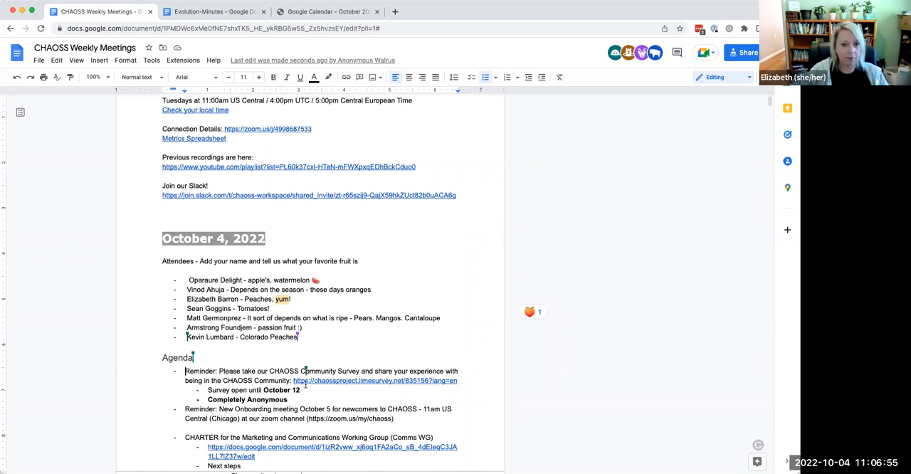
Step: Scroll down past the completed attendee list toward the Agenda section
scroll("down", 3)
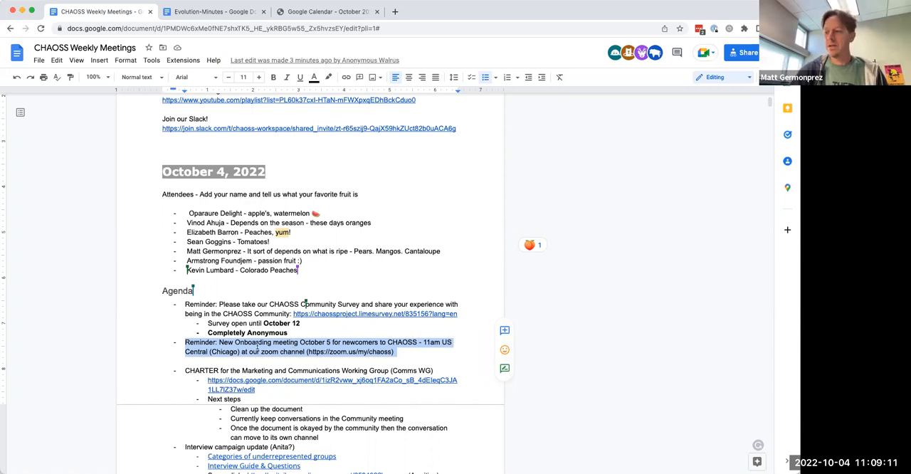
mouse_move(523, 388)
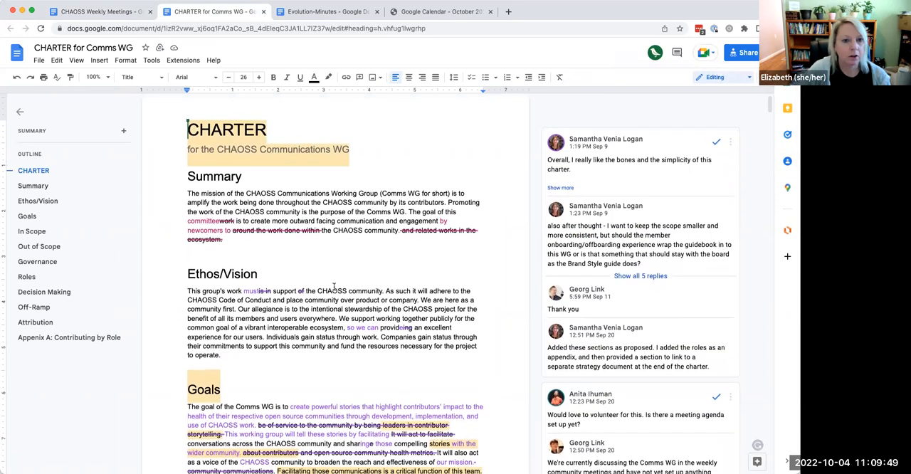
scroll("down", 3)
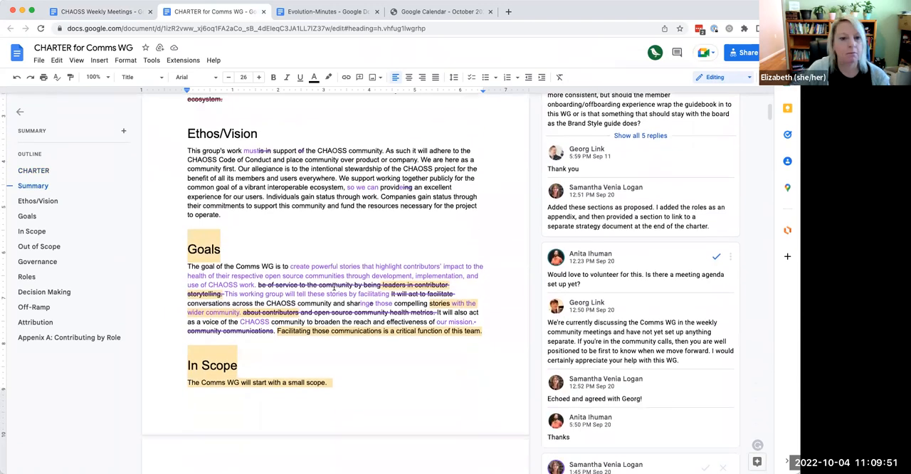
scroll("down", 3)
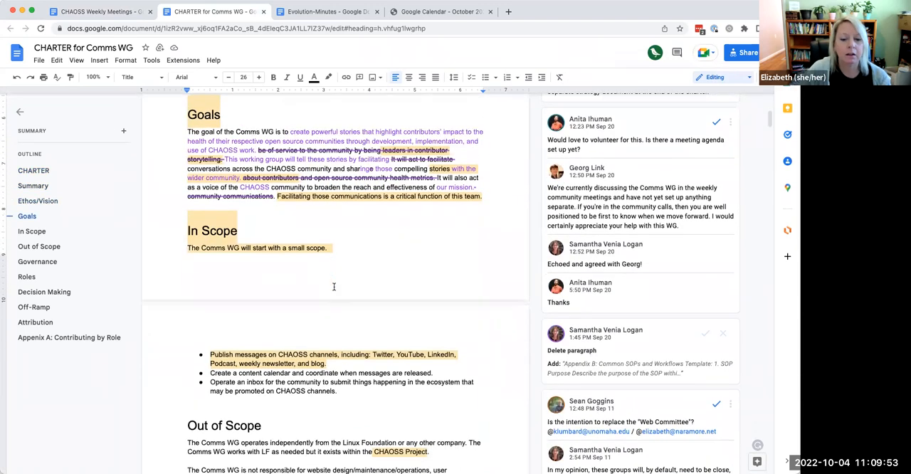
scroll("down", 3)
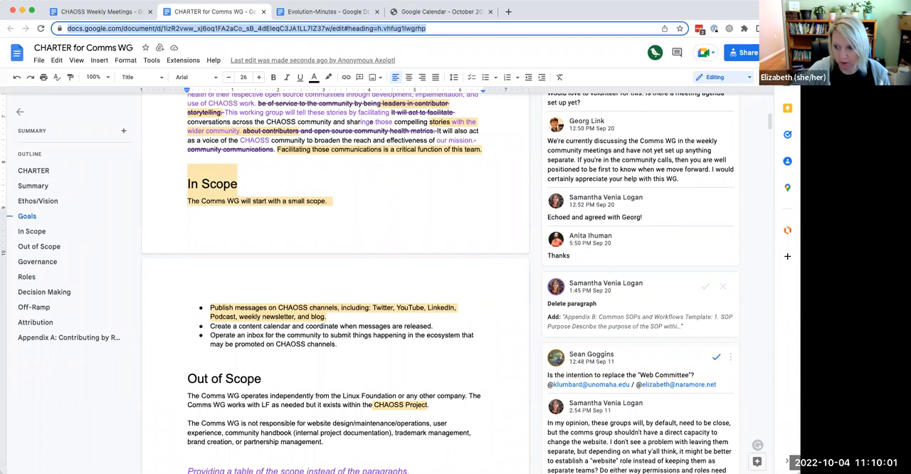
mouse_move(602, 400)
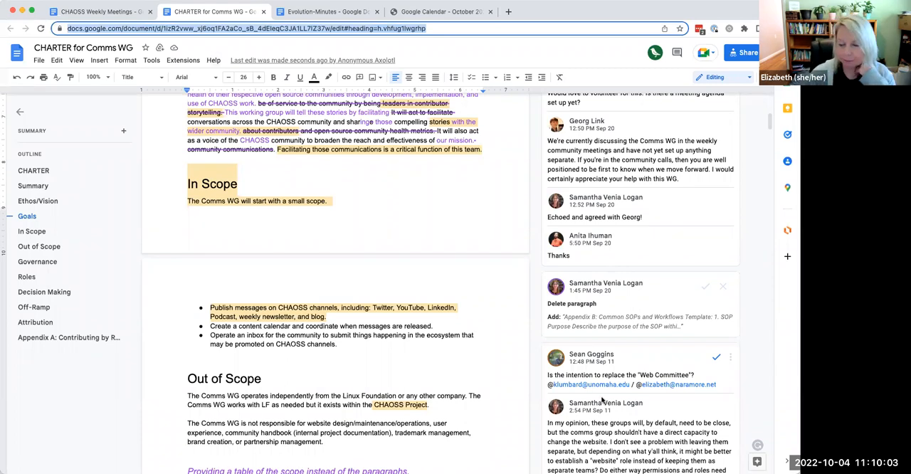
scroll("up", 3)
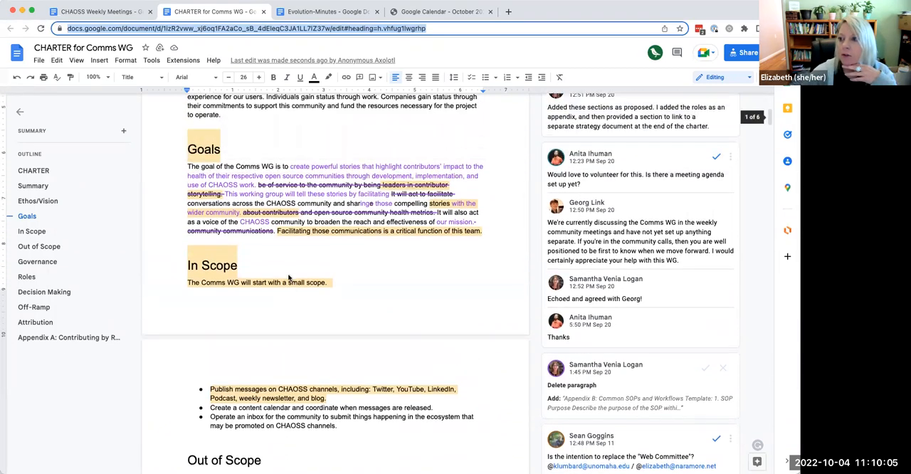
scroll("up", 3)
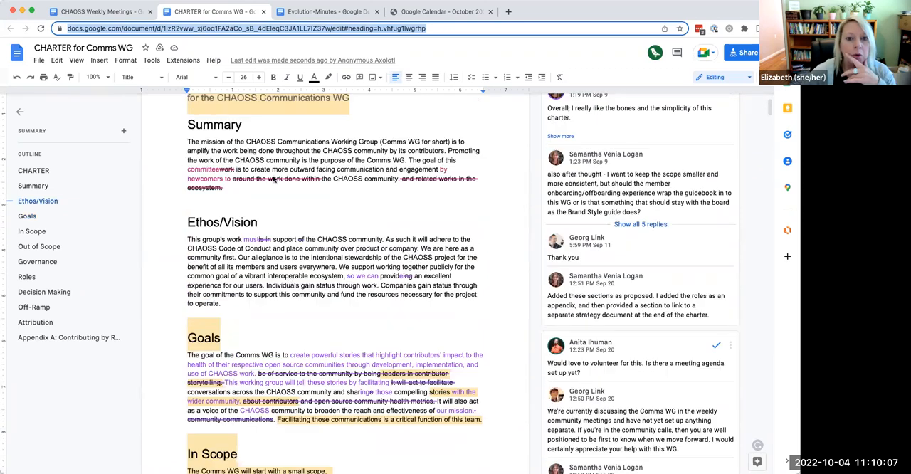
scroll("up", 3)
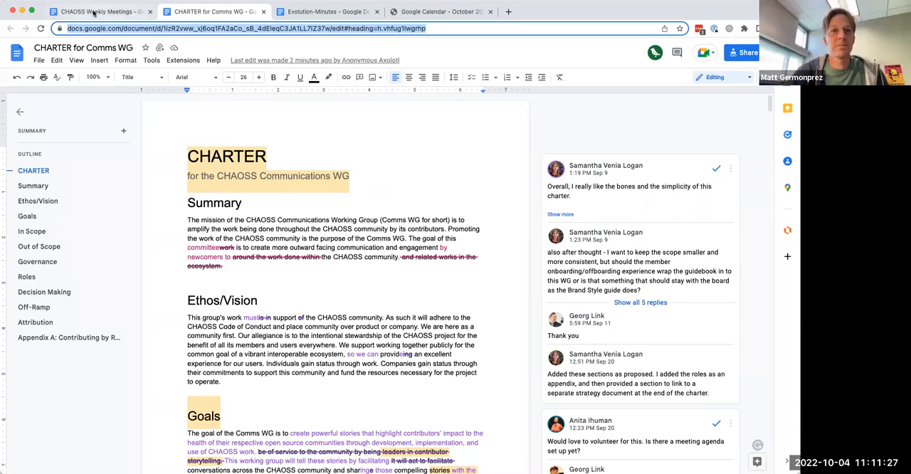
left_click(100, 12)
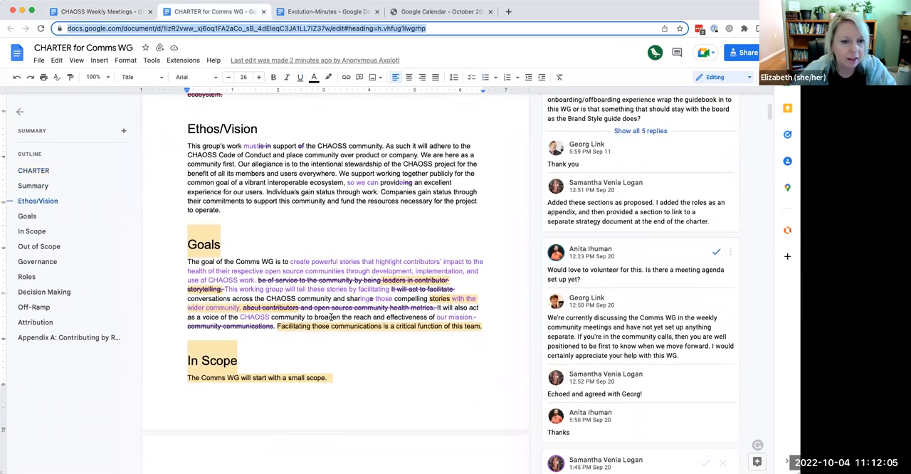
scroll("down", 3)
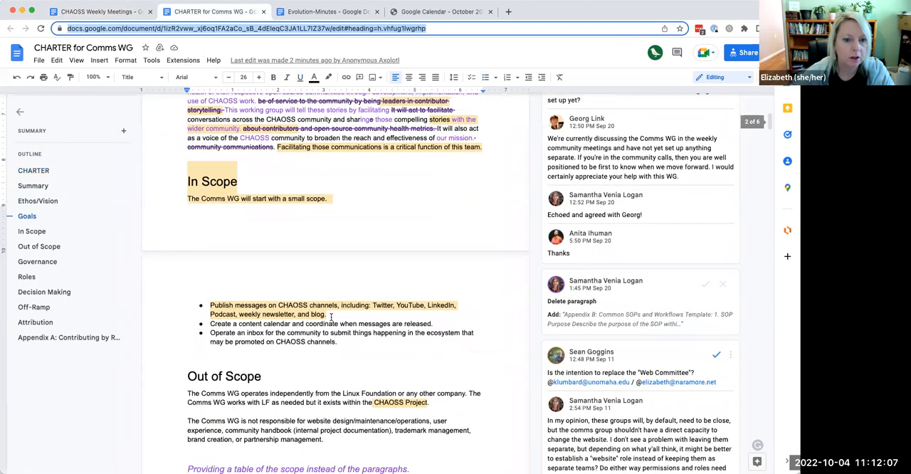
scroll("down", 3)
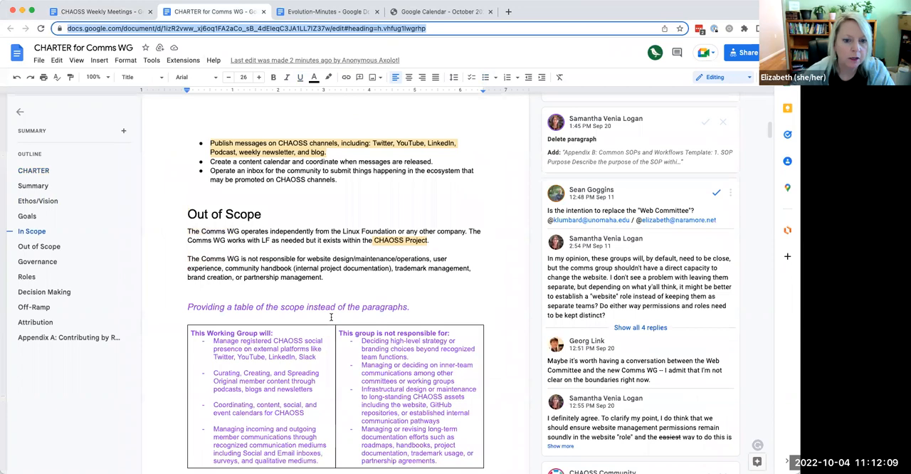
scroll("down", 3)
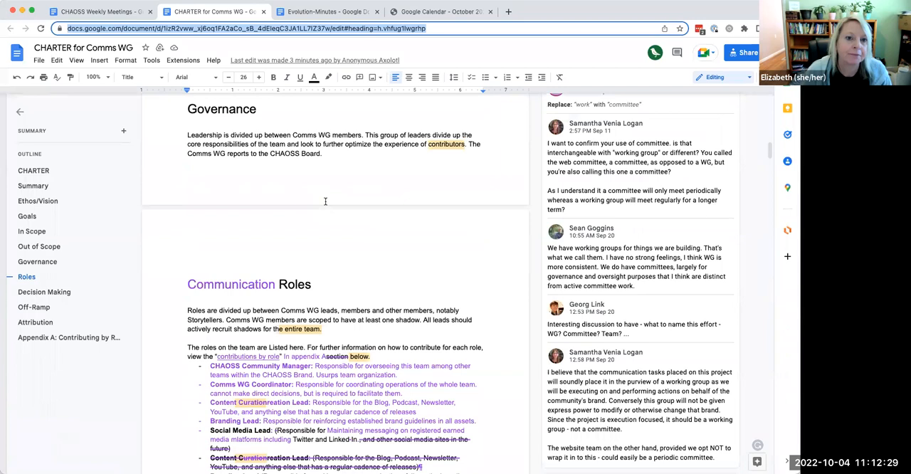
scroll("up", 3)
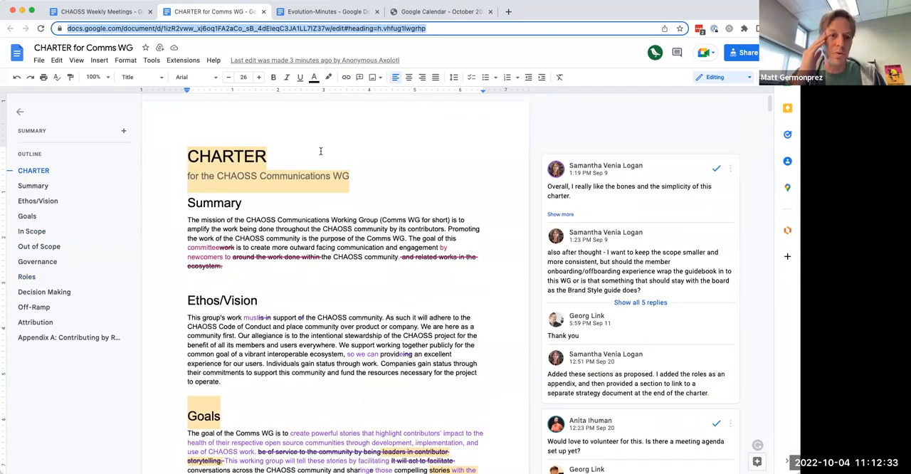
scroll("down", 3)
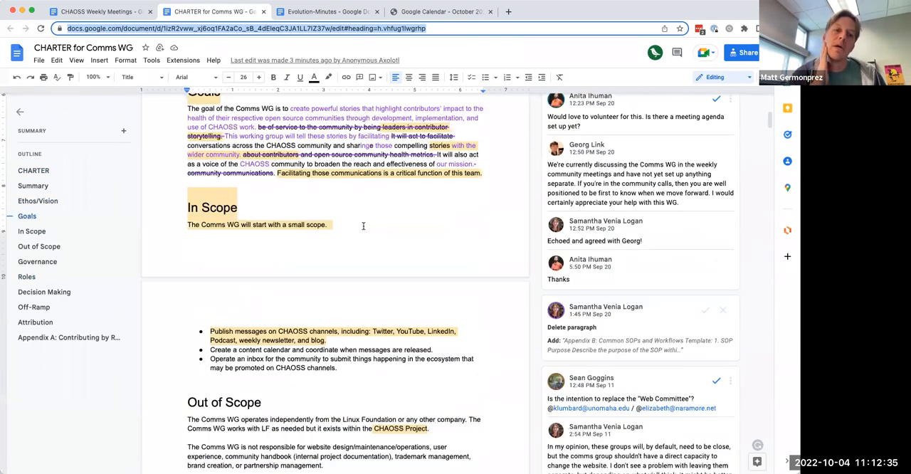
scroll("down", 3)
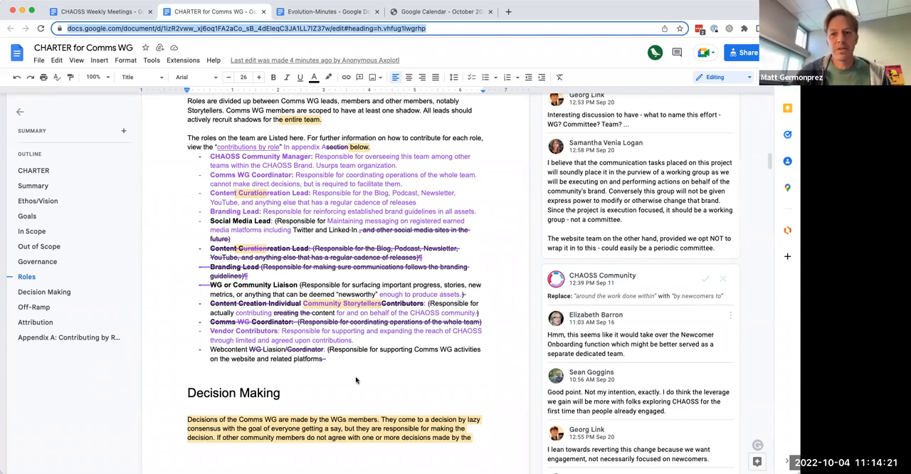
mouse_move(365, 382)
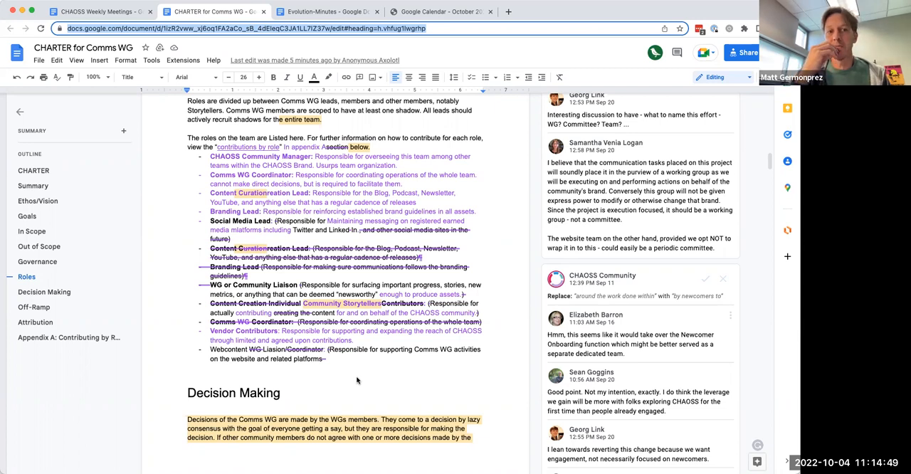
mouse_move(408, 386)
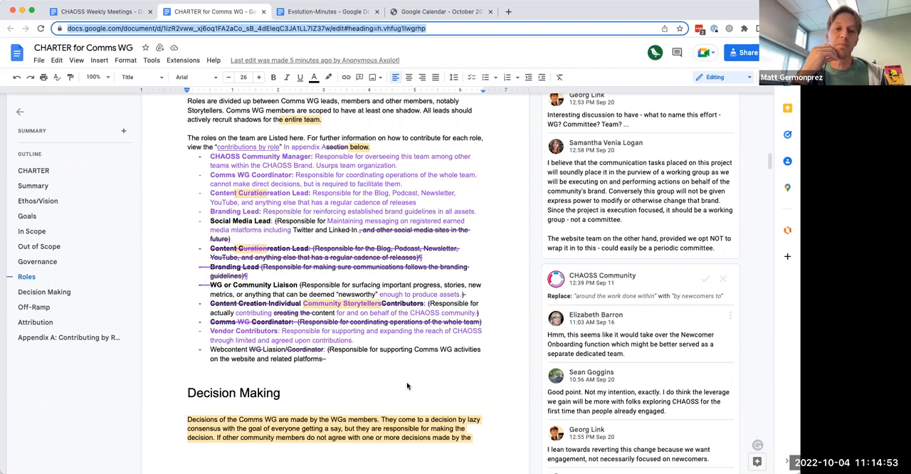
mouse_move(537, 235)
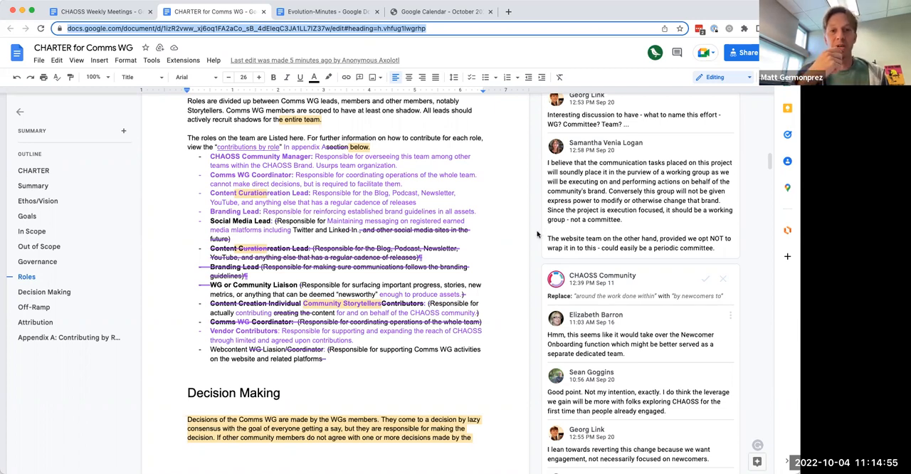
mouse_move(537, 235)
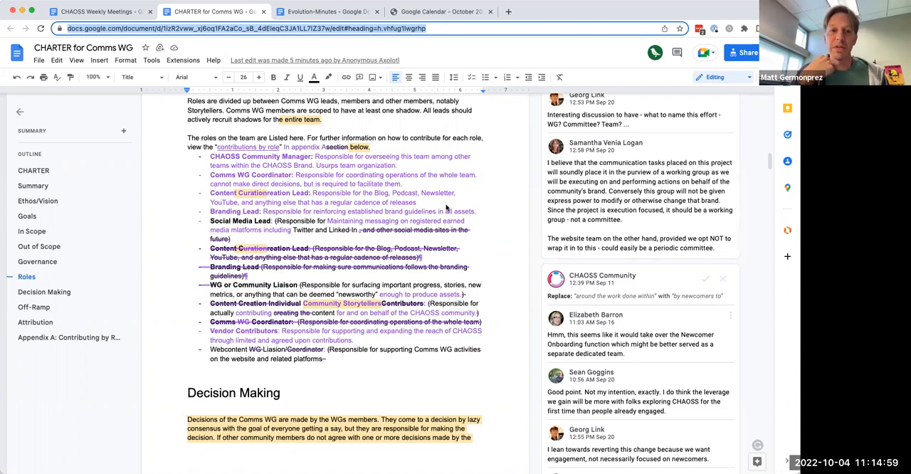
mouse_move(274, 240)
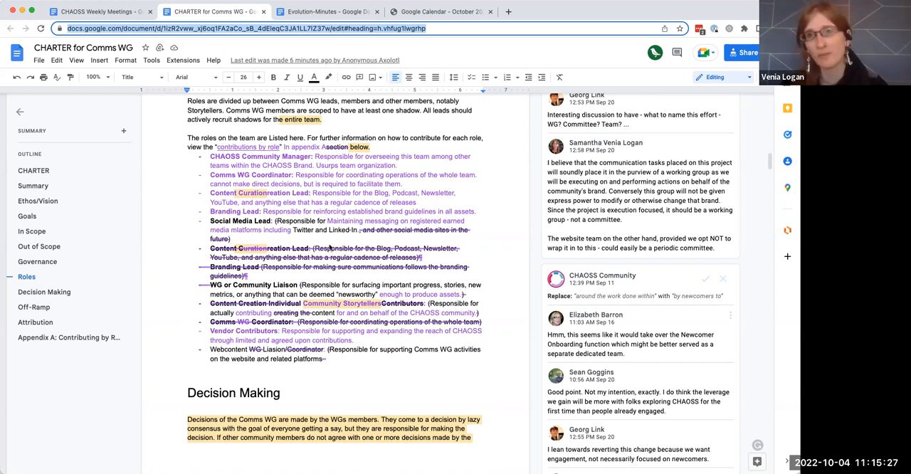
Step: Scroll past Off-Ramp, Attribution and Appendix A to Appendix B: Common SOPs and Workflows
scroll("down", 3)
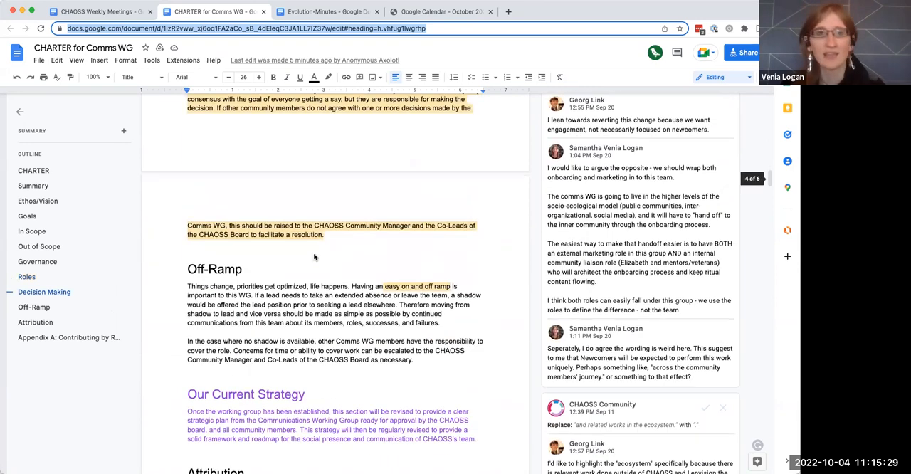
scroll("down", 3)
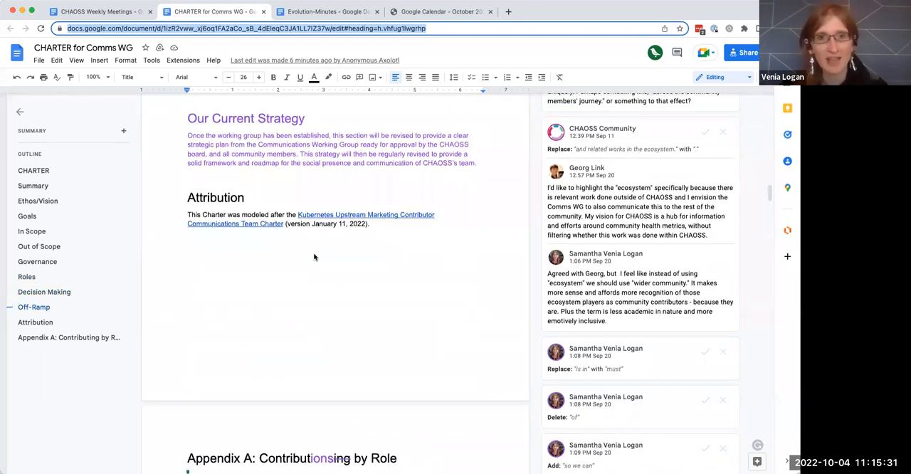
scroll("down", 3)
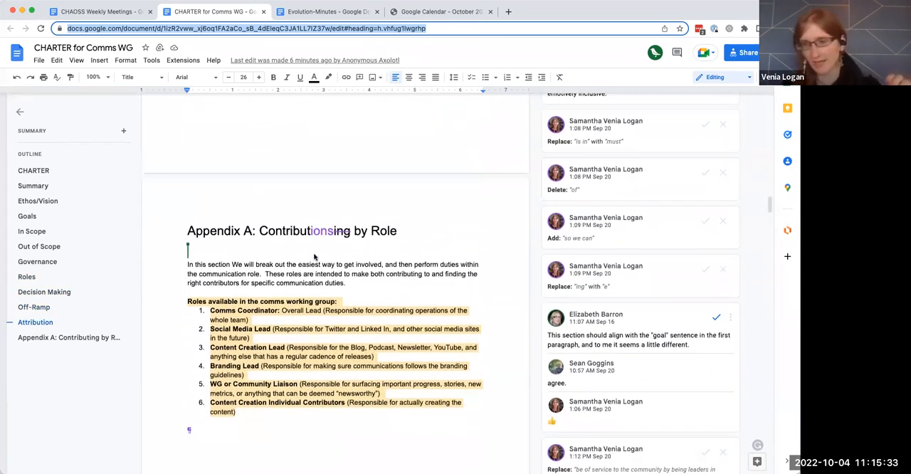
scroll("down", 3)
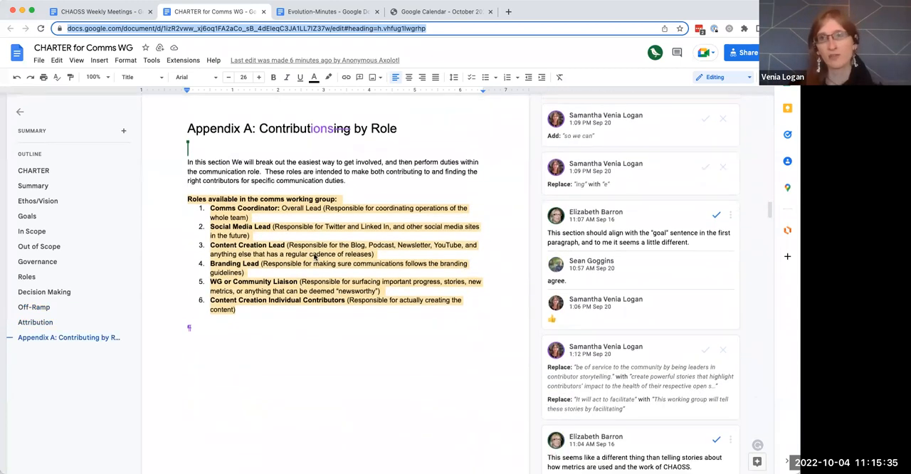
scroll("down", 3)
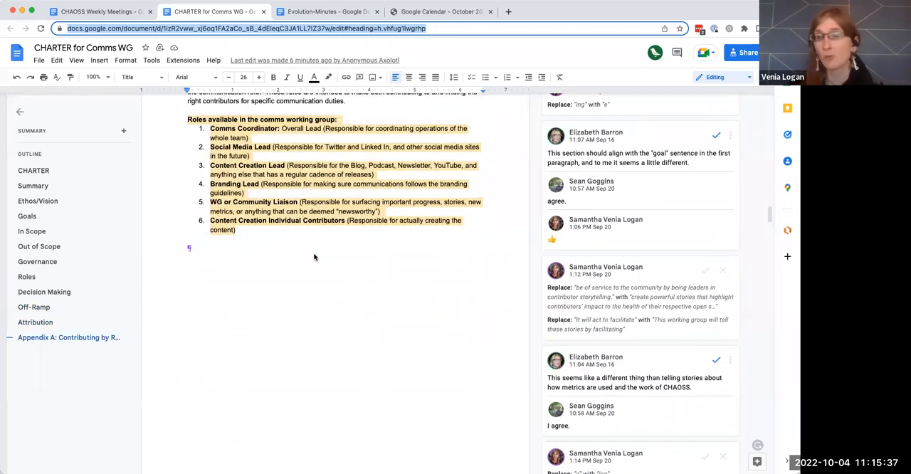
scroll("up", 3)
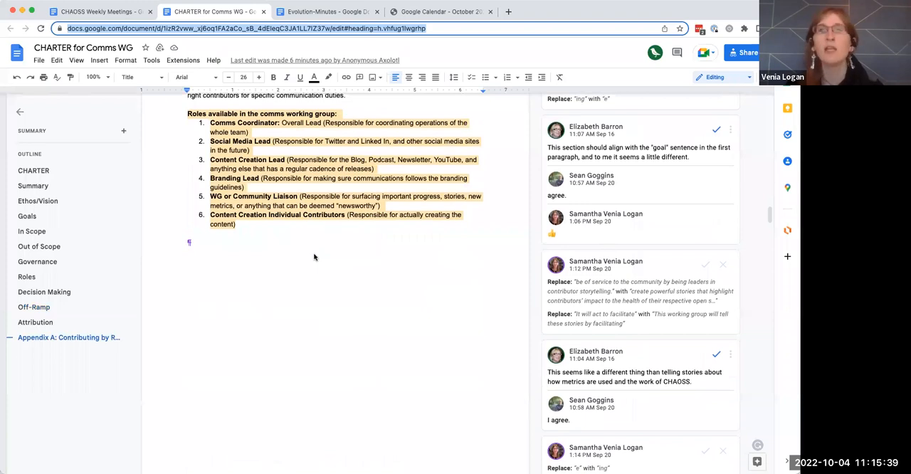
scroll("down", 3)
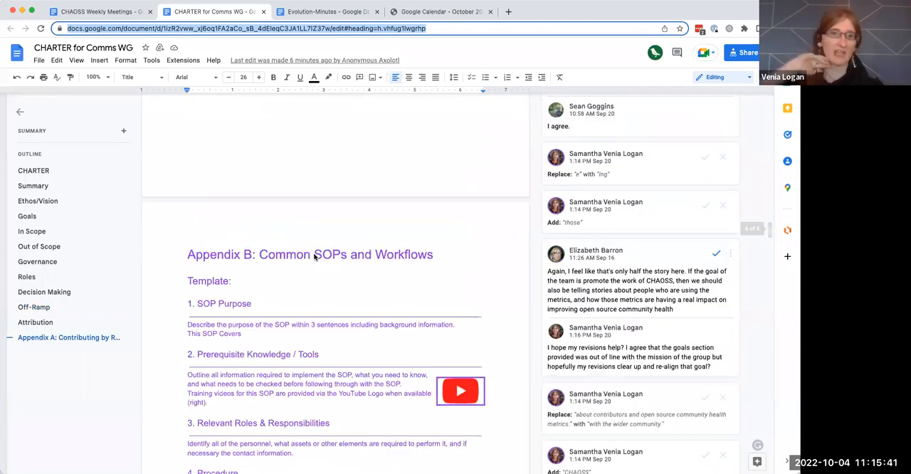
scroll("down", 3)
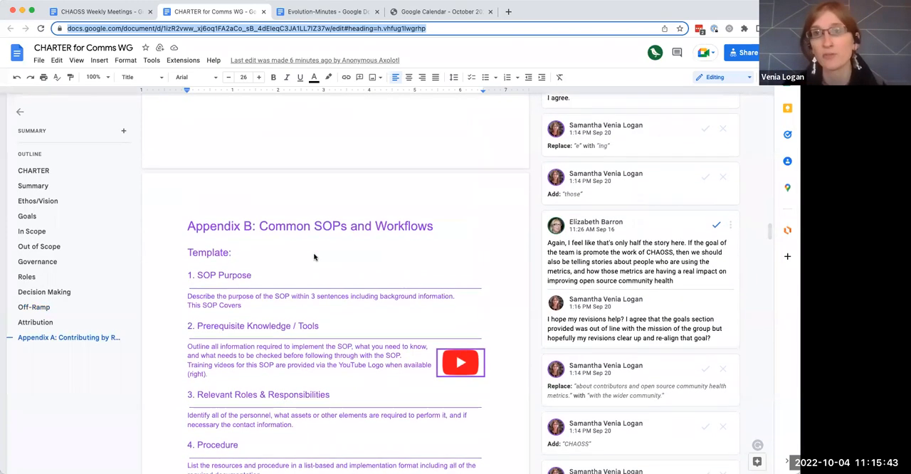
scroll("down", 3)
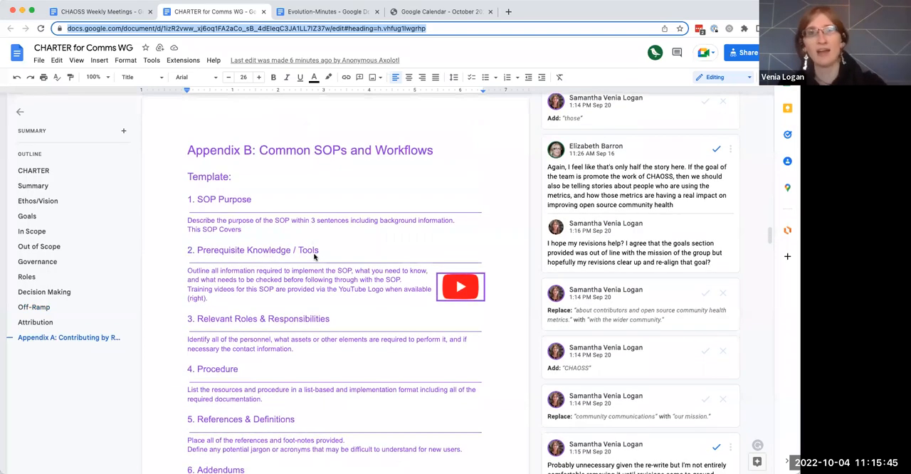
scroll("down", 3)
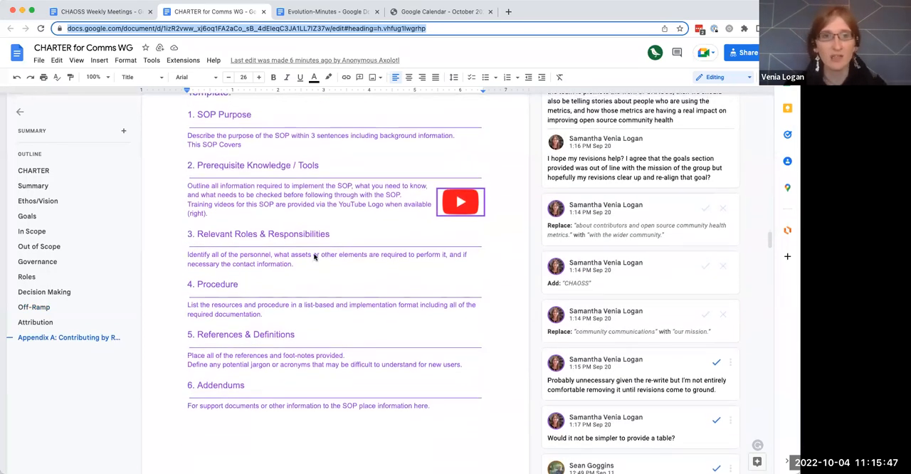
scroll("up", 3)
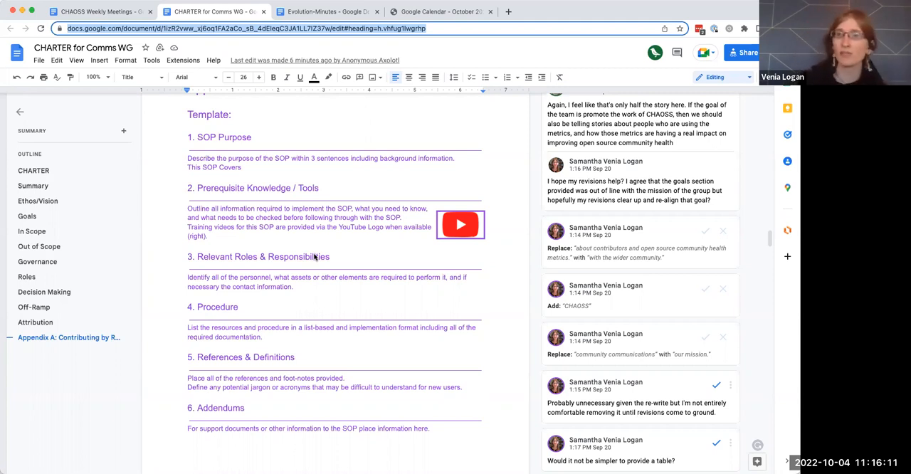
scroll("up", 3)
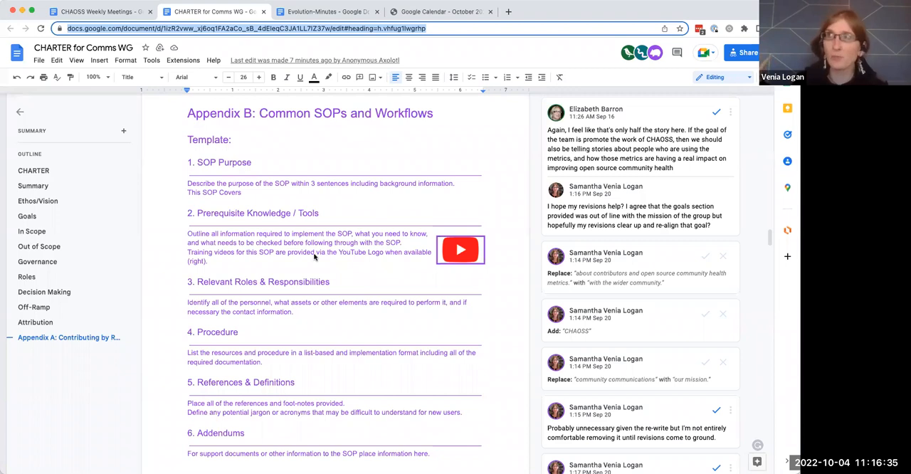
scroll("down", 3)
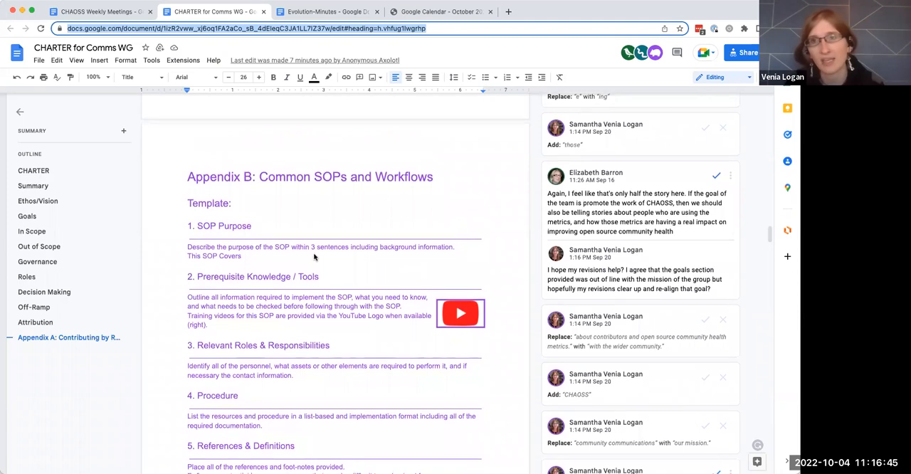
scroll("down", 3)
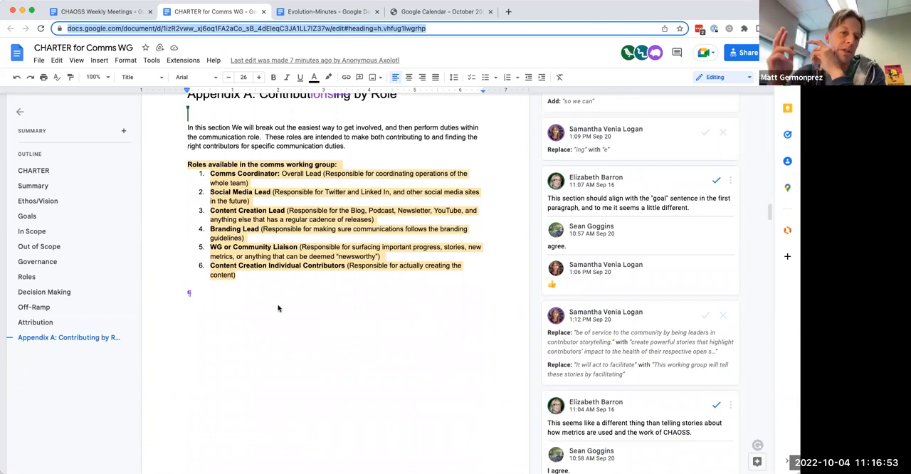
Step: Scroll up past Appendix A, Decision Making and Roles to the Out of Scope table
scroll("up", 3)
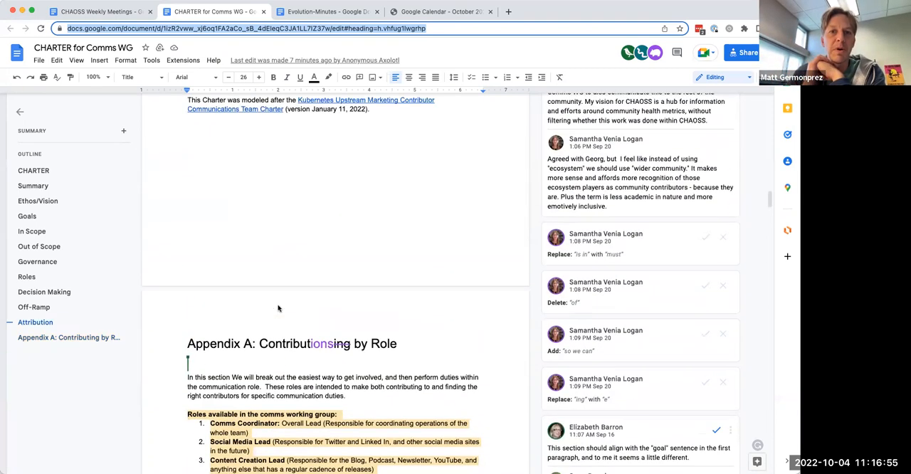
scroll("up", 3)
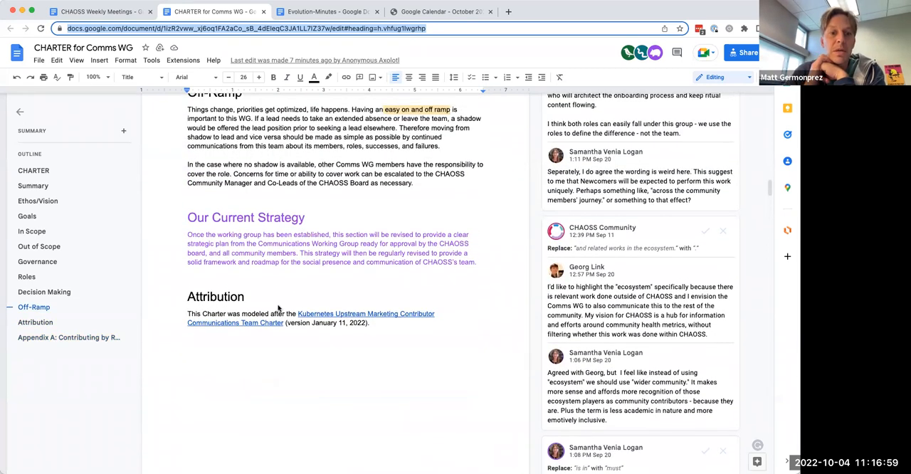
scroll("up", 3)
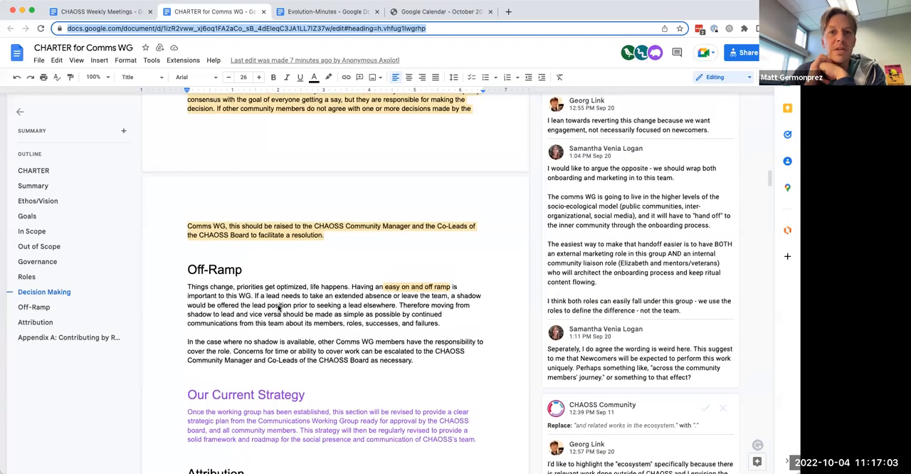
scroll("up", 3)
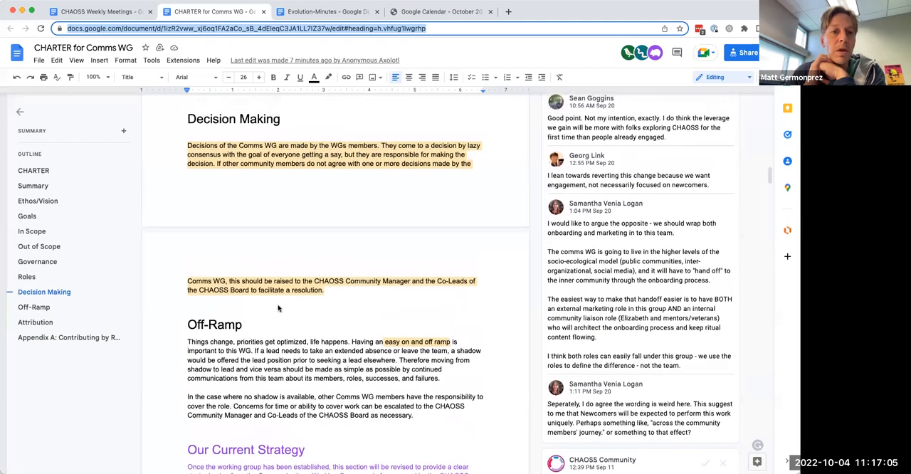
scroll("up", 3)
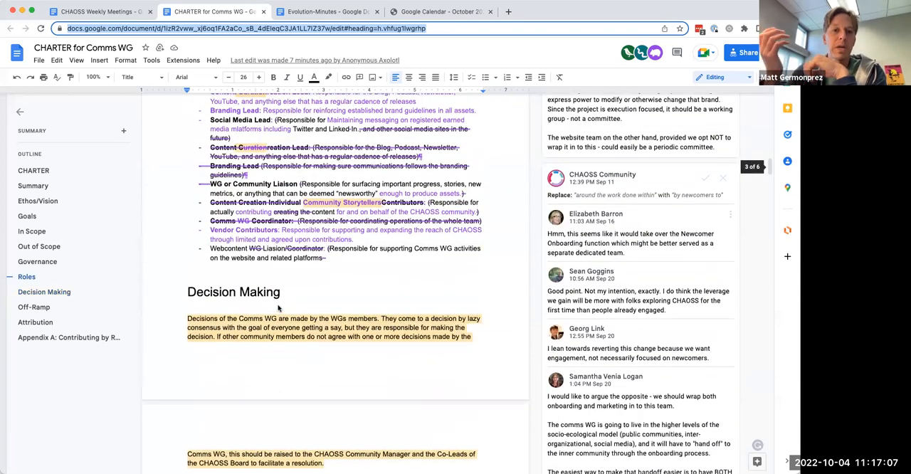
scroll("up", 3)
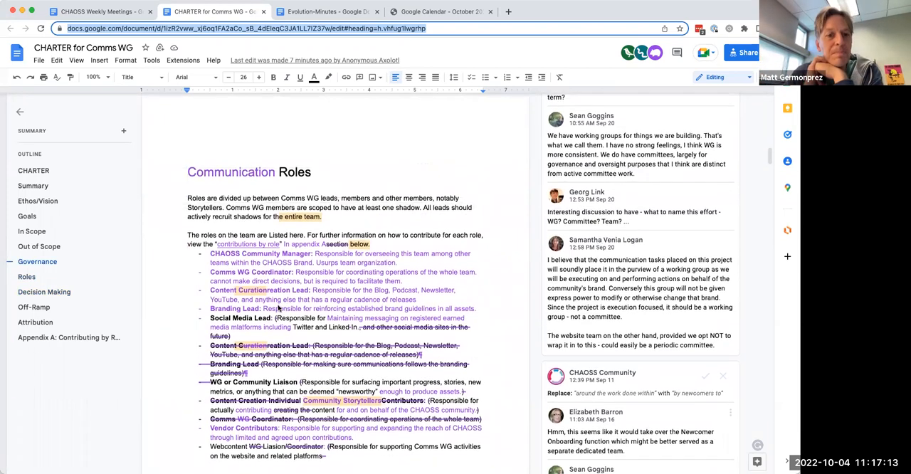
scroll("up", 3)
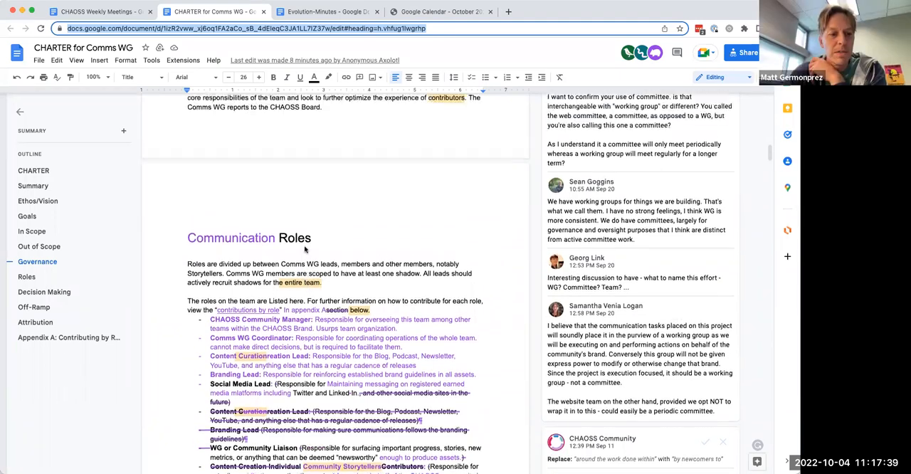
scroll("down", 3)
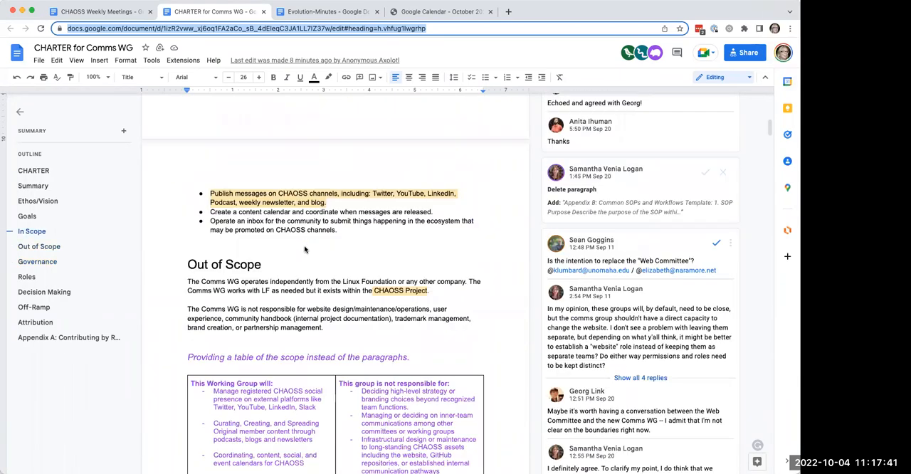
scroll("up", 3)
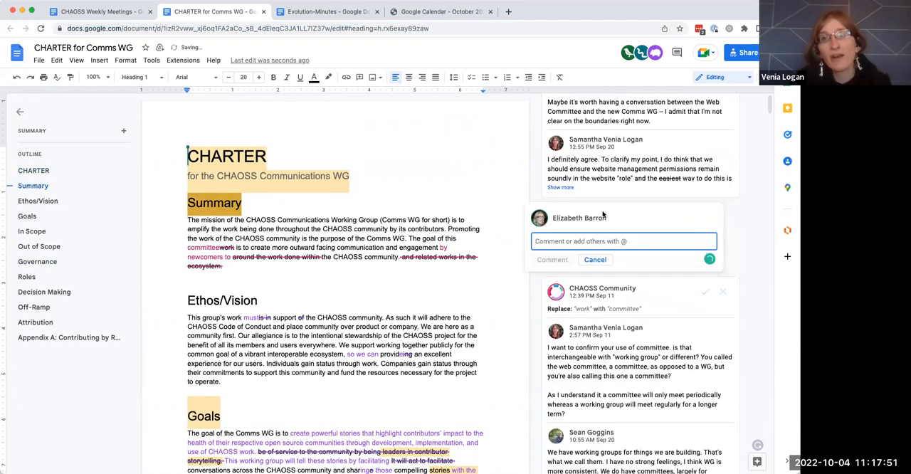
Step: Post the comment 'Should this live in the Community Handbook Repo?' on the Summary
type("This should")
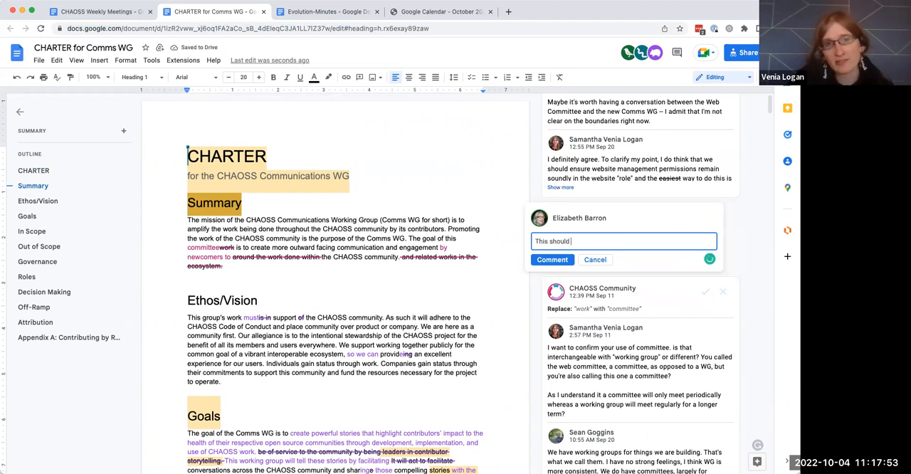
type("live in the")
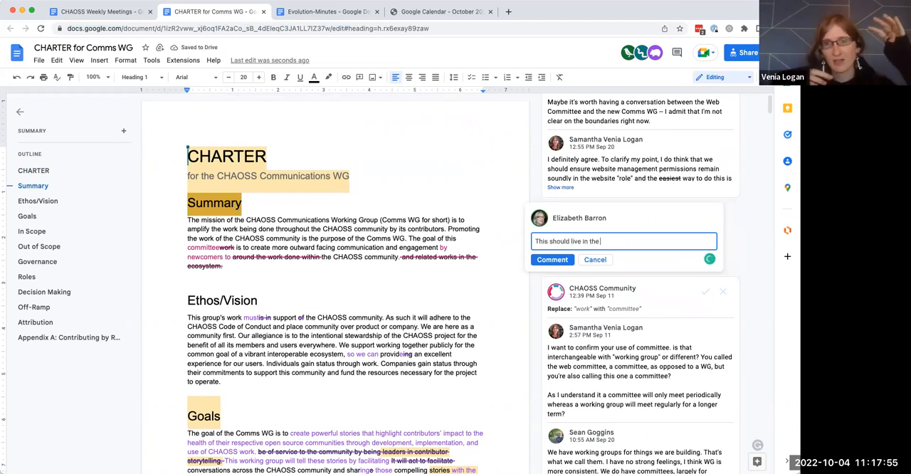
type("Community H")
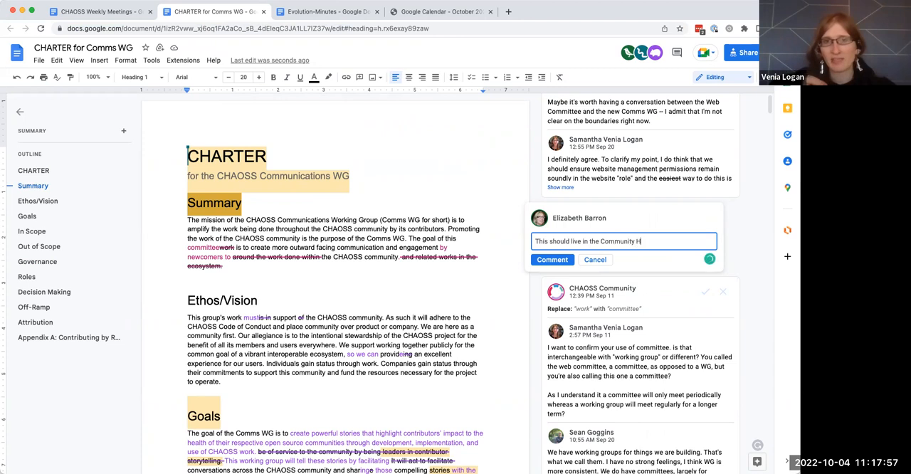
type("andbook Repo")
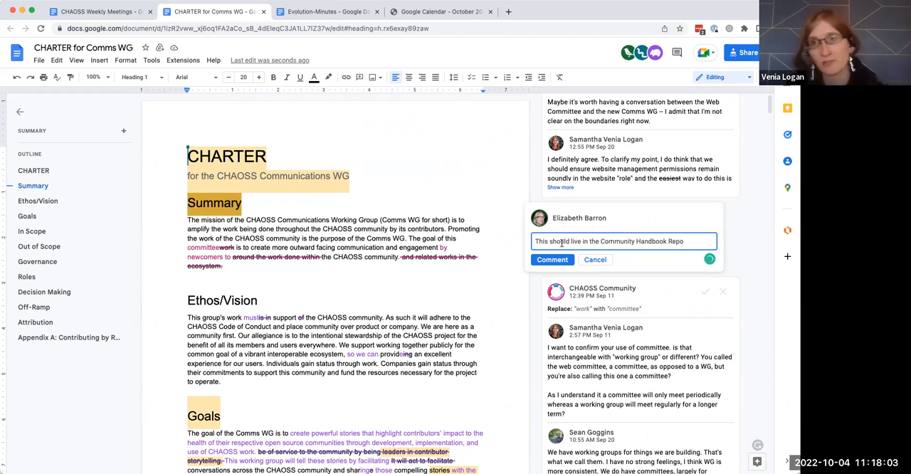
double_click(546, 240)
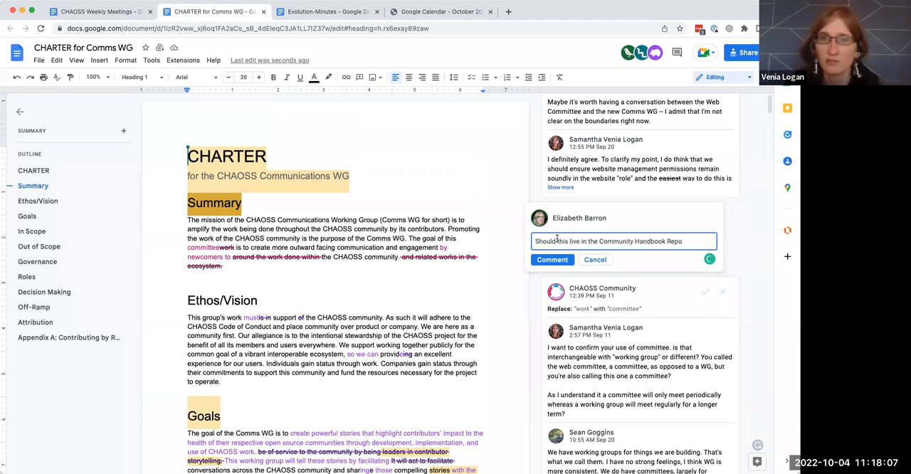
type("?")
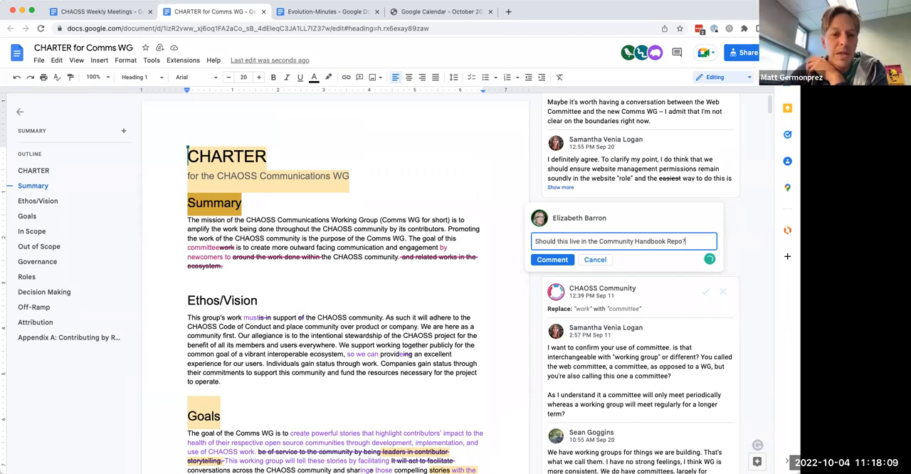
left_click(552, 259)
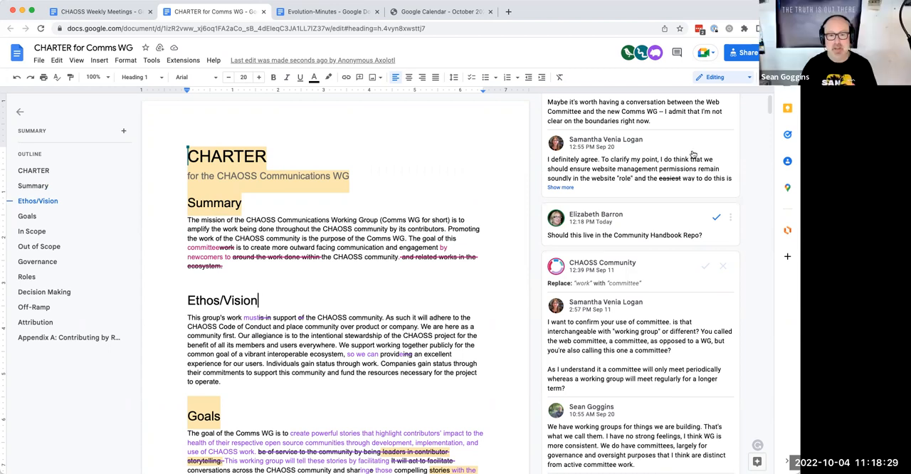
scroll("up", 3)
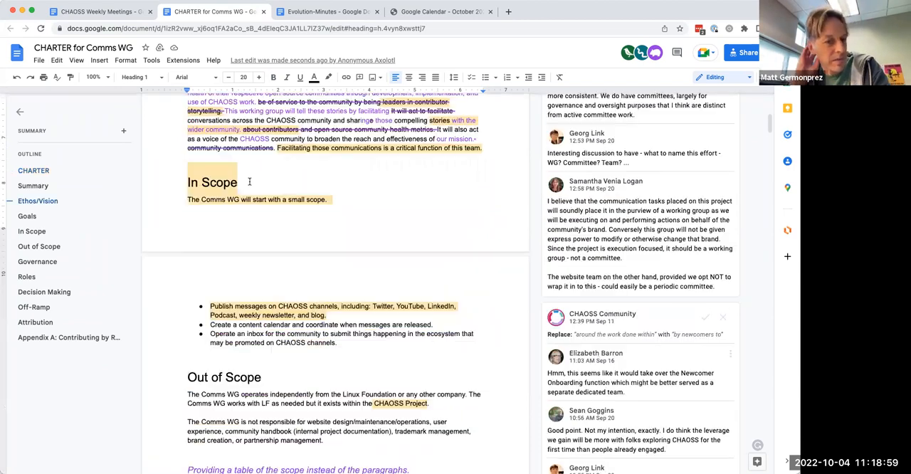
Step: Skim the charter's Governance and Roles sections, then switch to the CHAOSS Weekly Meetings tab
scroll("down", 3)
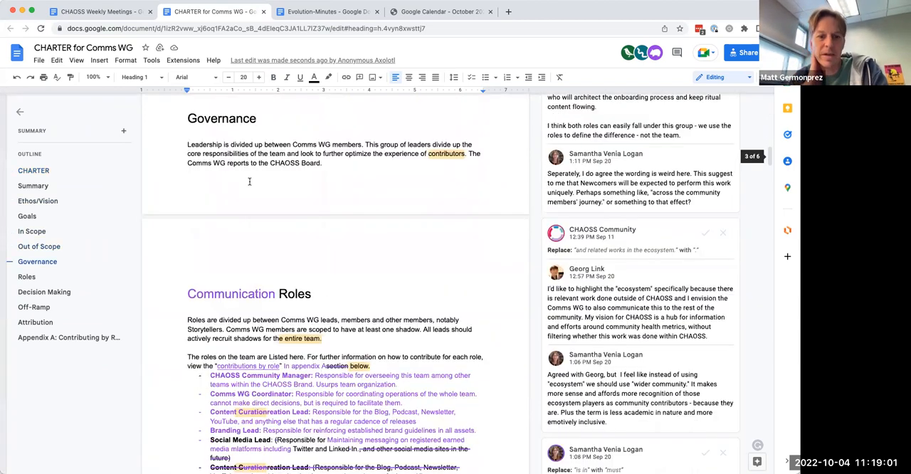
scroll("down", 3)
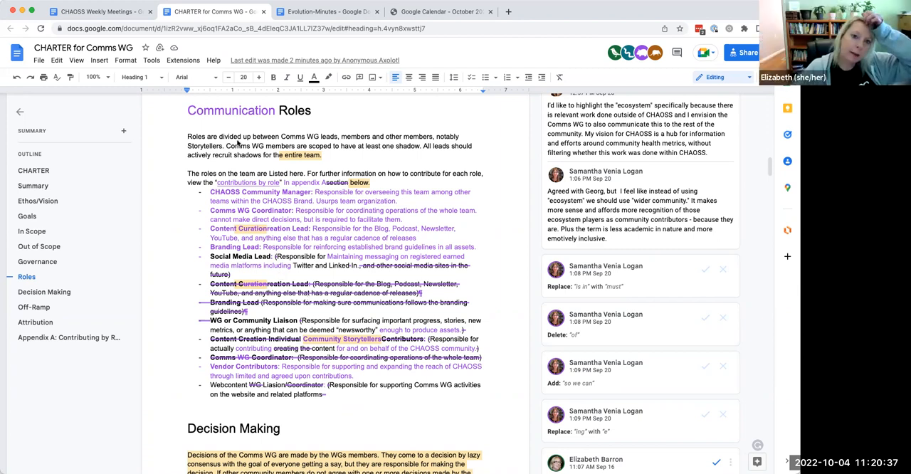
left_click(100, 12)
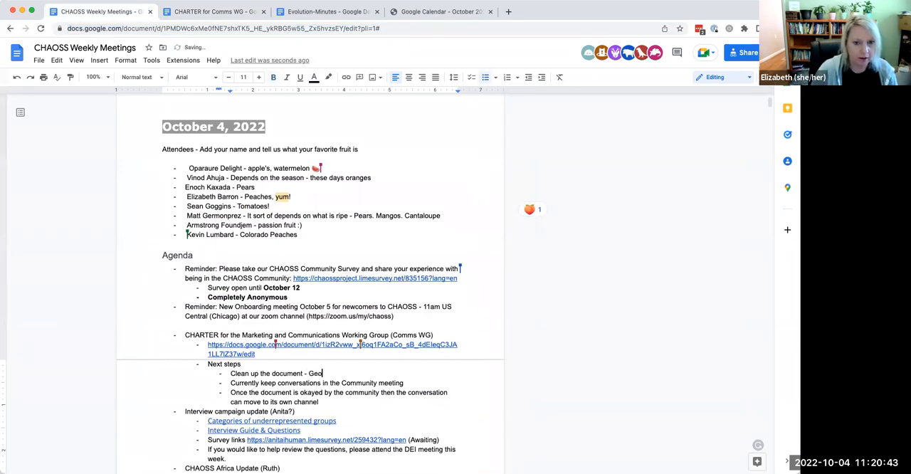
Step: Complete the next step as 'Clean up the document - Georg and Venia' and scroll the agenda
type("rg and Ve")
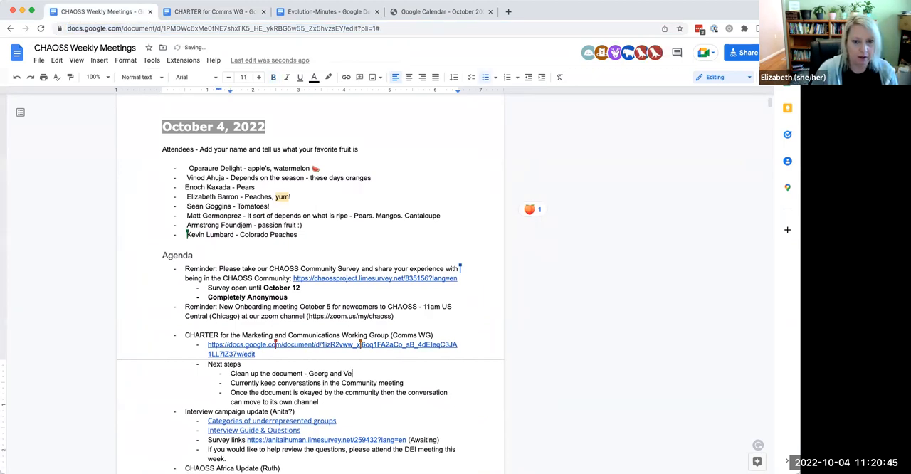
type("nia")
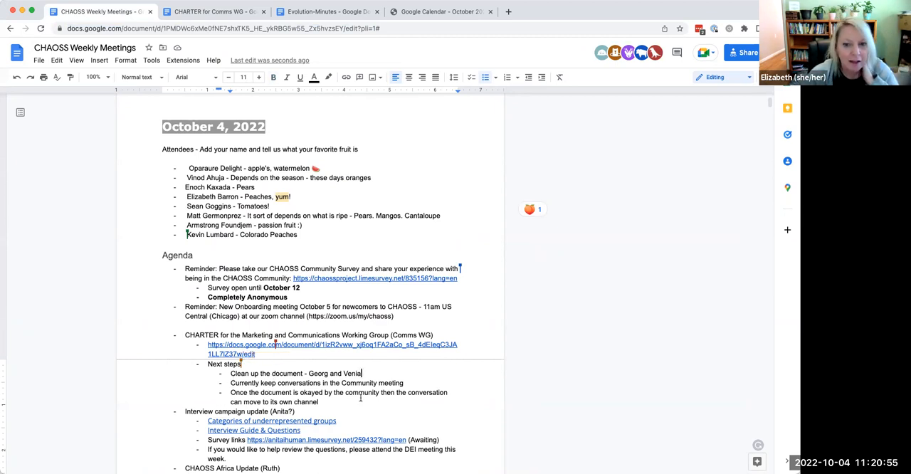
scroll("down", 3)
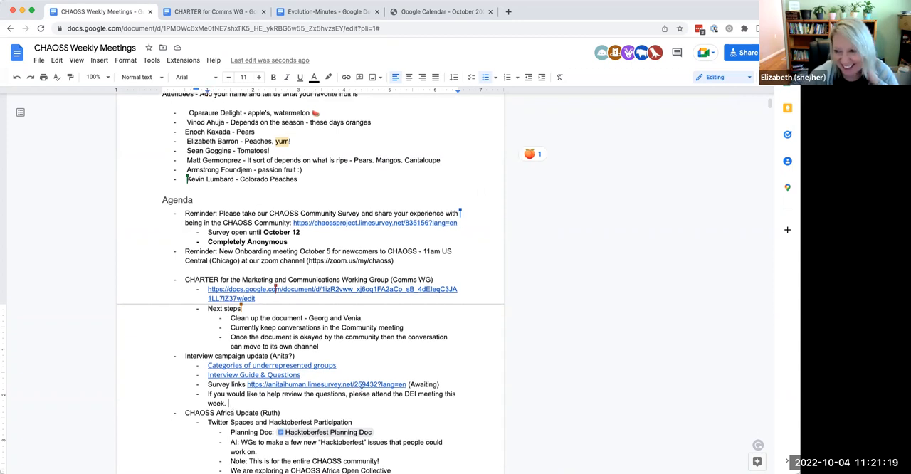
scroll("down", 3)
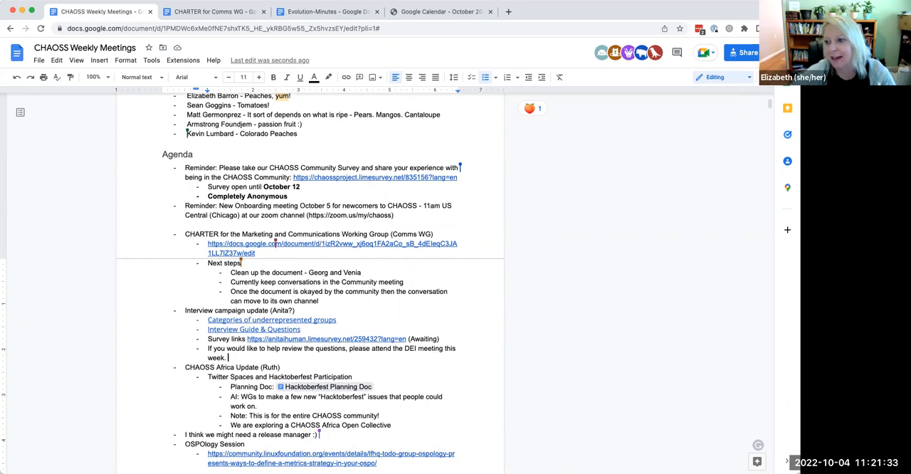
mouse_move(505, 342)
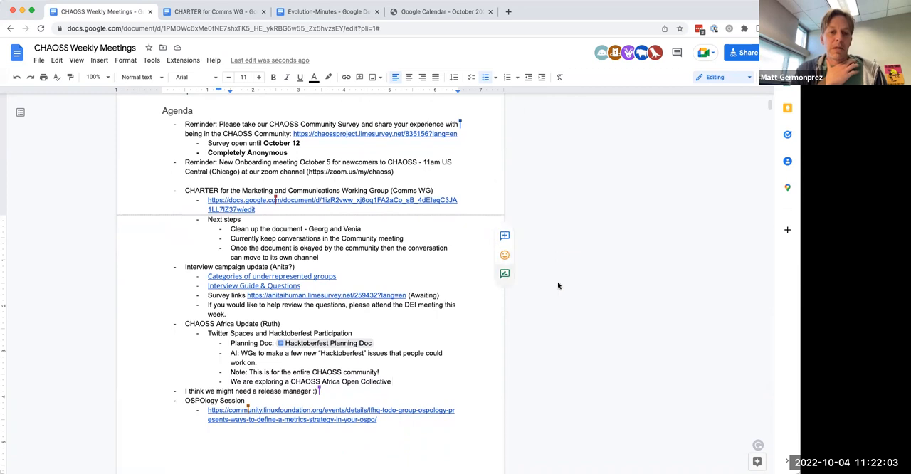
mouse_move(465, 392)
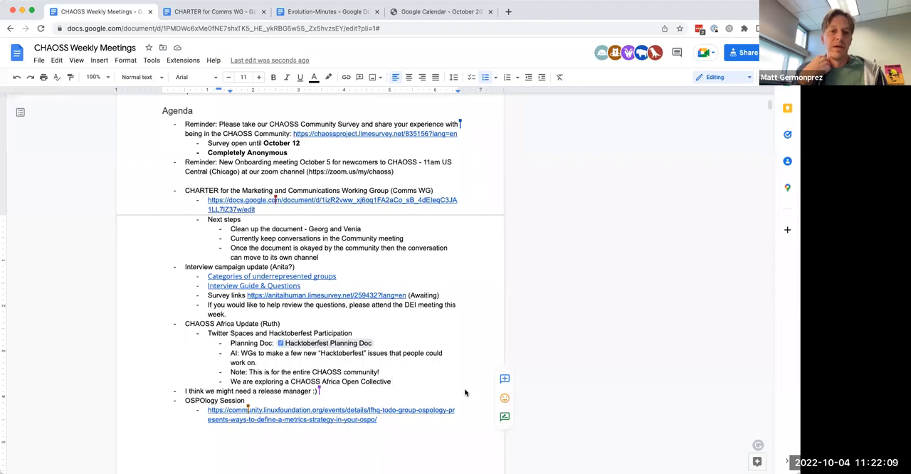
mouse_move(388, 379)
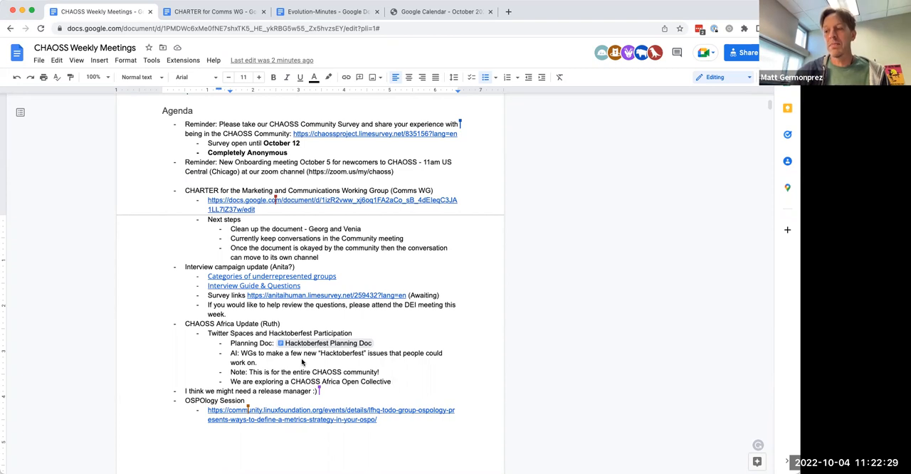
scroll("down", 3)
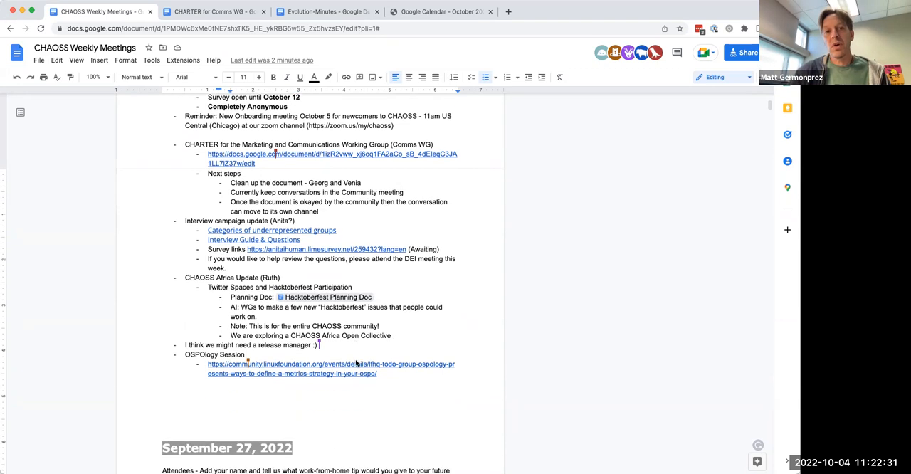
scroll("up", 3)
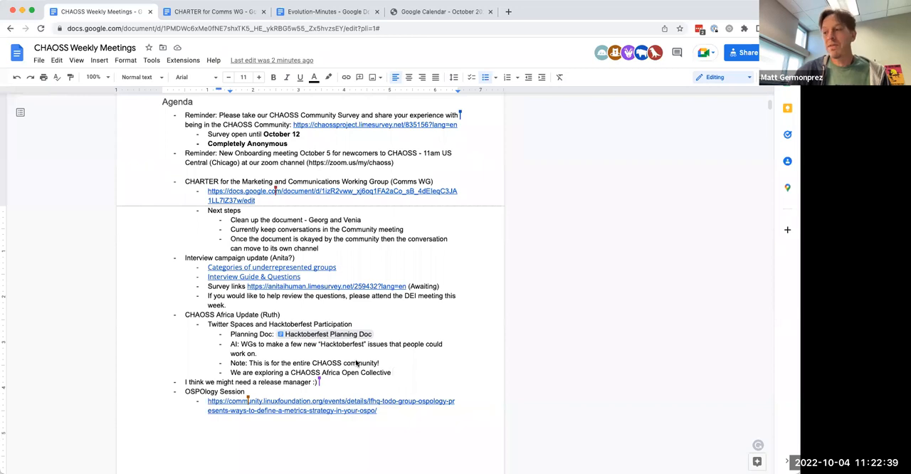
mouse_move(399, 372)
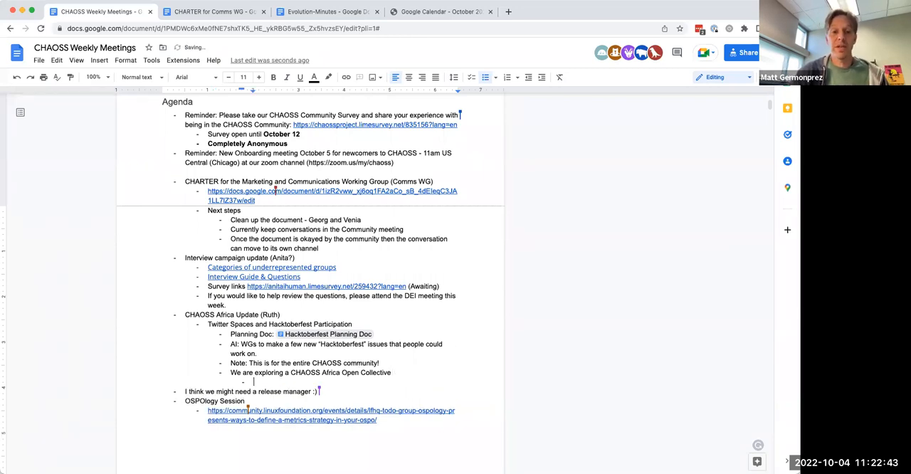
type("No fiscal host a")
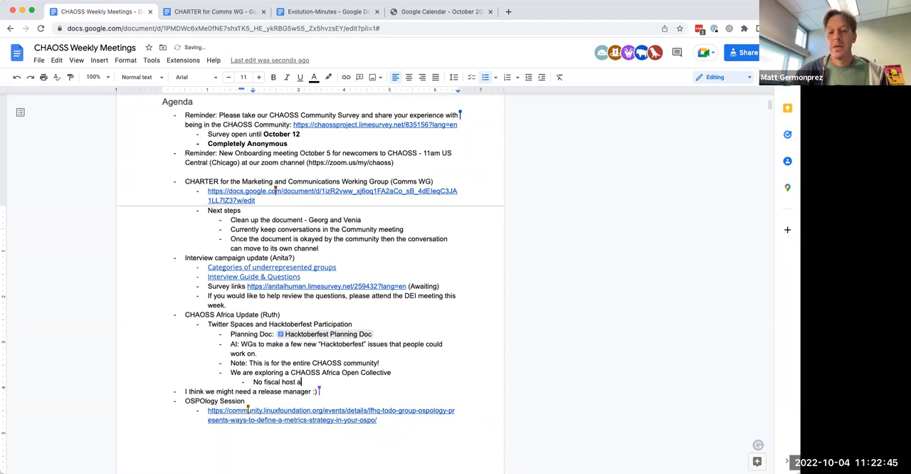
type("vailable; we m")
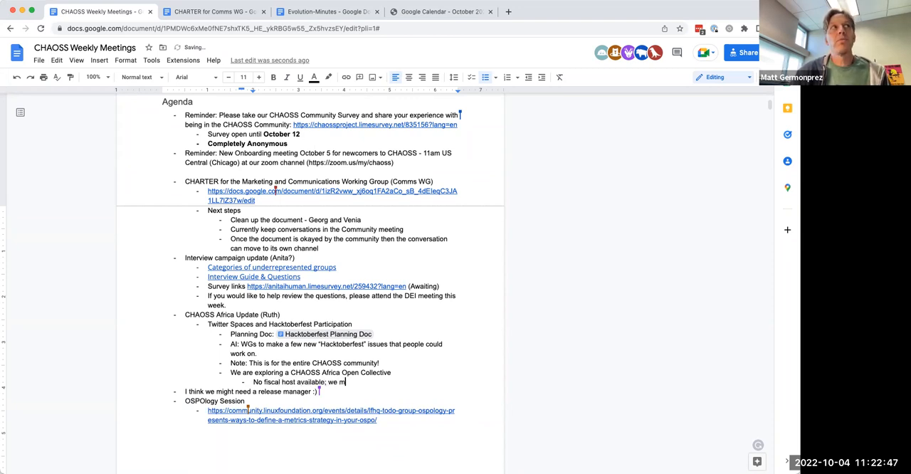
type("ay have to set up our own")
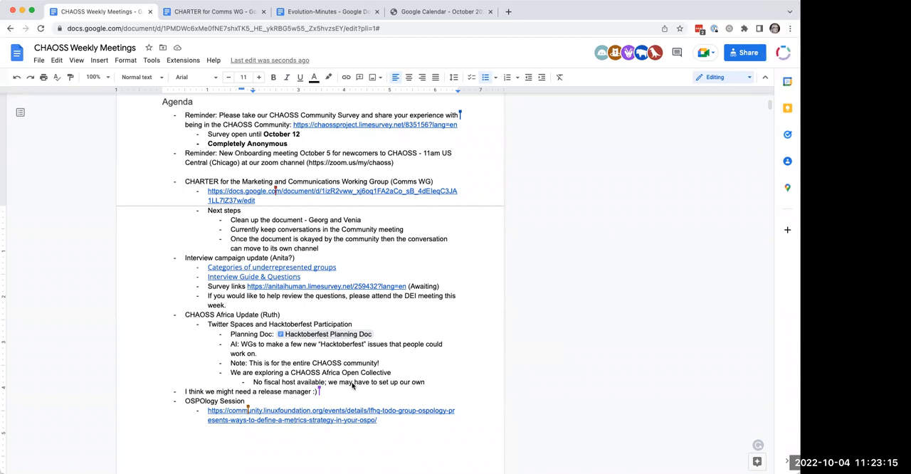
mouse_move(609, 387)
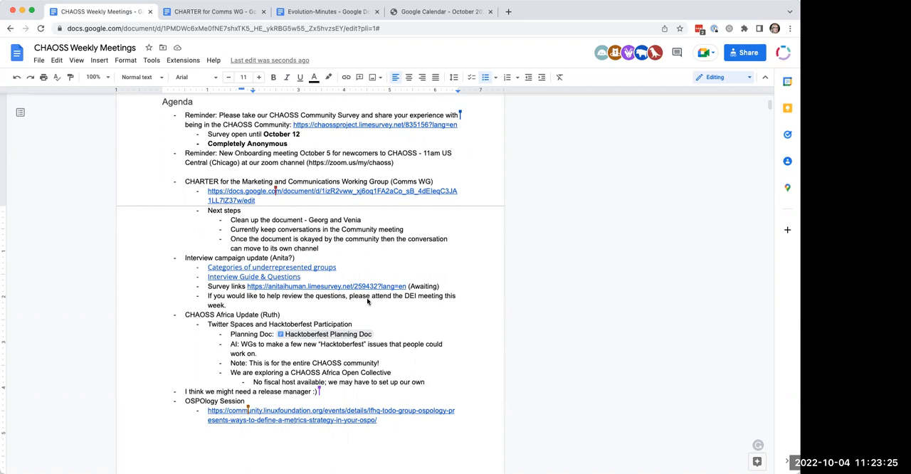
mouse_move(380, 336)
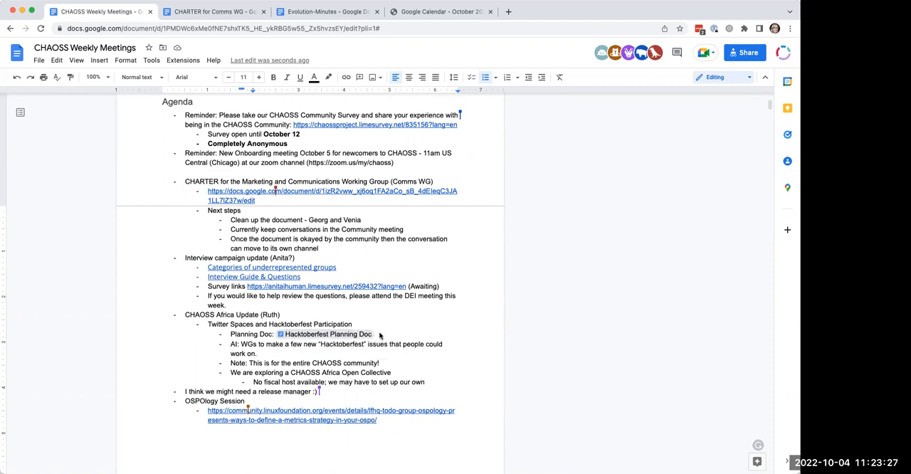
mouse_move(326, 334)
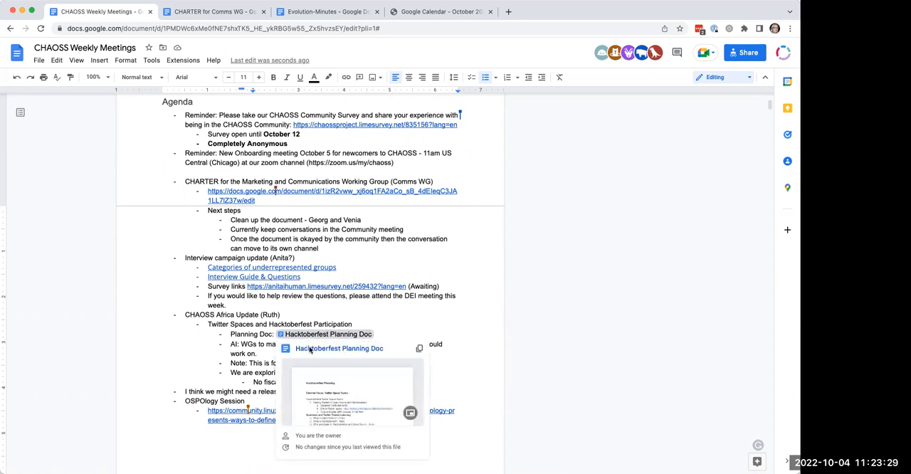
Step: Open the Hacktoberfest Planning Doc chip and read its Twitter Space topics and newcomer message
left_click(339, 348)
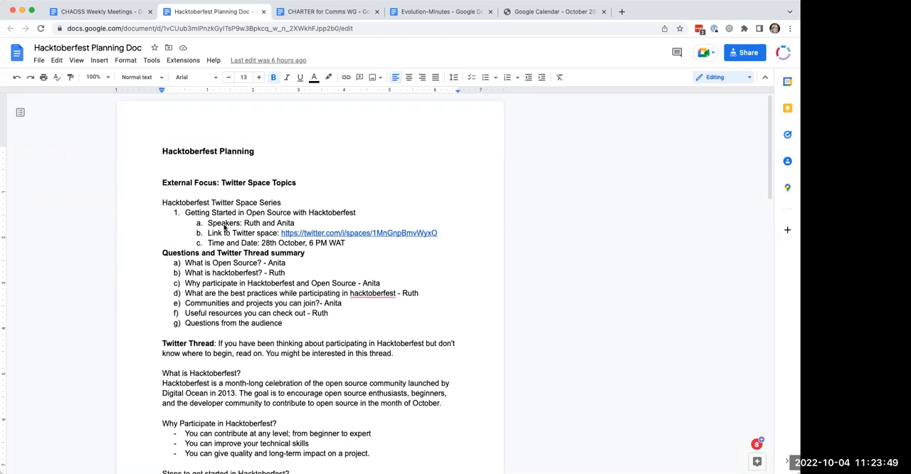
scroll("up", 3)
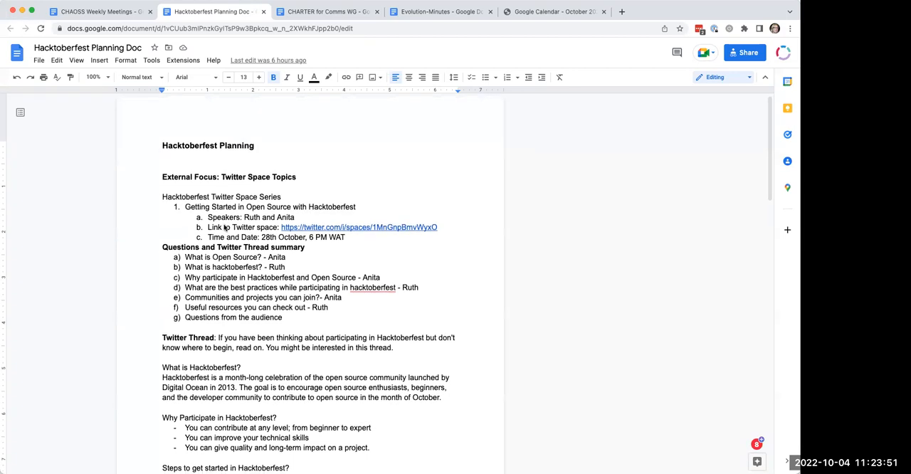
scroll("down", 3)
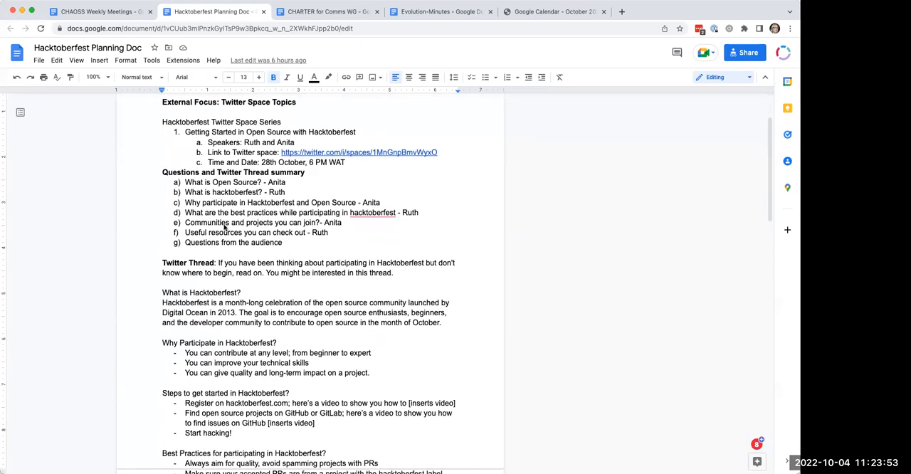
scroll("down", 3)
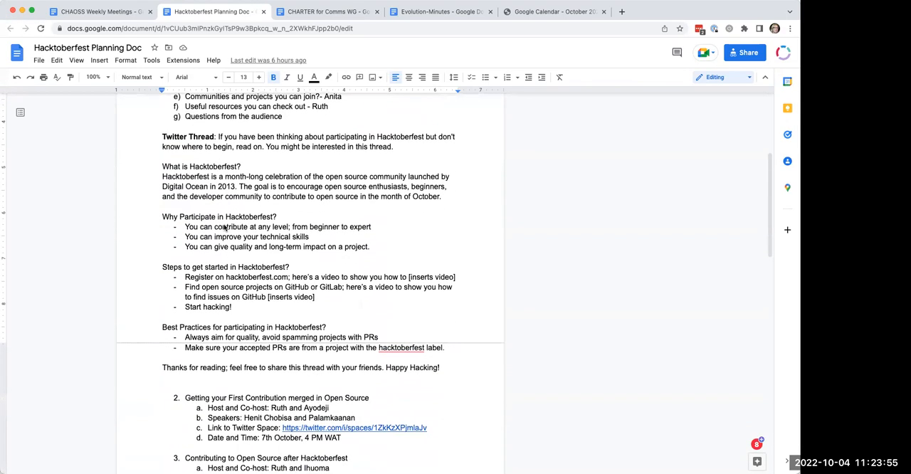
scroll("down", 3)
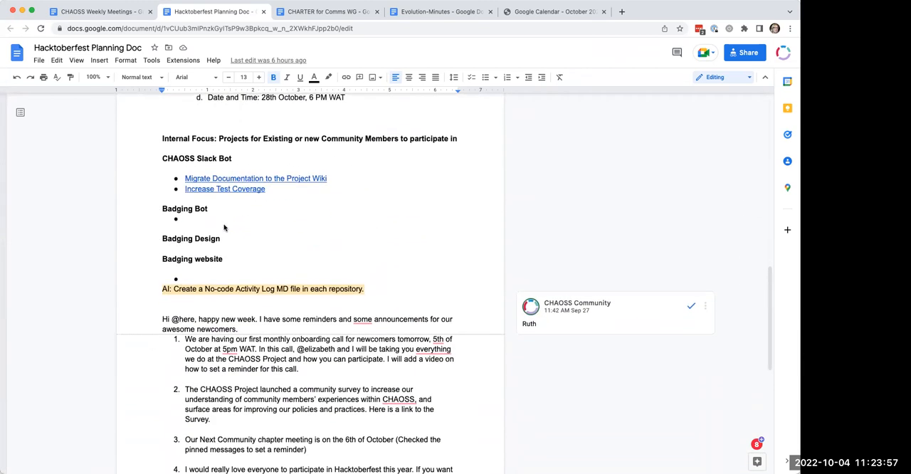
scroll("down", 3)
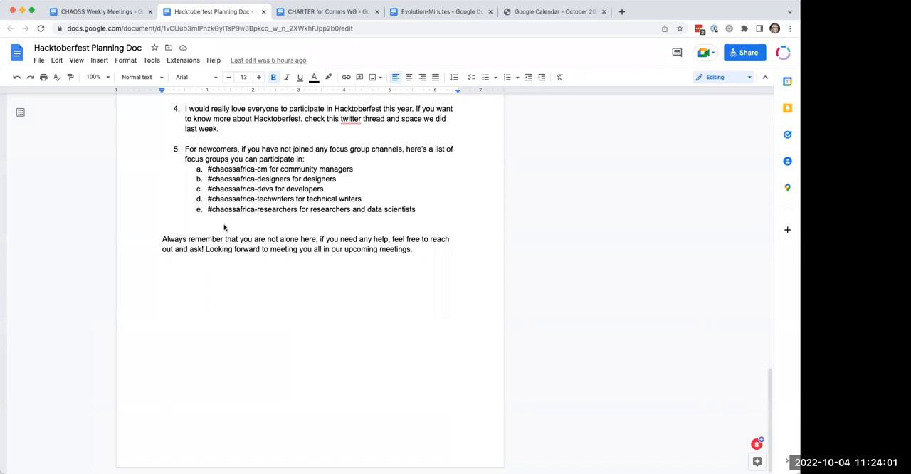
scroll("up", 3)
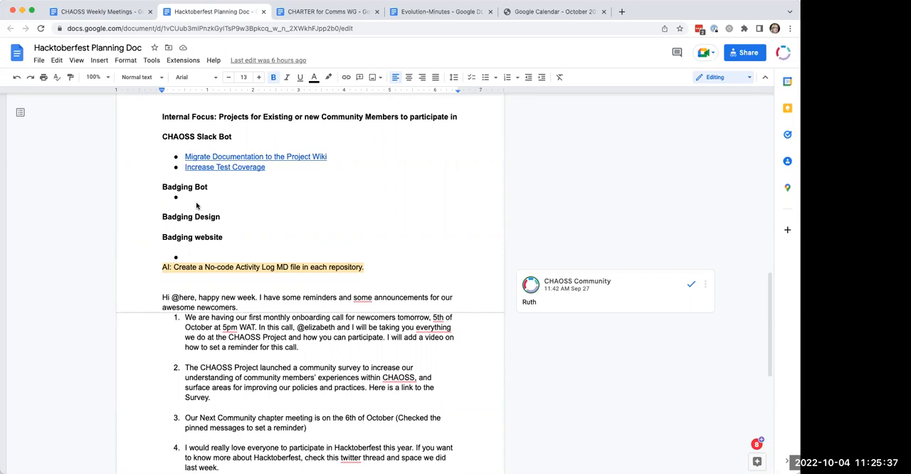
mouse_move(241, 219)
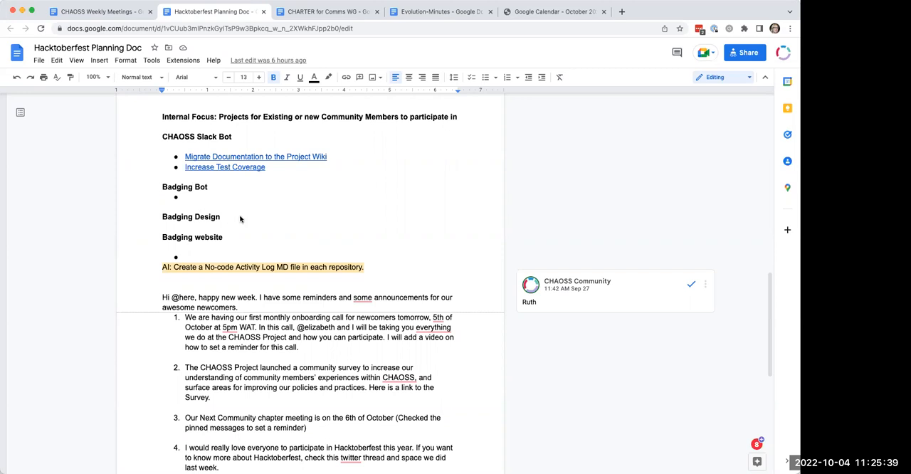
mouse_move(253, 246)
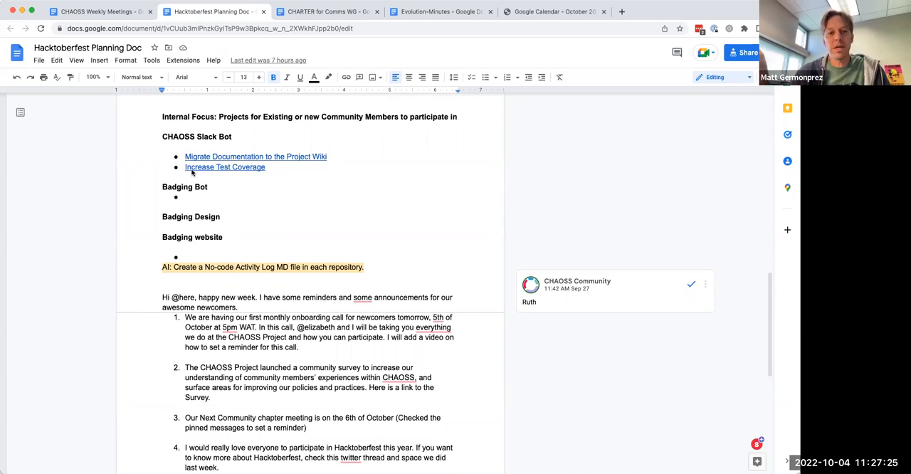
mouse_move(96, 269)
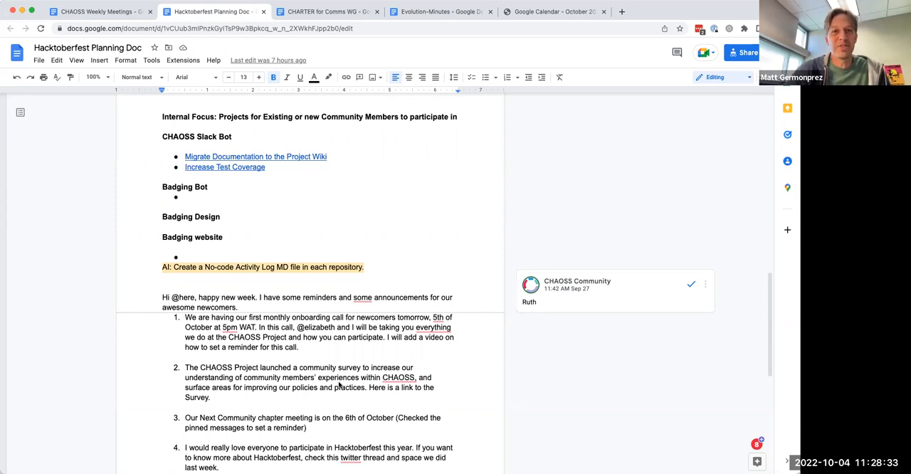
mouse_move(317, 398)
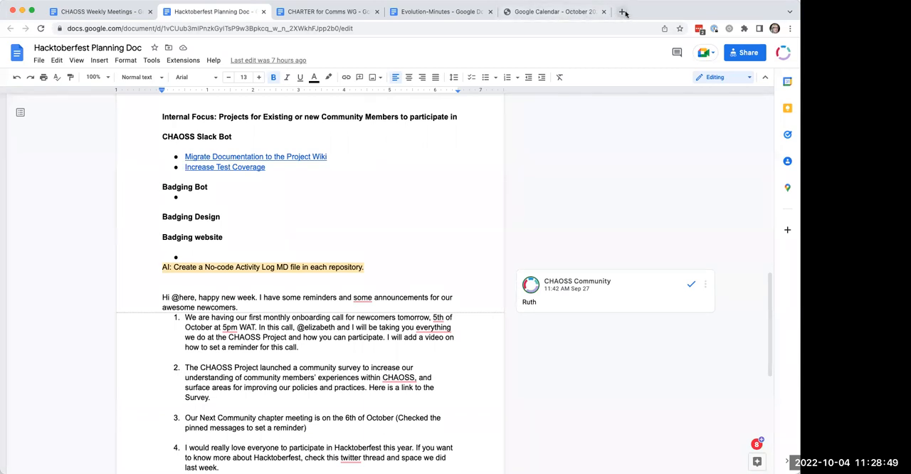
Step: Search 'hacktoberfest 2022' in a new tab and open the hacktoberfest.com result
left_click(622, 11)
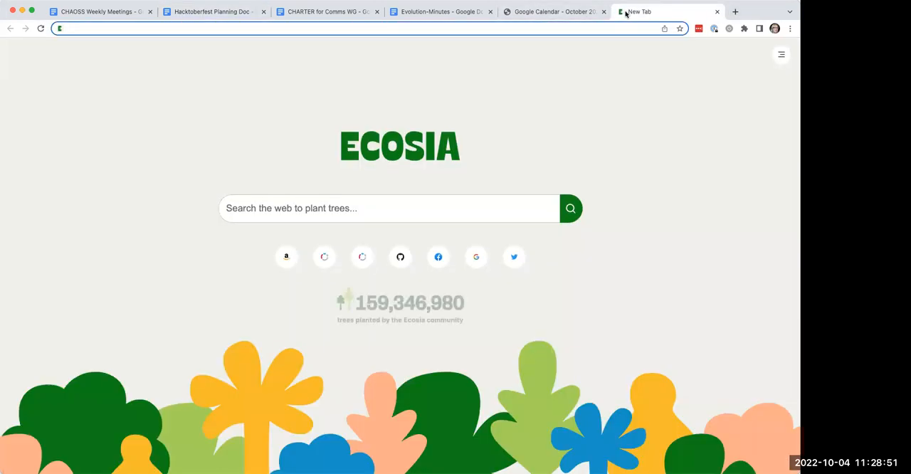
type("hacktober")
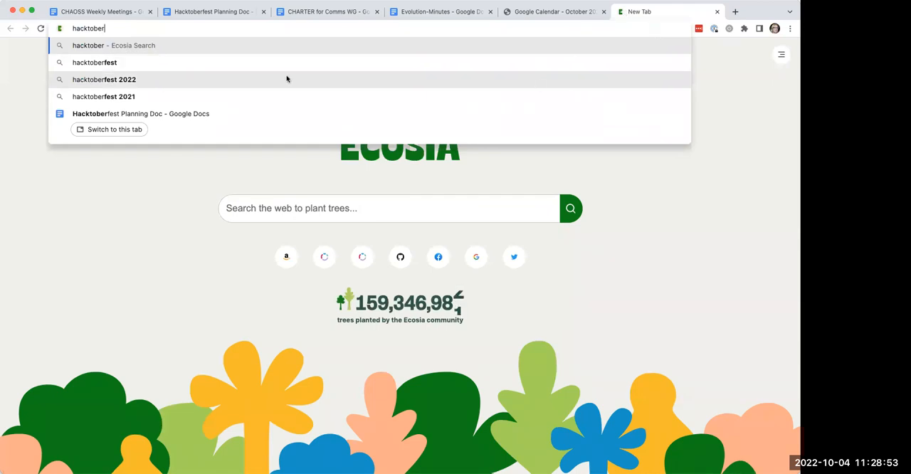
left_click(104, 79)
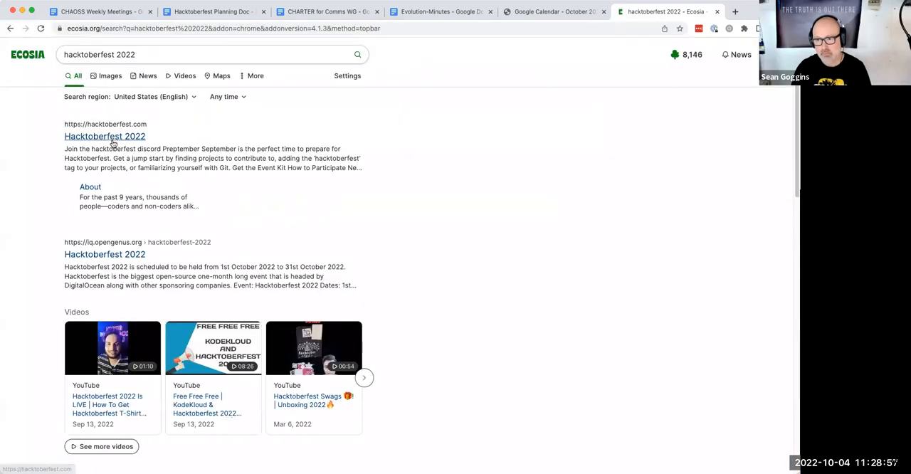
left_click(105, 136)
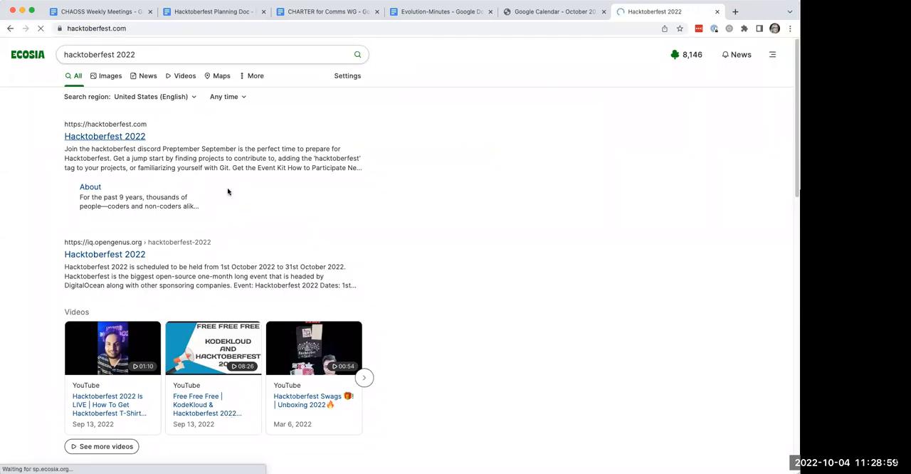
left_click(104, 136)
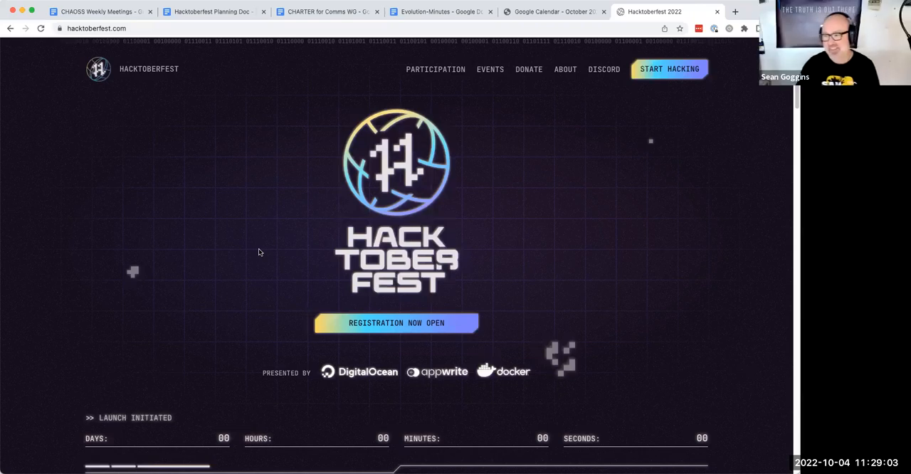
scroll("down", 3)
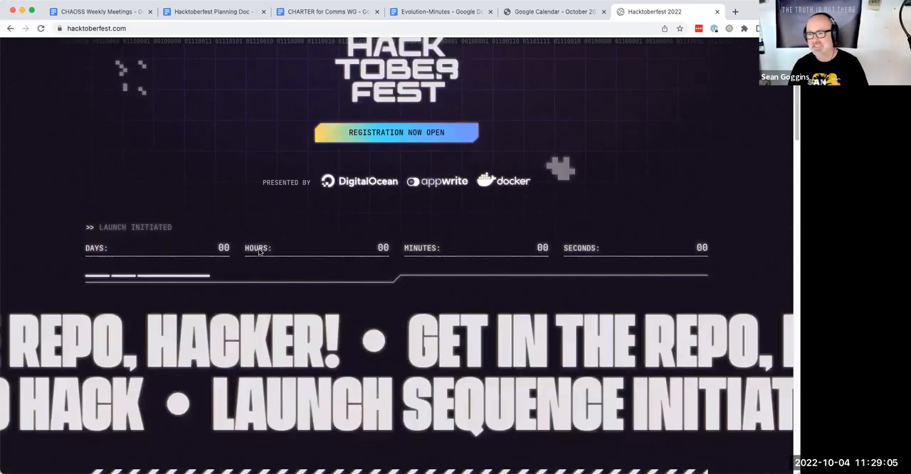
scroll("down", 3)
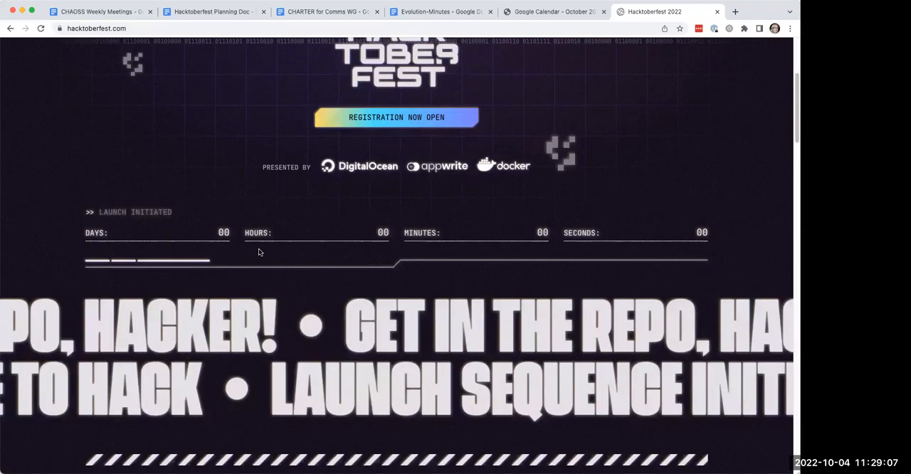
scroll("down", 3)
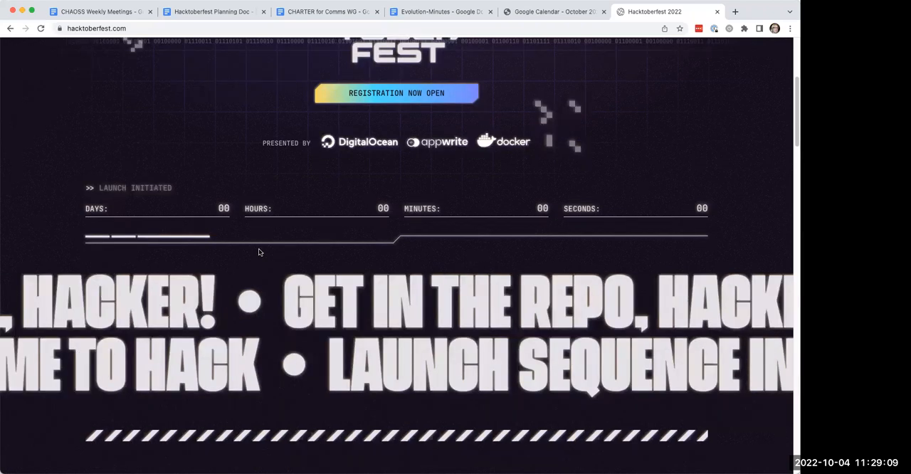
scroll("down", 3)
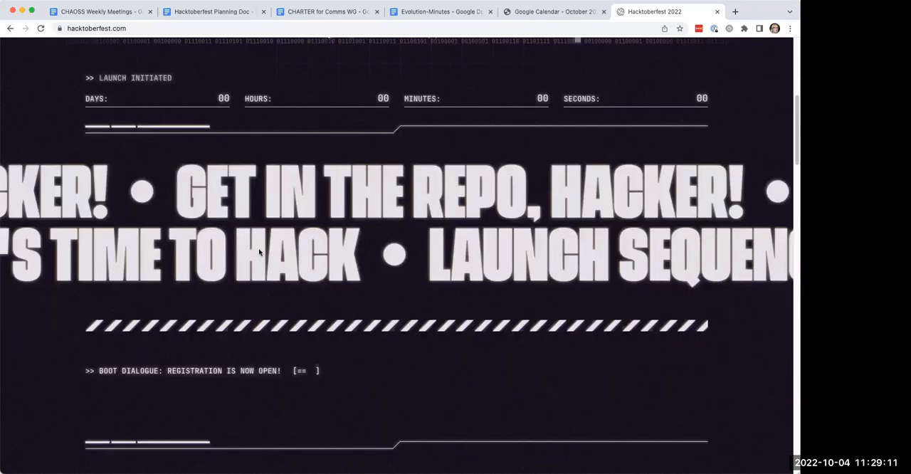
scroll("down", 3)
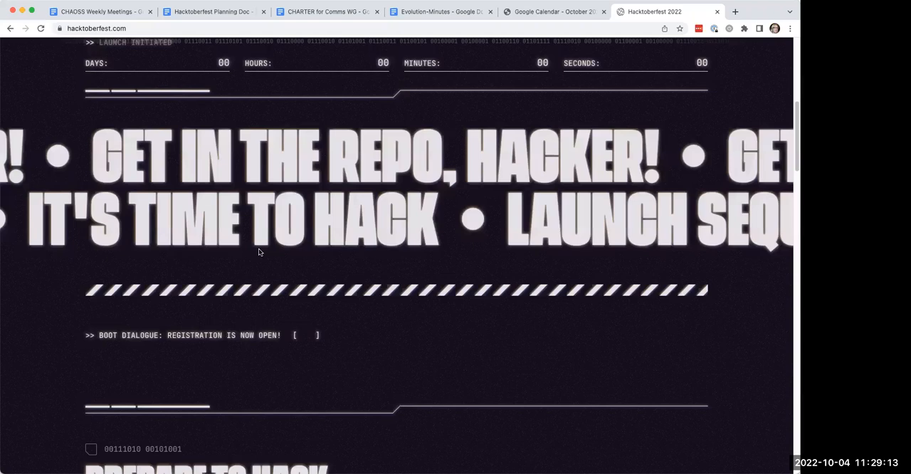
scroll("down", 3)
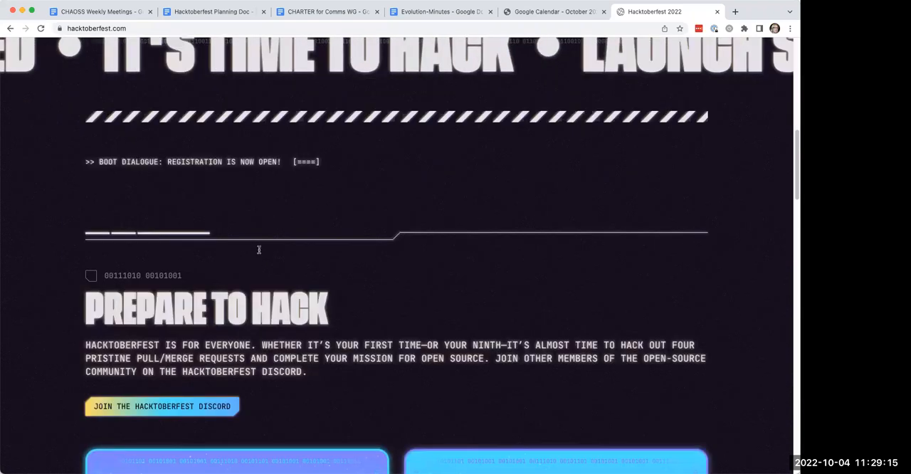
scroll("down", 3)
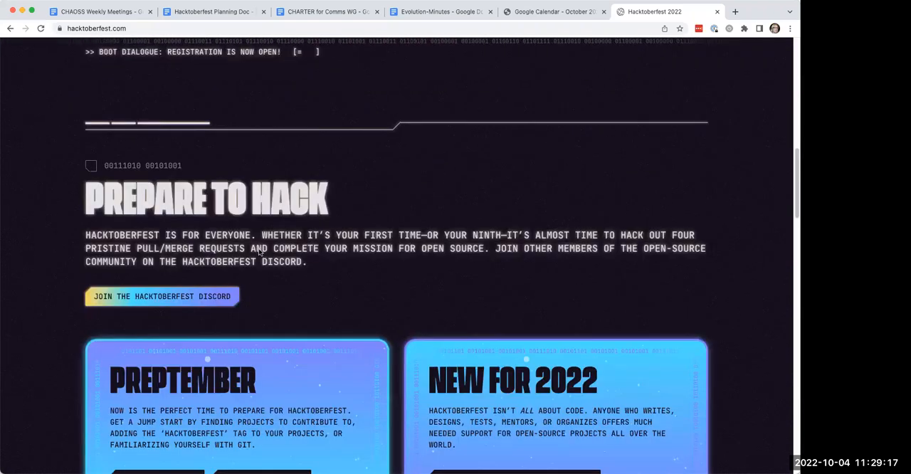
scroll("down", 3)
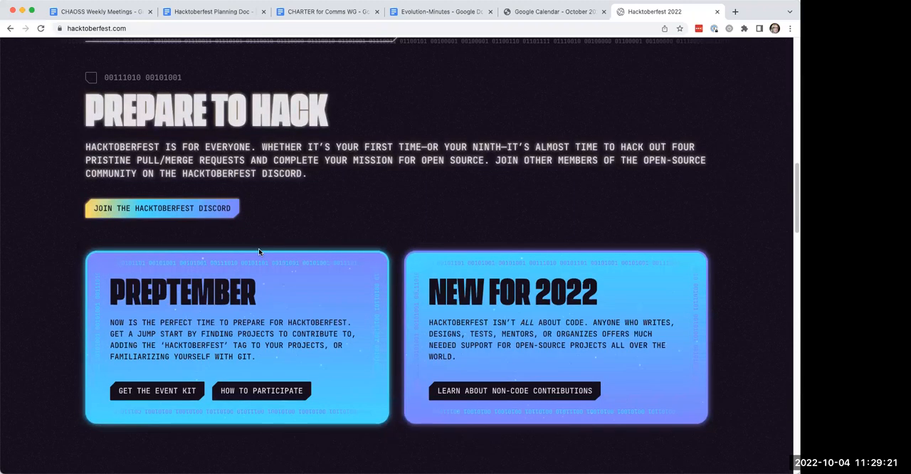
scroll("down", 3)
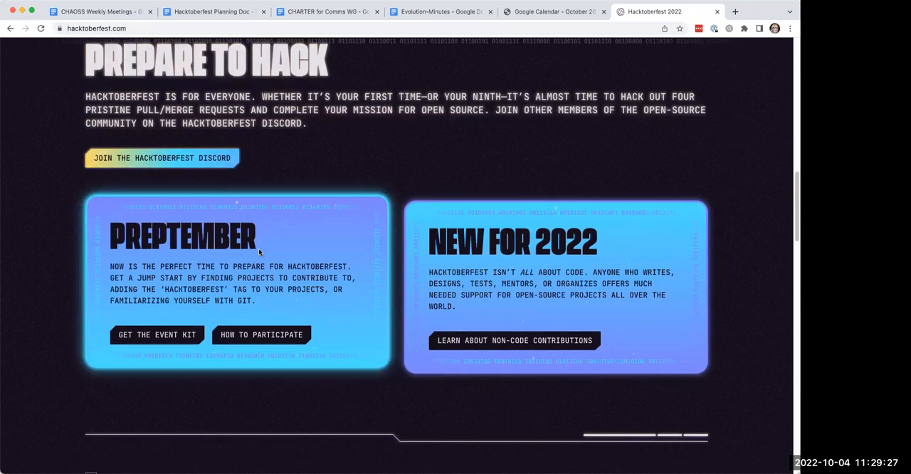
scroll("down", 3)
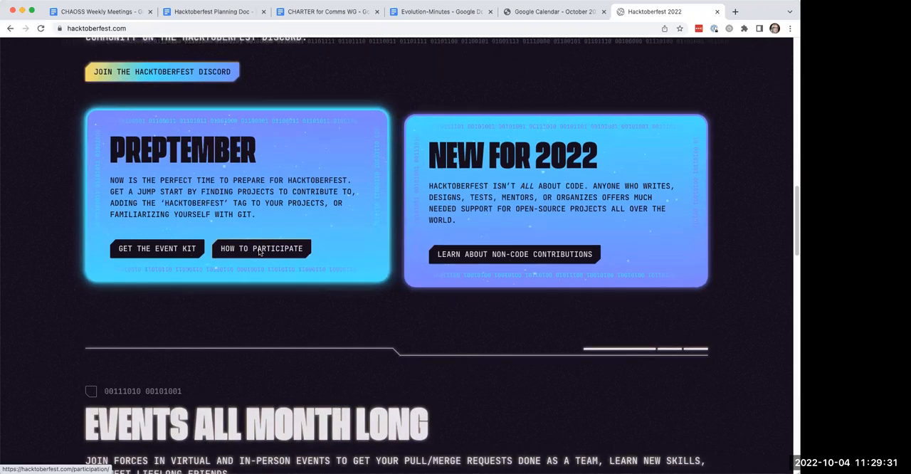
scroll("down", 3)
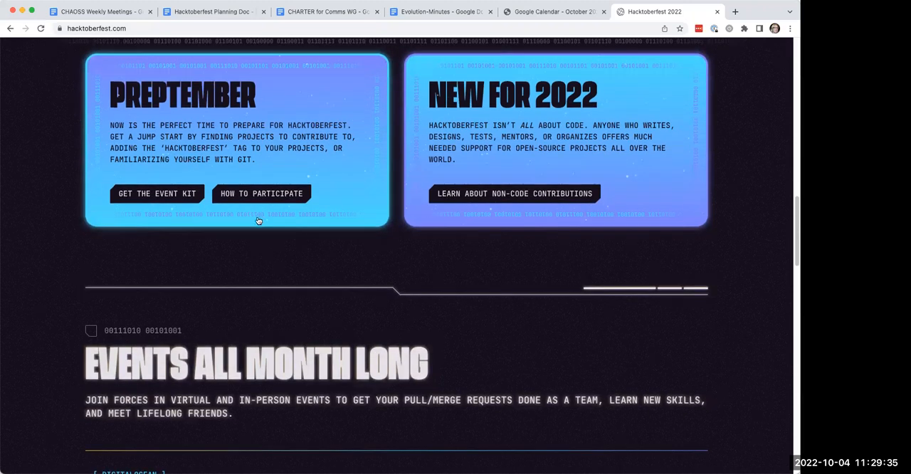
Step: Open 'How to Participate' and read down to the Contributors completion requirements
left_click(261, 193)
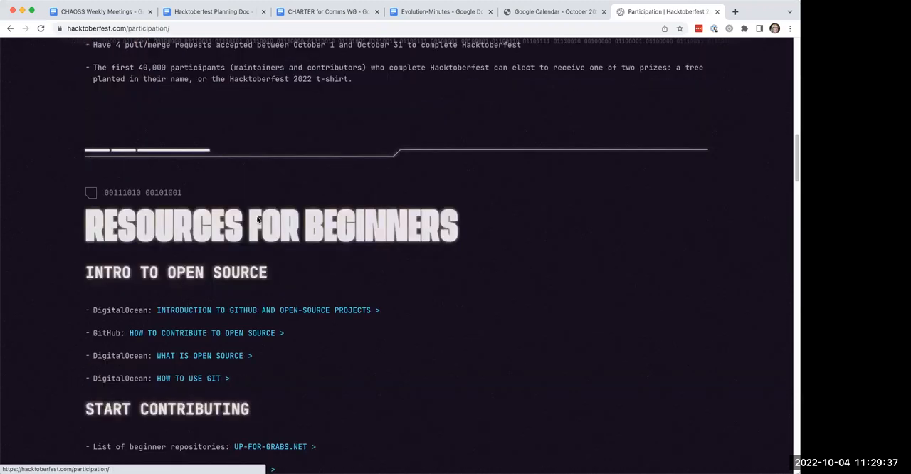
scroll("up", 3)
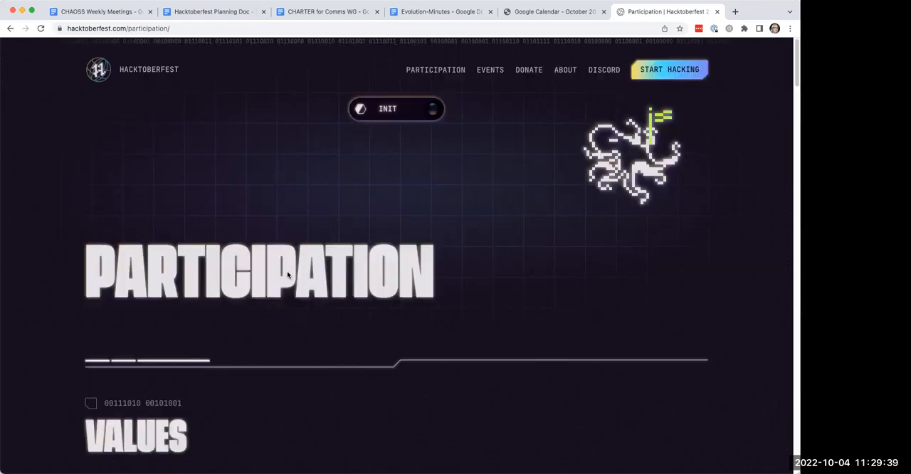
scroll("down", 3)
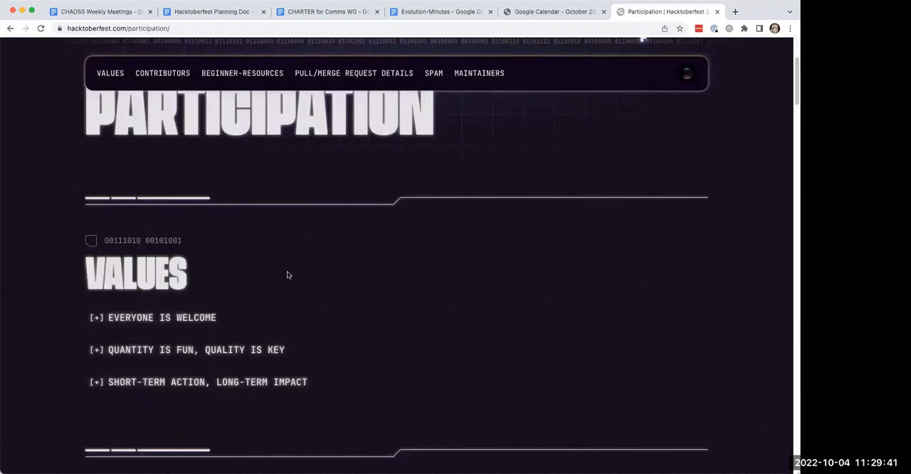
scroll("down", 3)
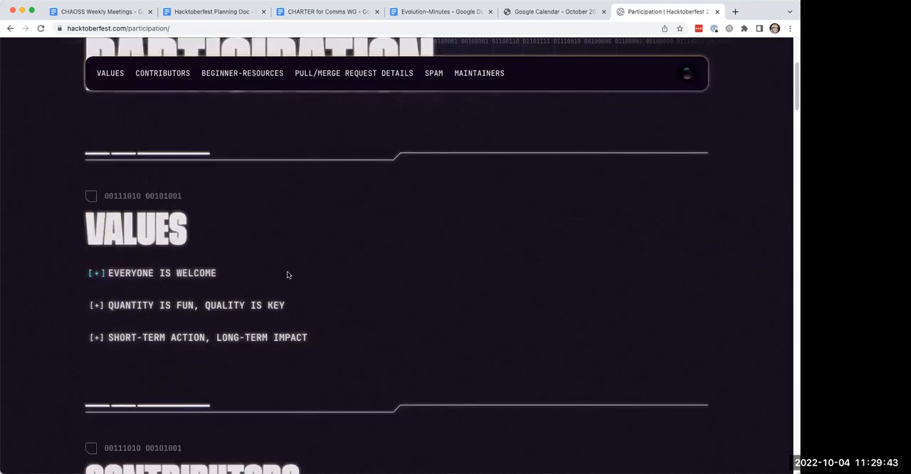
scroll("down", 3)
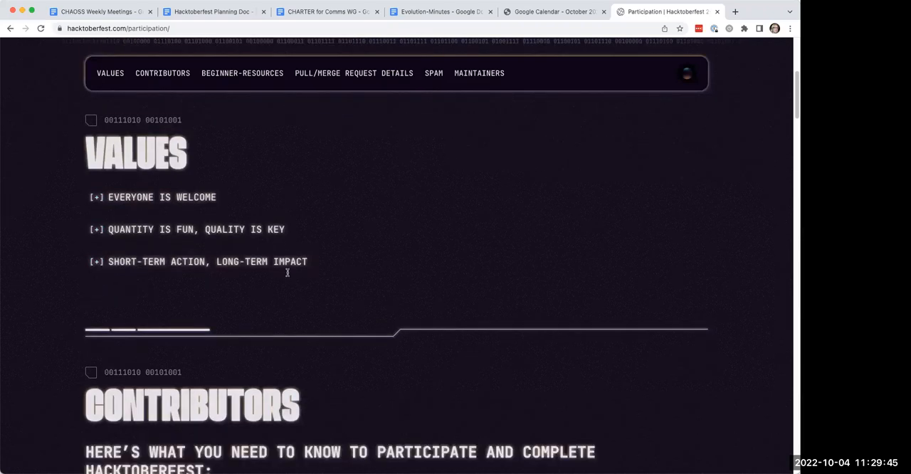
scroll("down", 3)
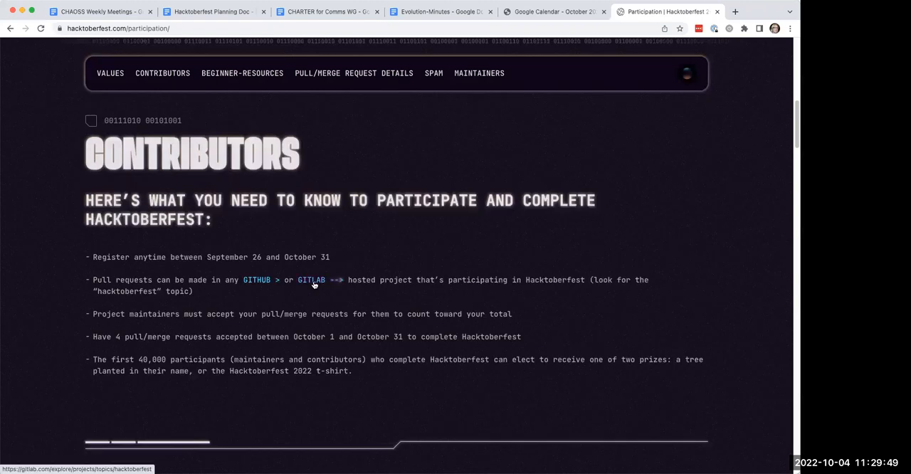
mouse_move(239, 296)
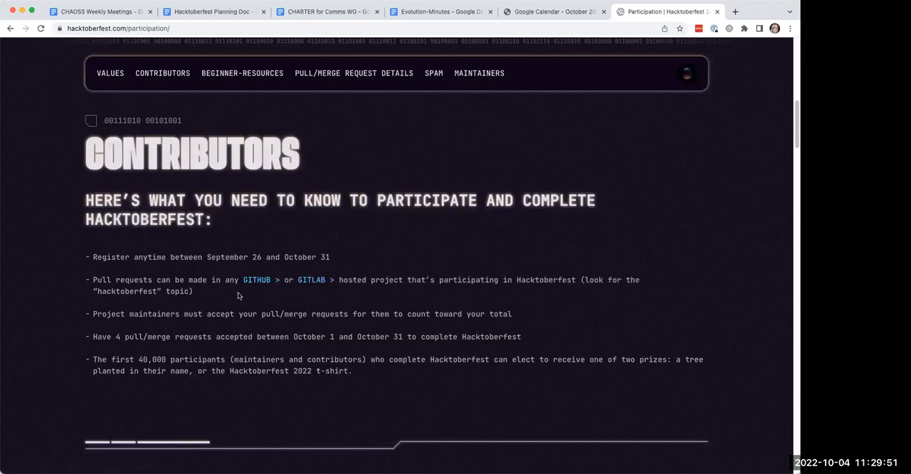
mouse_move(231, 340)
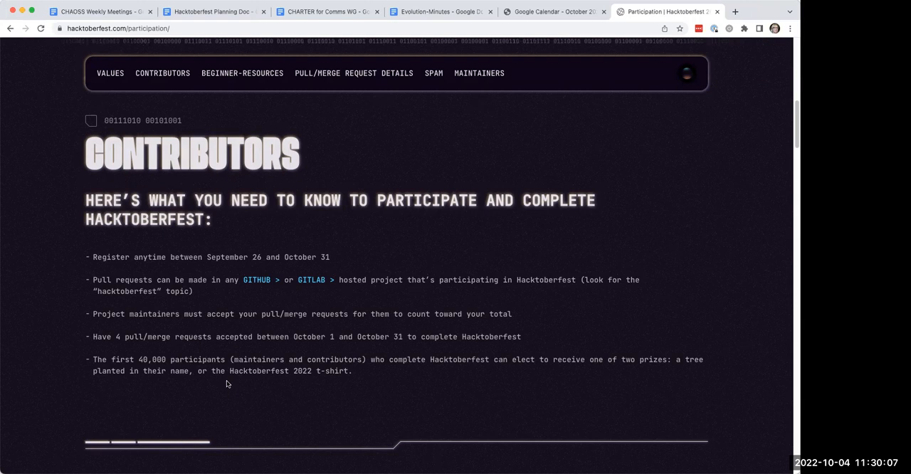
mouse_move(301, 382)
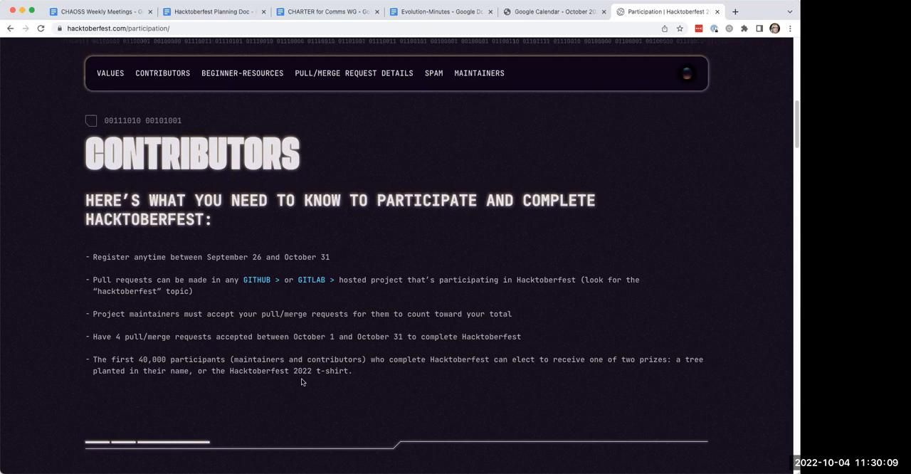
mouse_move(258, 291)
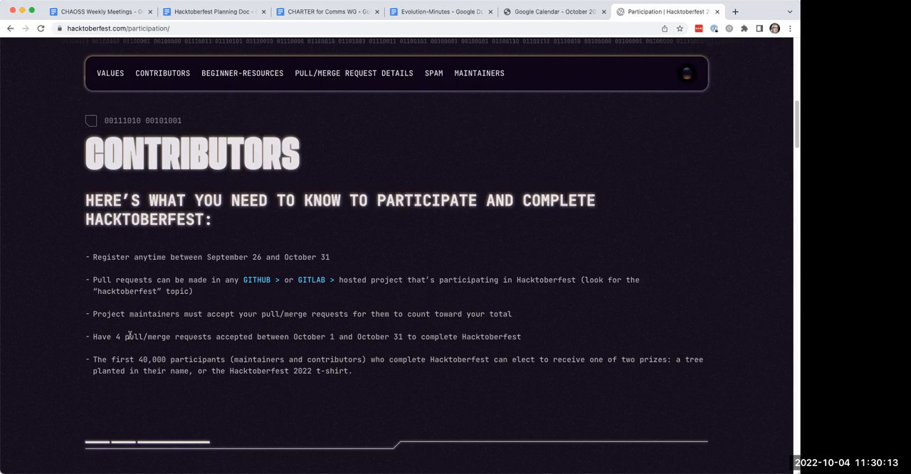
mouse_move(125, 389)
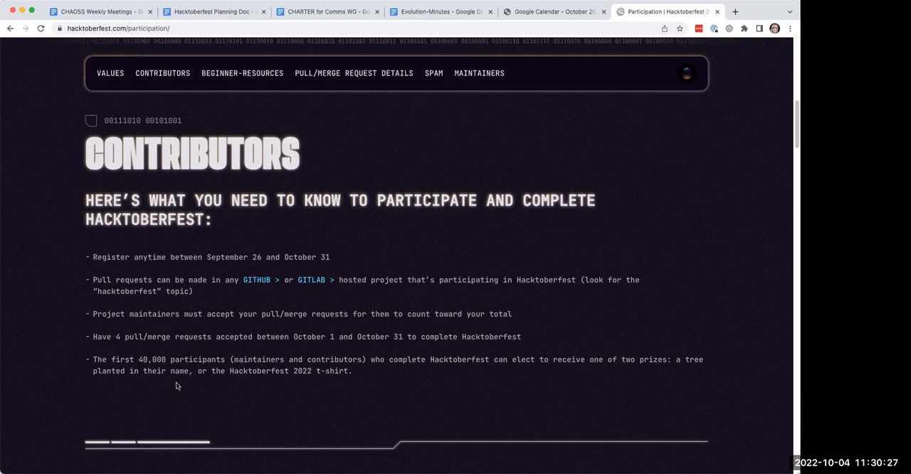
mouse_move(201, 391)
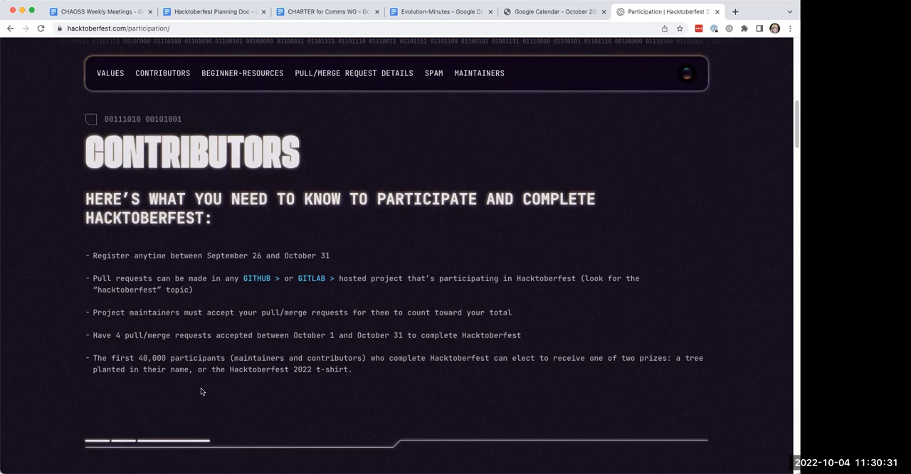
scroll("down", 3)
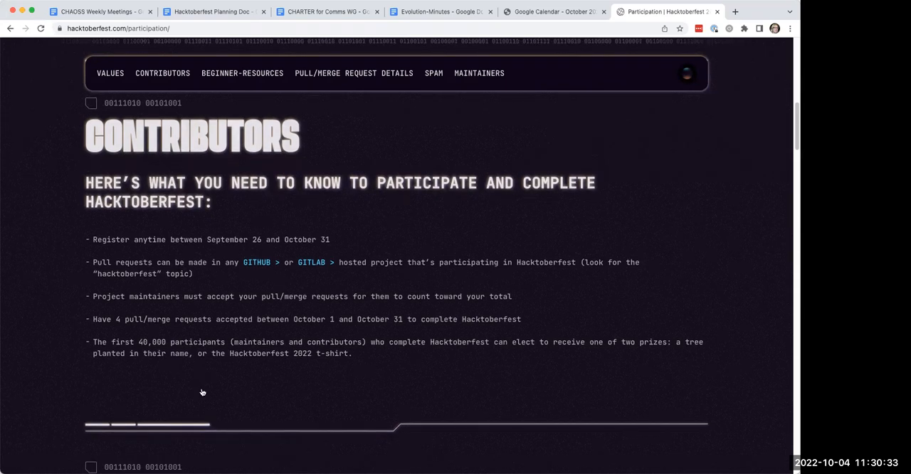
scroll("down", 3)
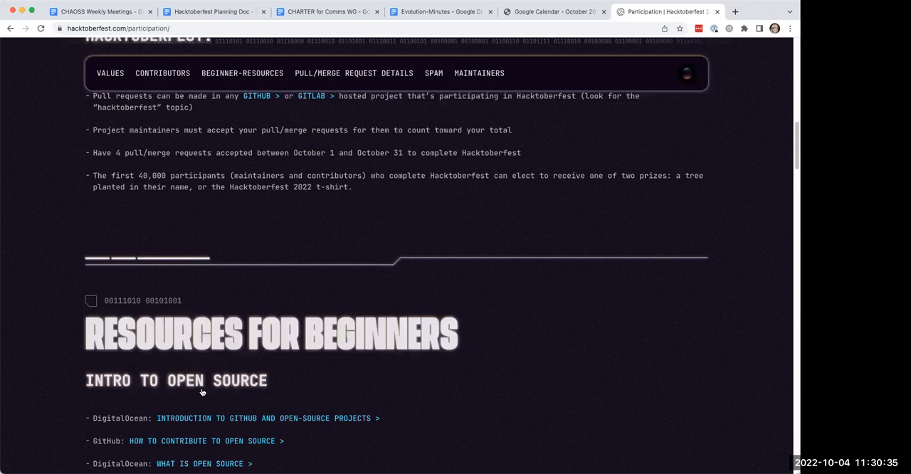
scroll("down", 3)
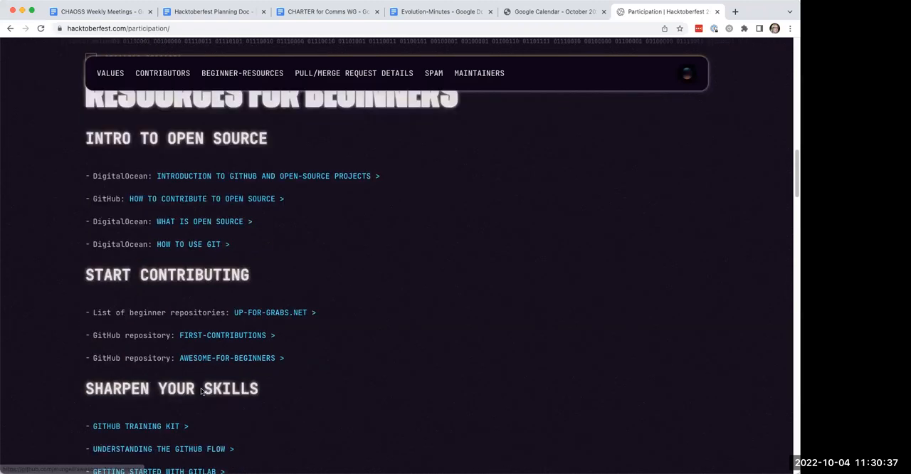
scroll("down", 3)
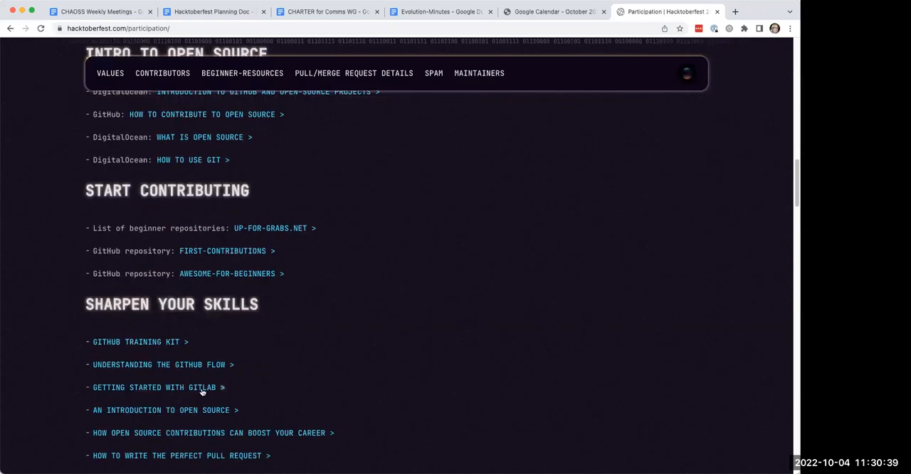
scroll("down", 3)
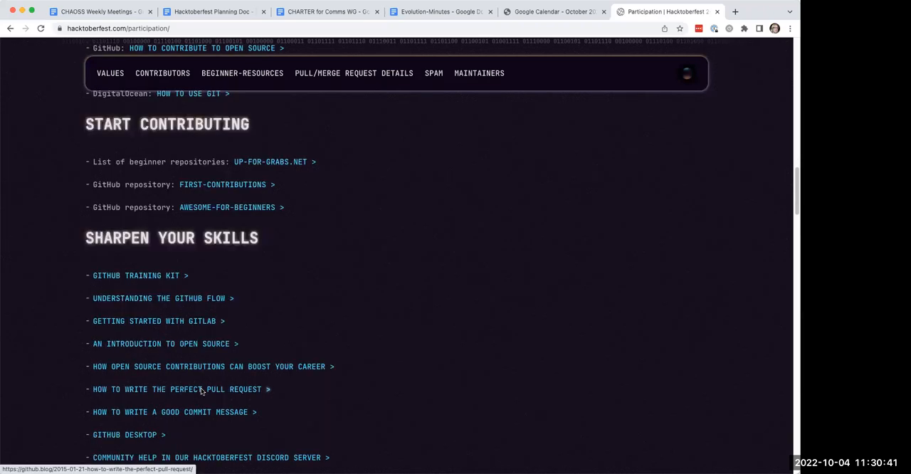
scroll("down", 3)
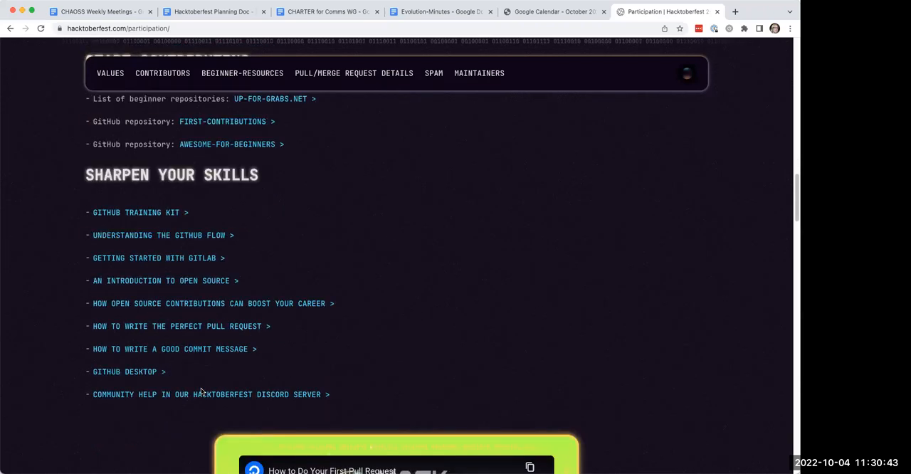
scroll("down", 3)
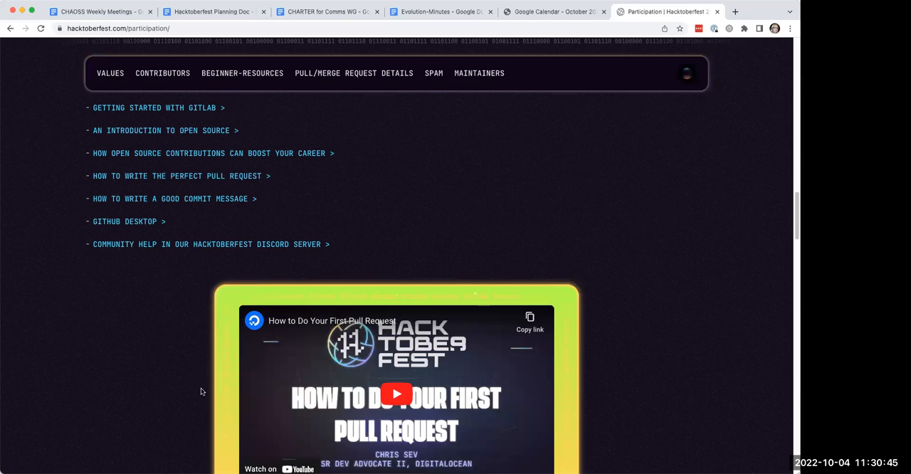
scroll("down", 3)
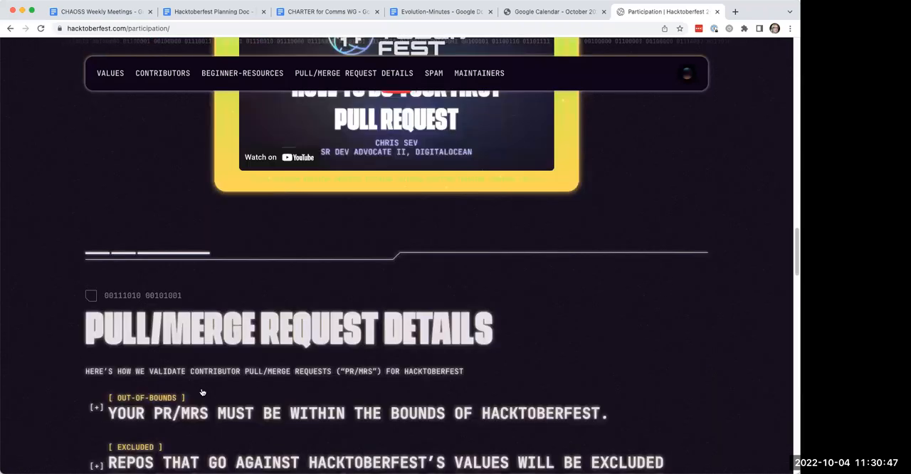
scroll("down", 3)
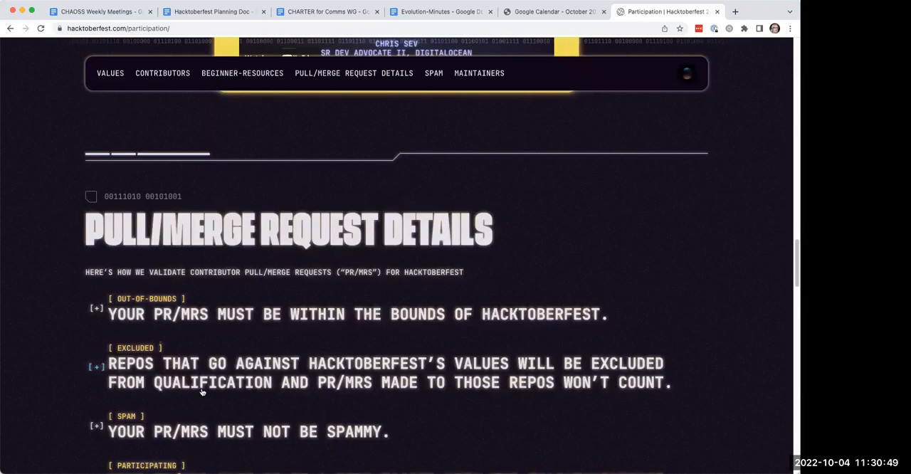
scroll("down", 3)
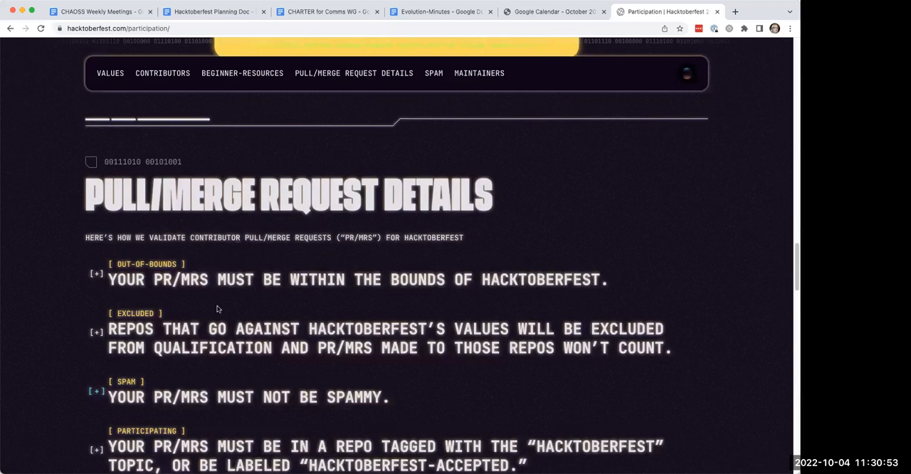
scroll("down", 3)
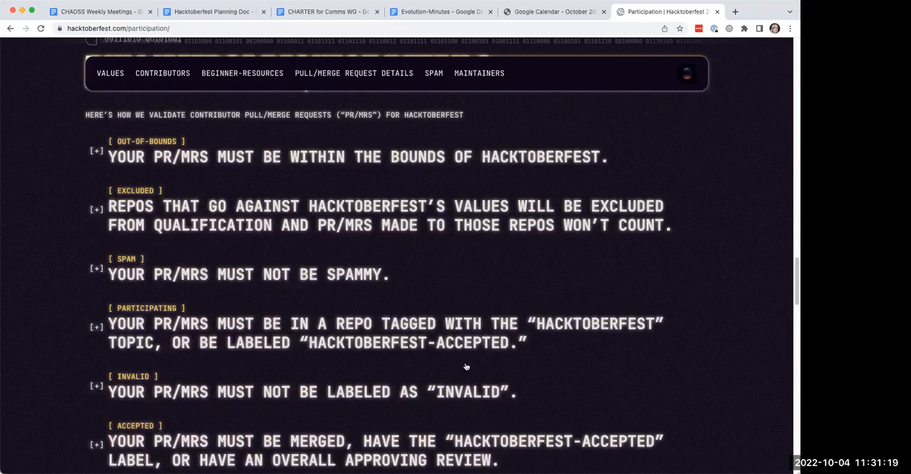
Step: Expand the PARTICIPATING rule on hacktoberfest.com to show that Hacktoberfest is opt-in for maintainers
scroll("up", 3)
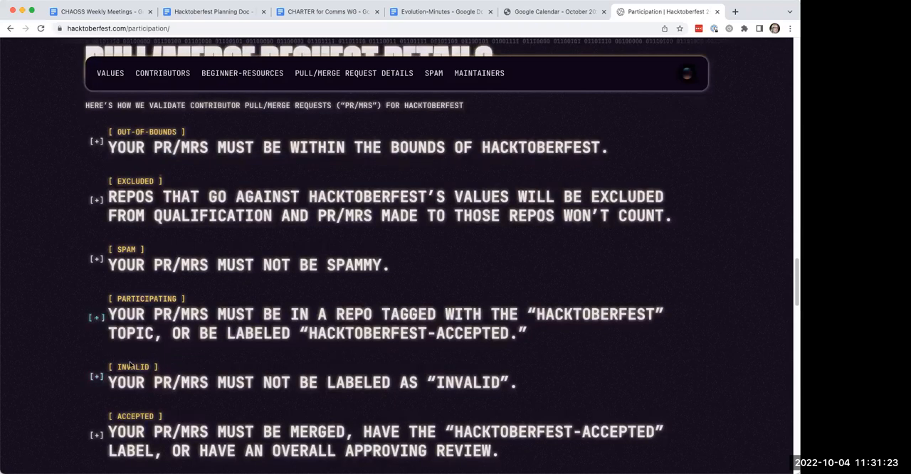
left_click(97, 316)
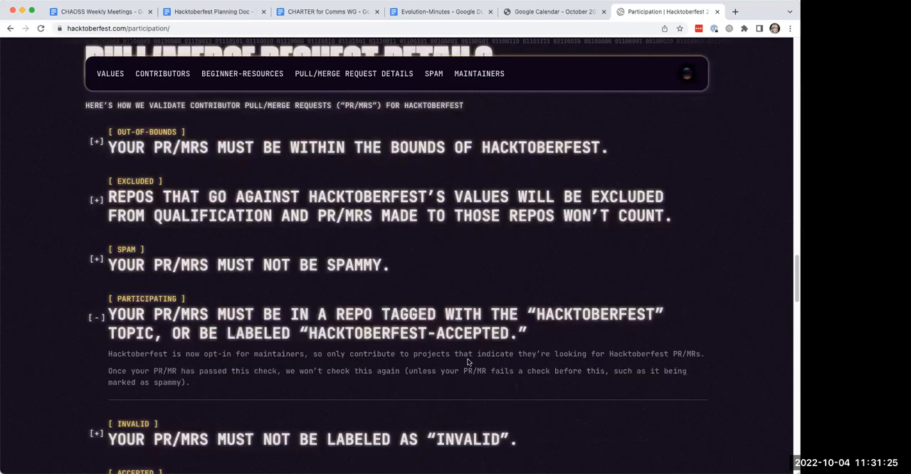
mouse_move(257, 361)
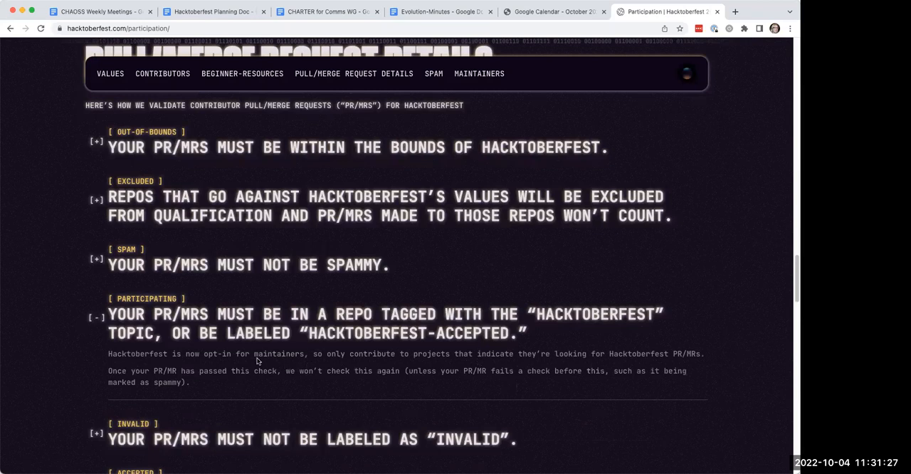
mouse_move(272, 359)
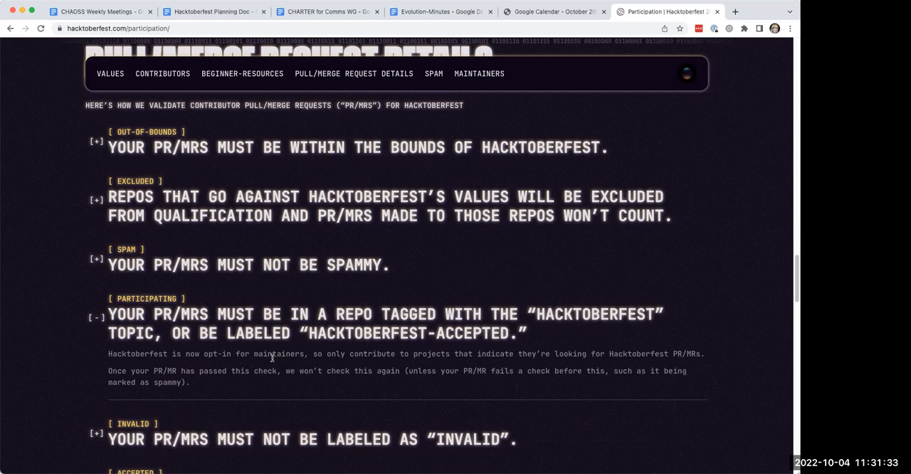
mouse_move(231, 396)
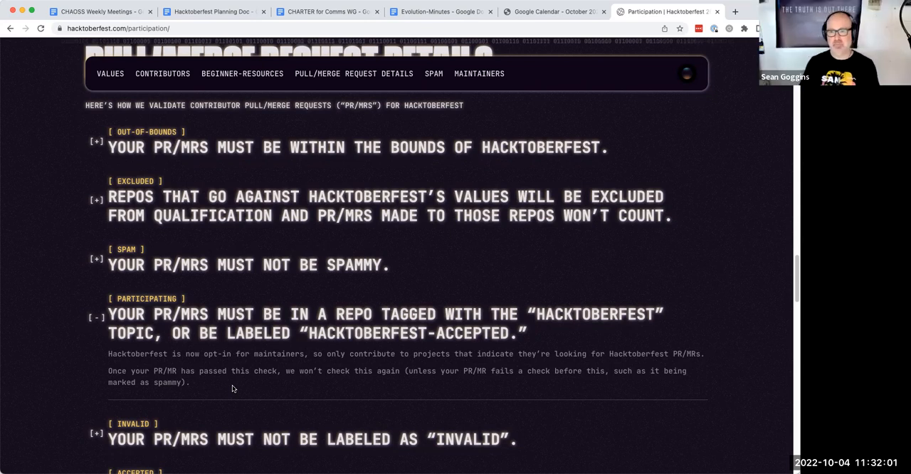
mouse_move(275, 410)
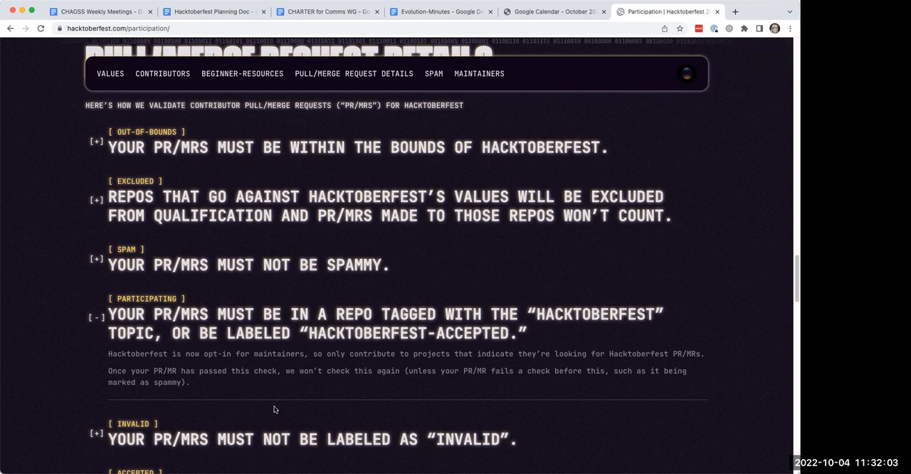
mouse_move(269, 398)
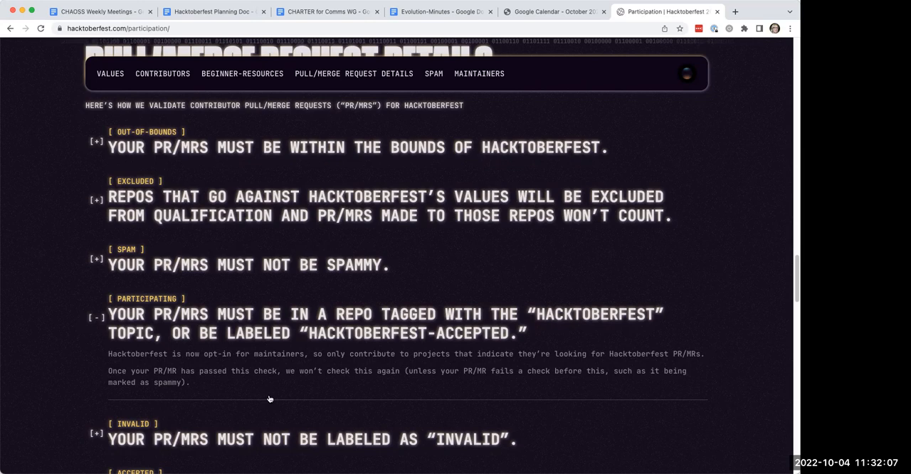
Step: Expand the OUT-OF-BOUNDS rule to show the October 1–31 window and public repository requirement
scroll("down", 3)
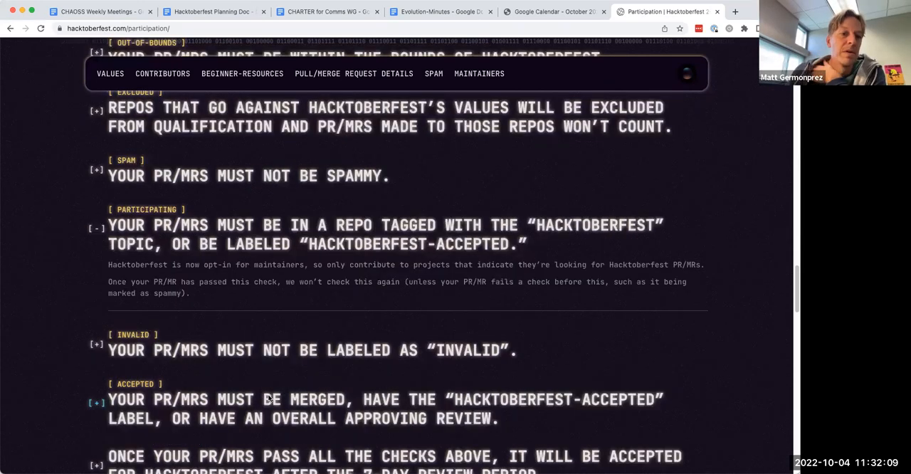
scroll("down", 3)
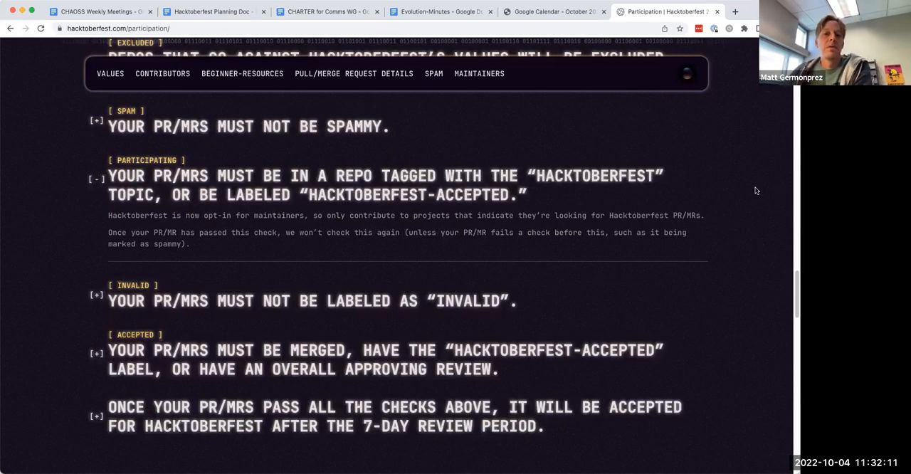
scroll("up", 3)
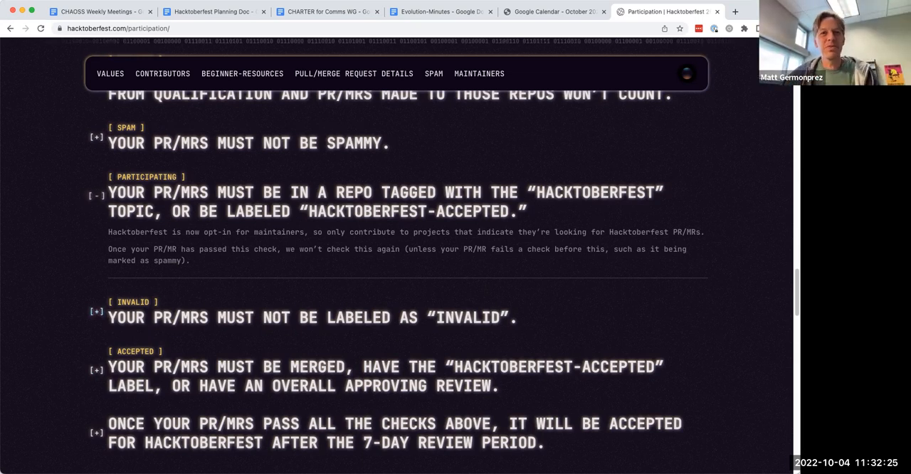
mouse_move(398, 308)
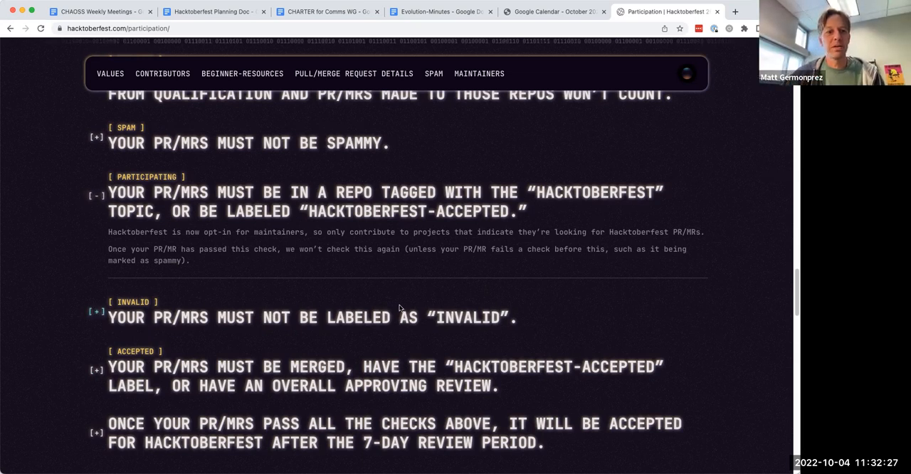
mouse_move(393, 229)
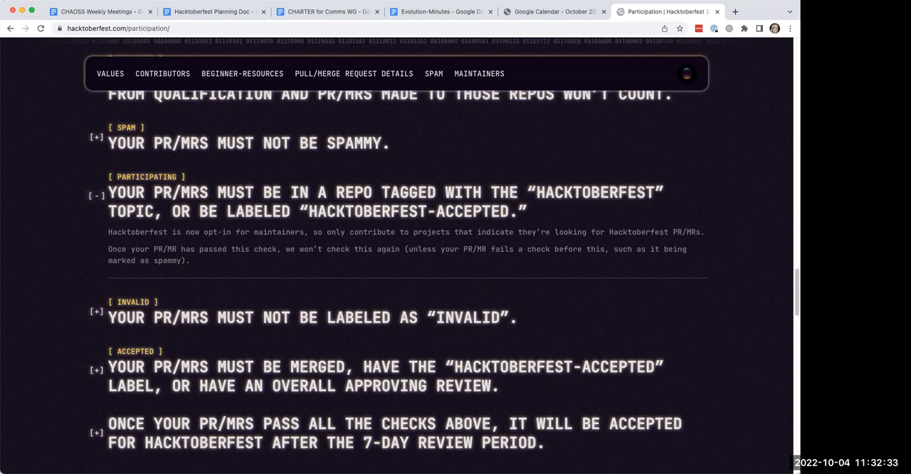
mouse_move(666, 187)
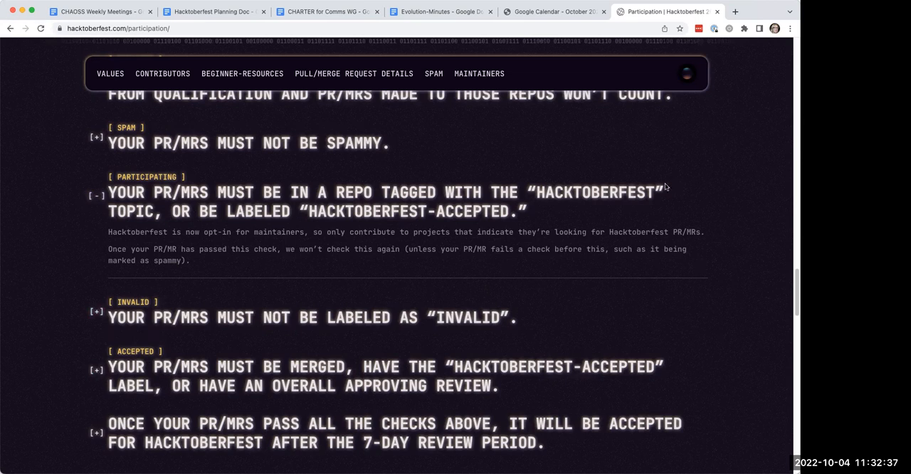
scroll("up", 3)
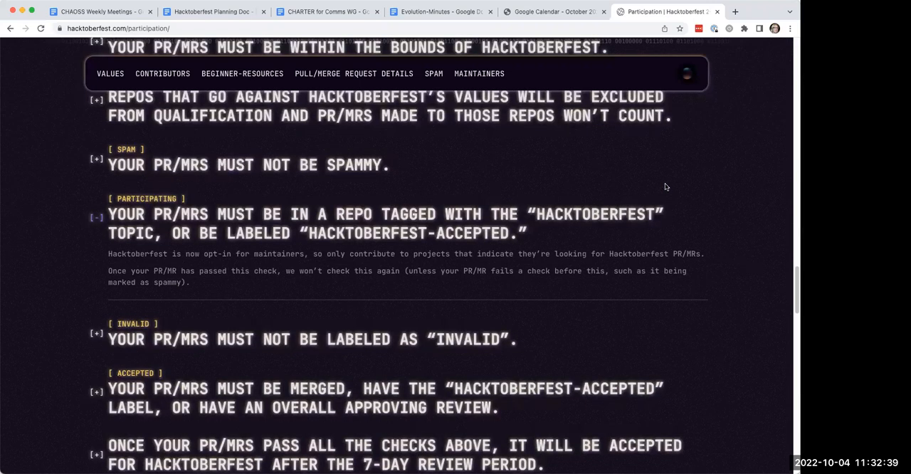
scroll("up", 3)
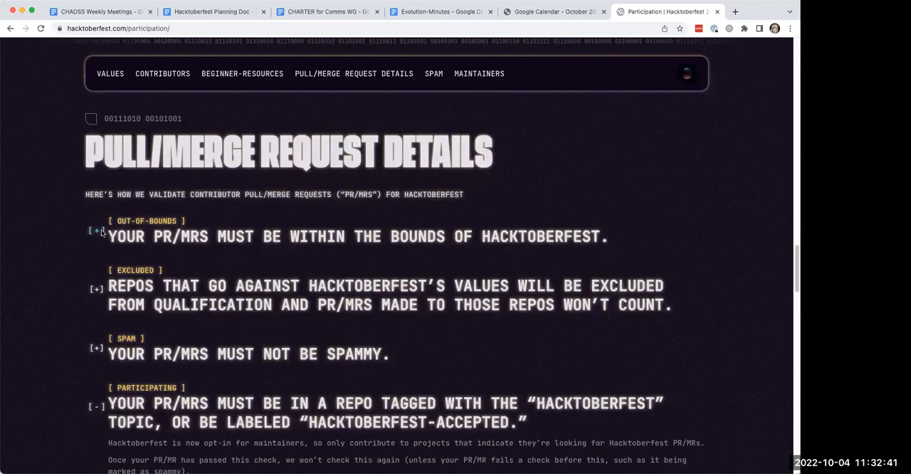
left_click(95, 230)
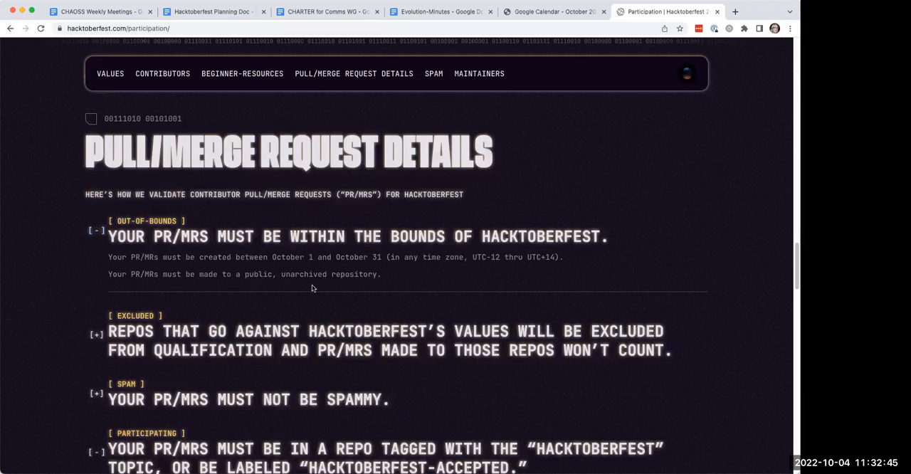
mouse_move(239, 344)
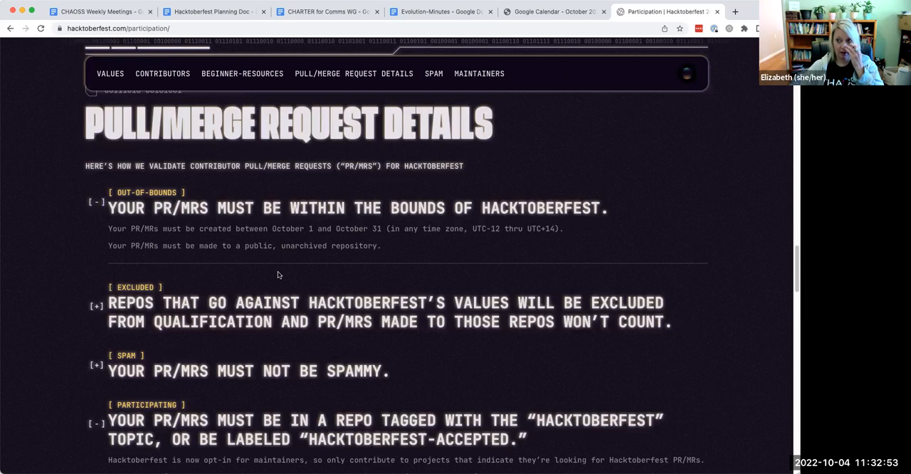
mouse_move(274, 278)
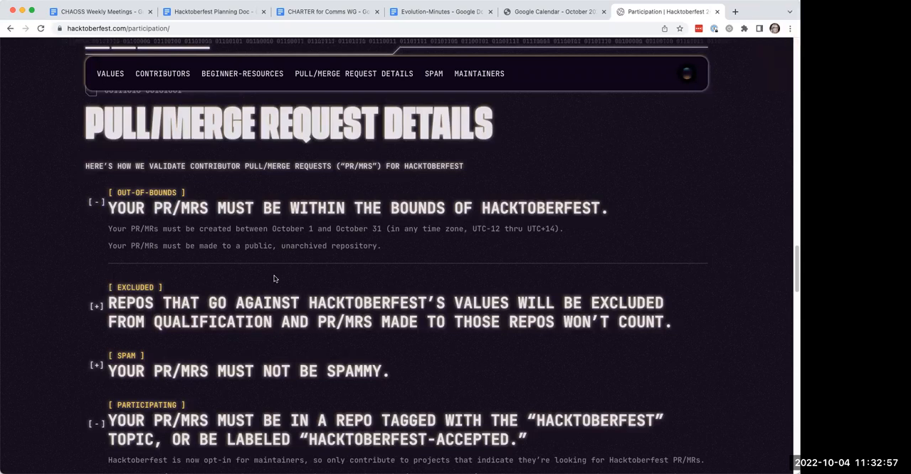
scroll("up", 3)
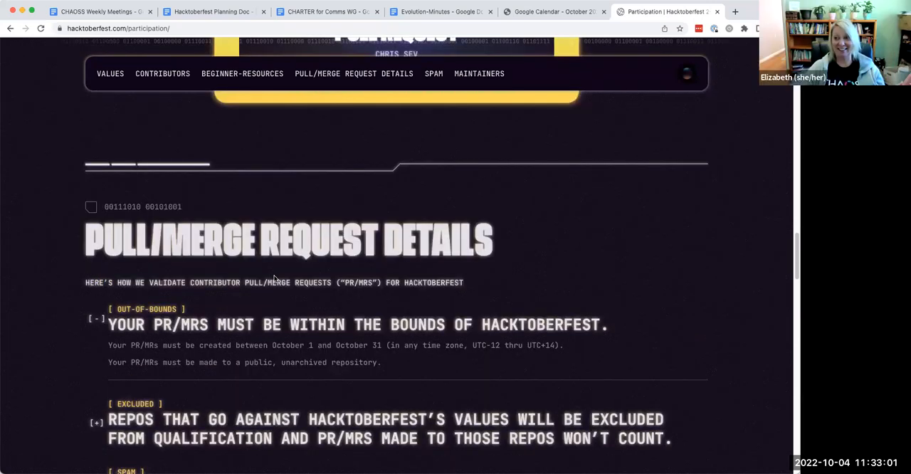
scroll("down", 3)
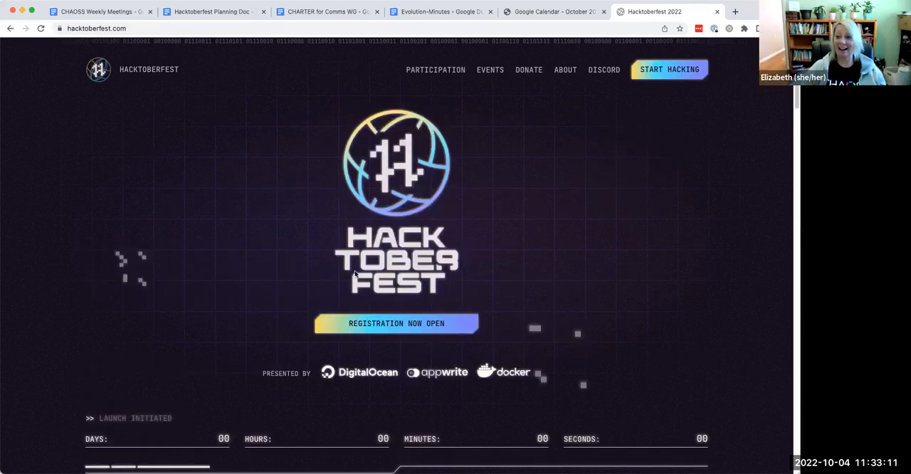
Step: Scroll the Hacktoberfest homepage, then switch back to the CHAOSS Weekly Meetings tab
scroll("down", 3)
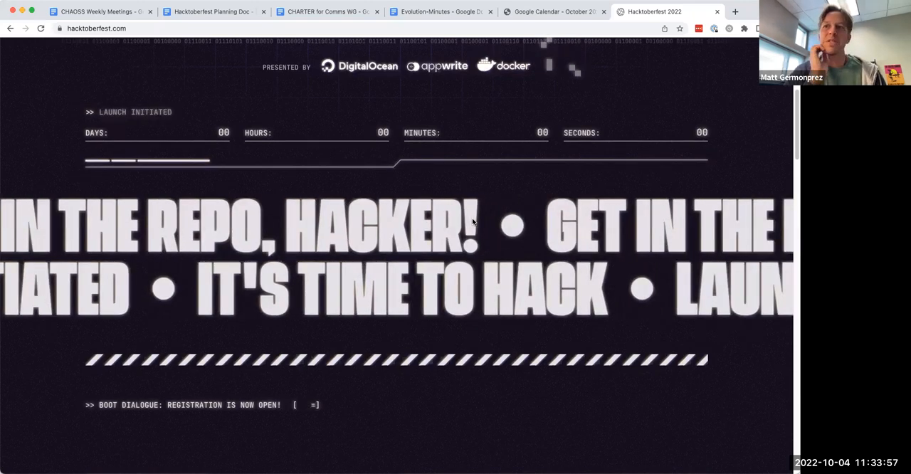
scroll("up", 3)
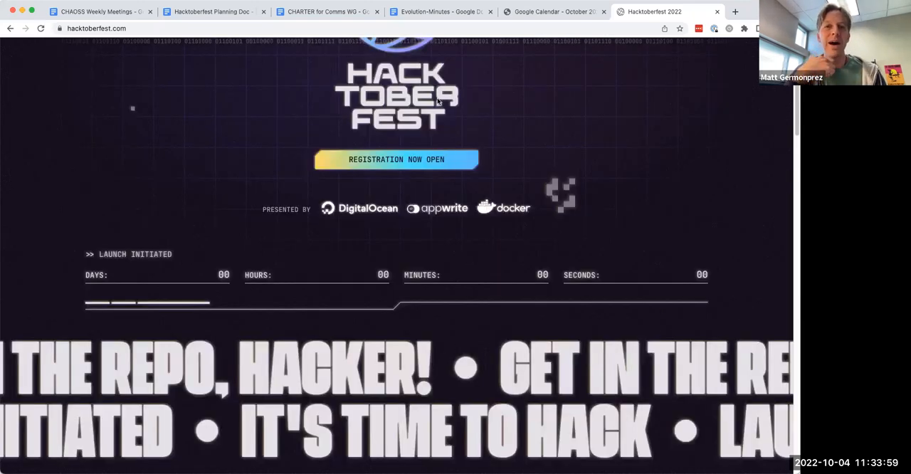
scroll("up", 3)
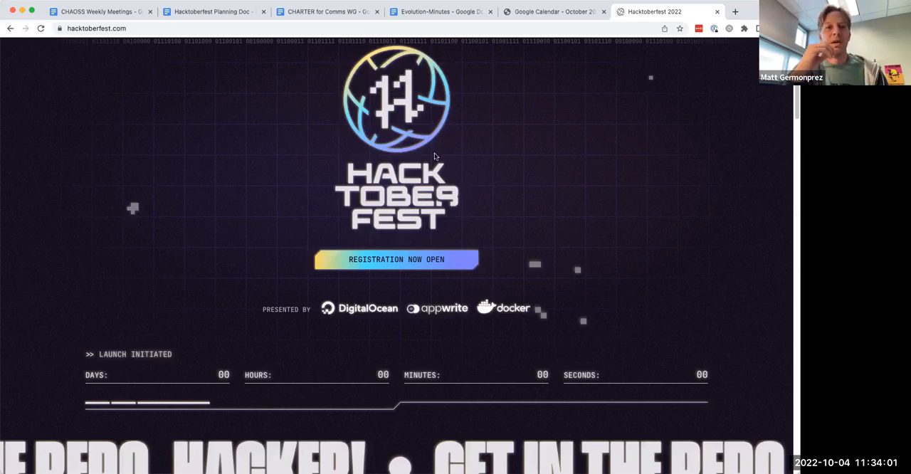
scroll("up", 3)
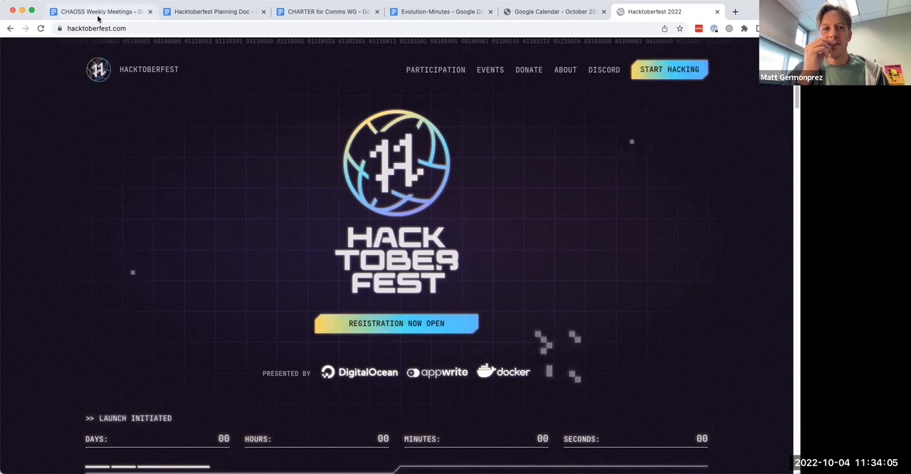
left_click(96, 11)
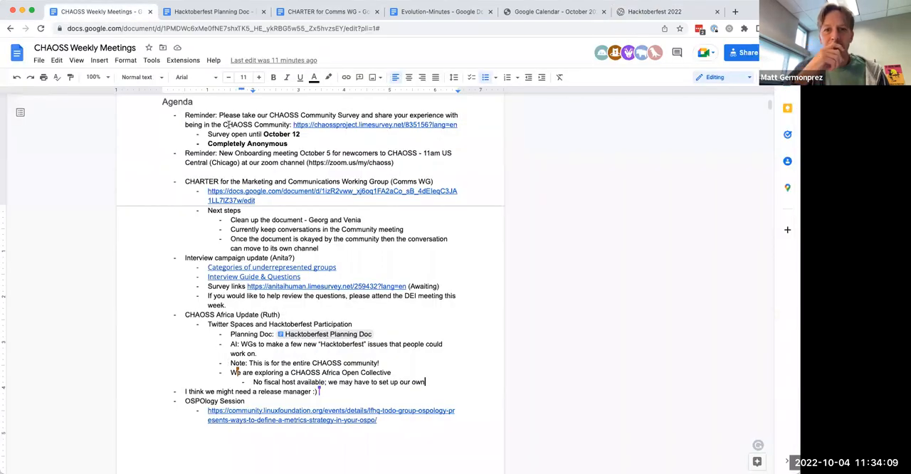
Step: Switch to the Hacktoberfest Planning Doc tab showing focus projects and the newcomer announcement
left_click(212, 12)
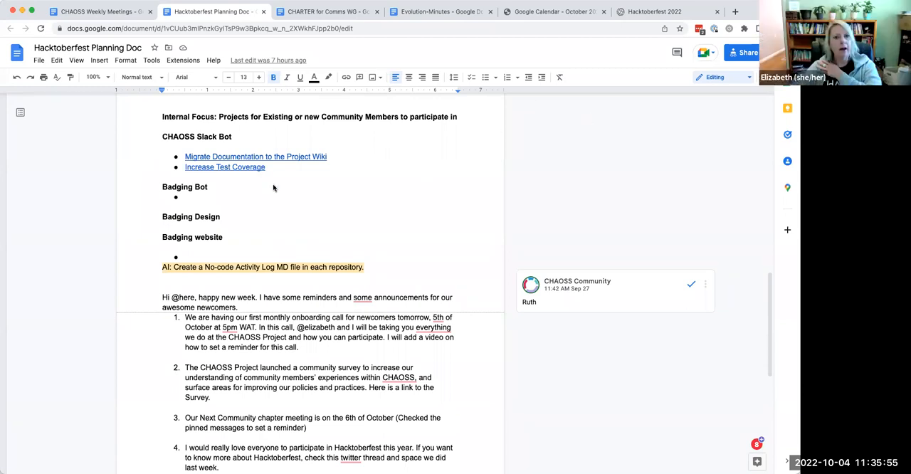
mouse_move(338, 165)
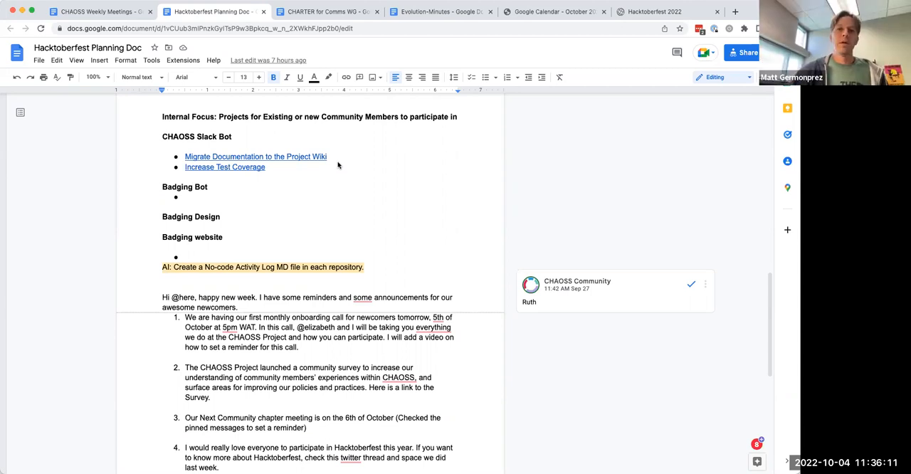
mouse_move(408, 138)
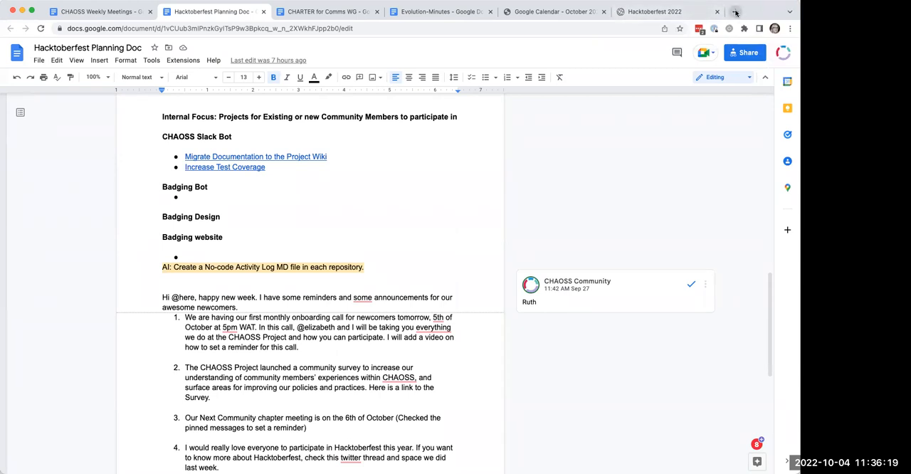
mouse_move(735, 11)
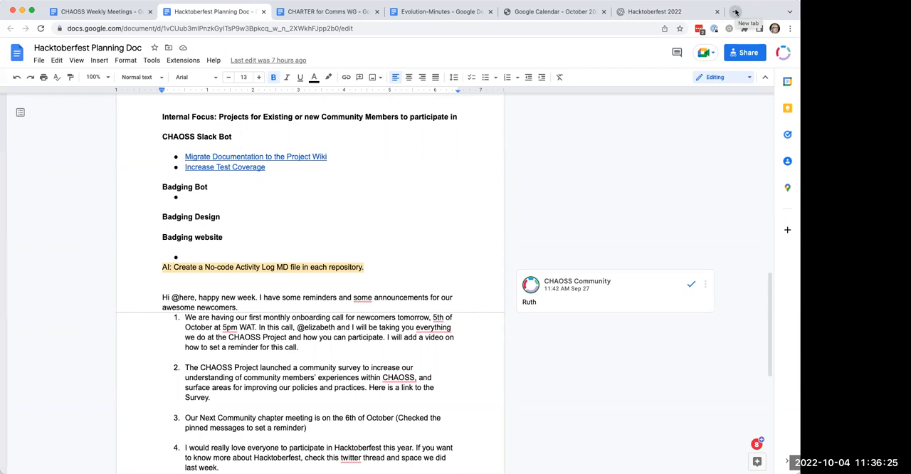
mouse_move(126, 90)
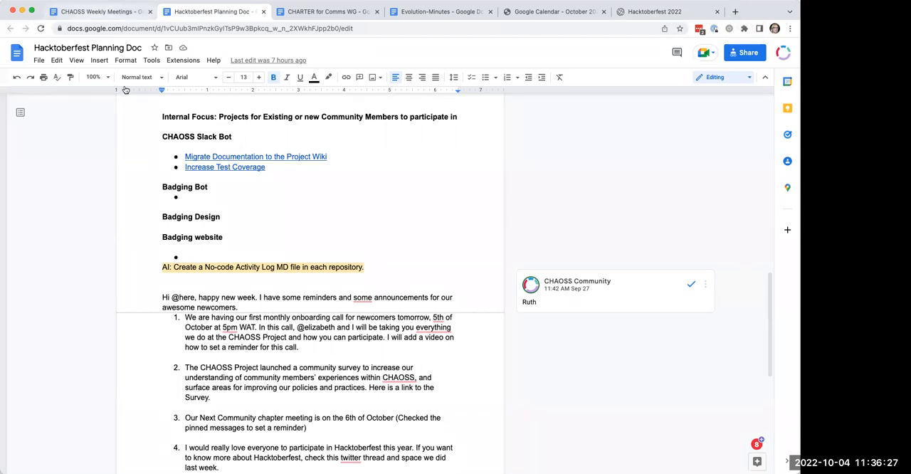
Step: Switch back to the CHAOSS Weekly Meetings tab at the CHAOSS Africa Hacktoberfest notes
left_click(96, 11)
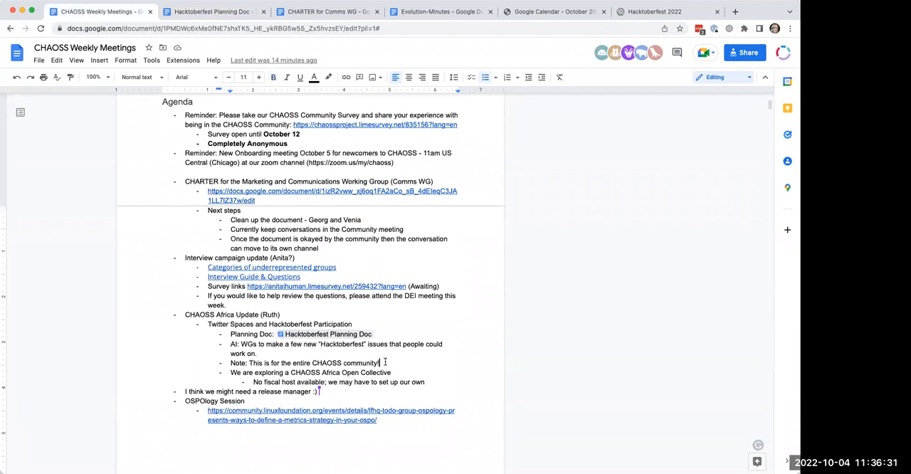
Step: Type the Elizabeth action item: 'When promoting Hacktoberfest, we can link to the list of tagged issues'
type("We ca")
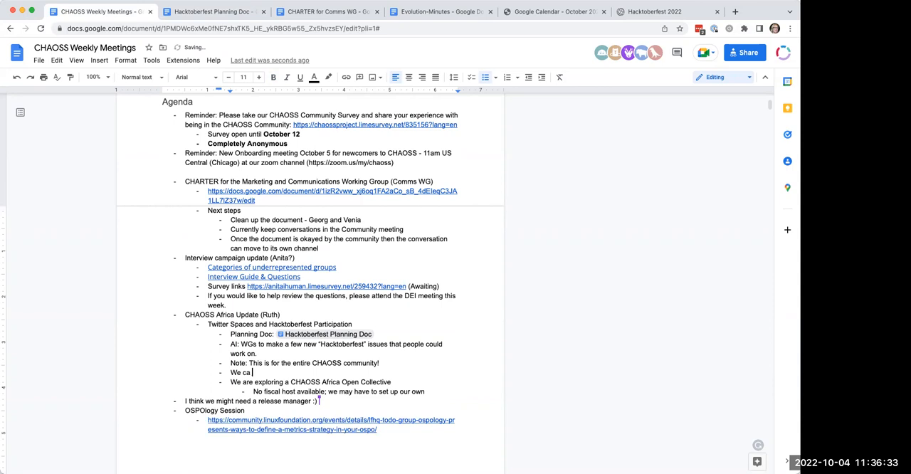
type("n link t")
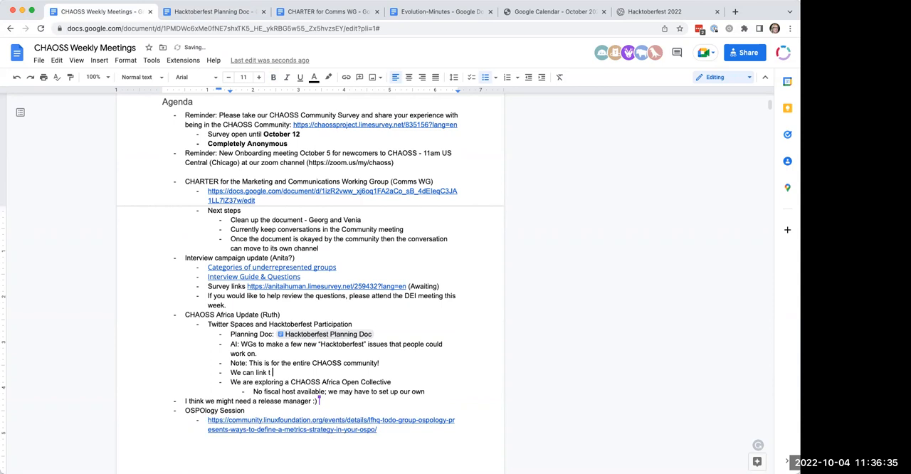
type("o the list of tagged iss")
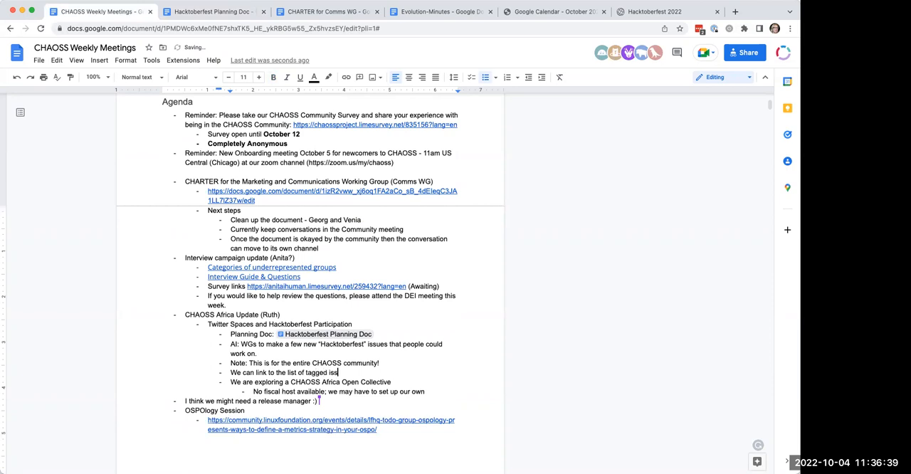
type("ues")
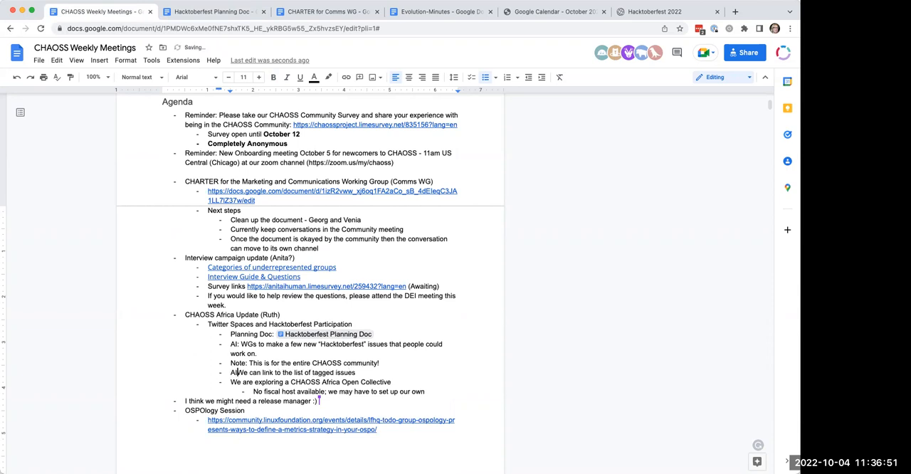
type("Elizabeth: When promoting Hacktoberfest, w")
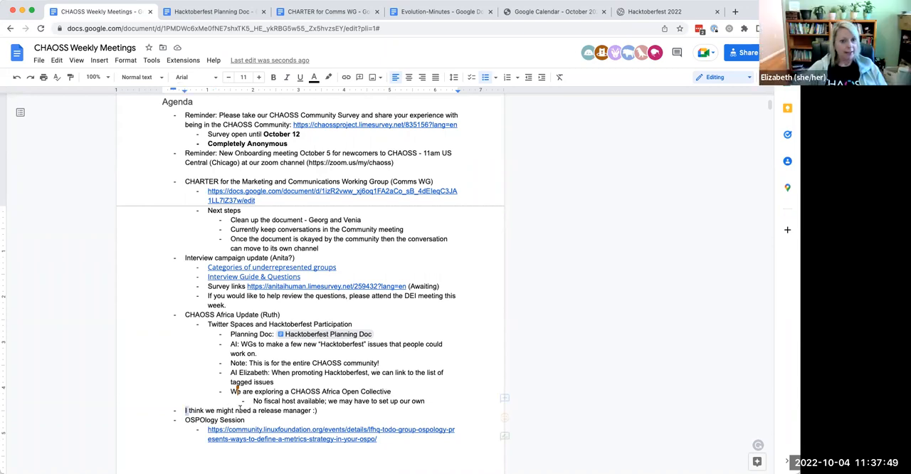
Step: Select the 'I think we might need a release manager :)' line and place the cursor there
triple_click(249, 411)
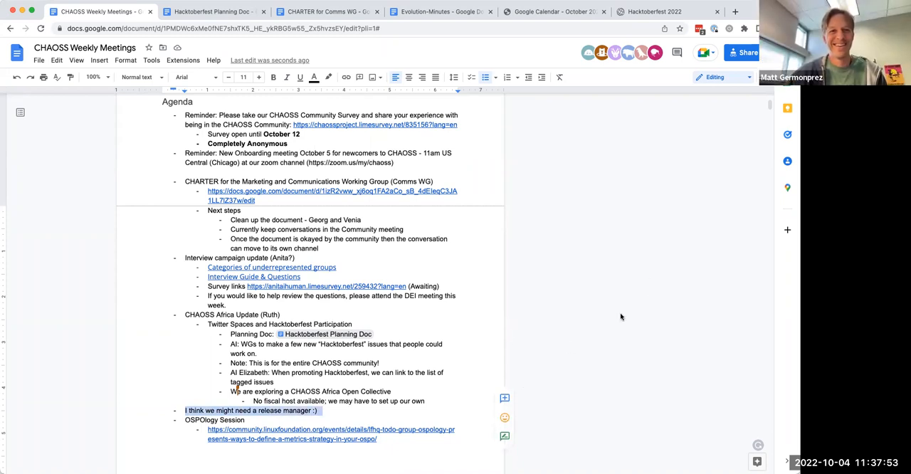
mouse_move(749, 188)
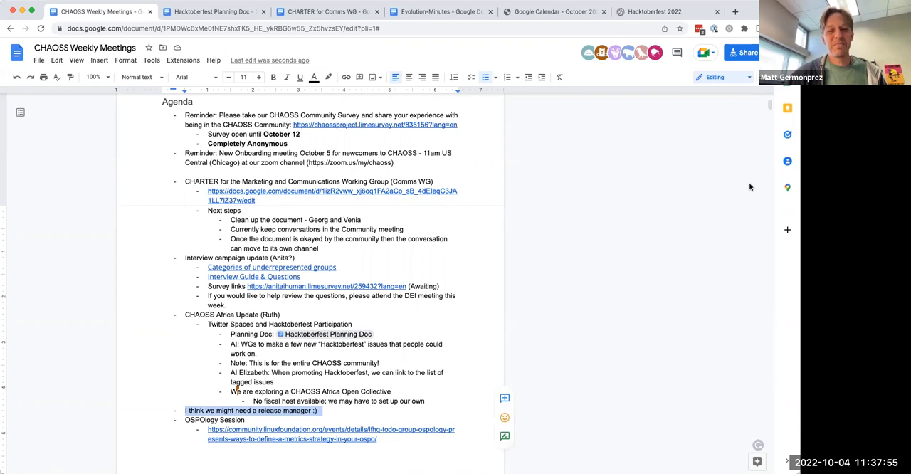
left_click(349, 410)
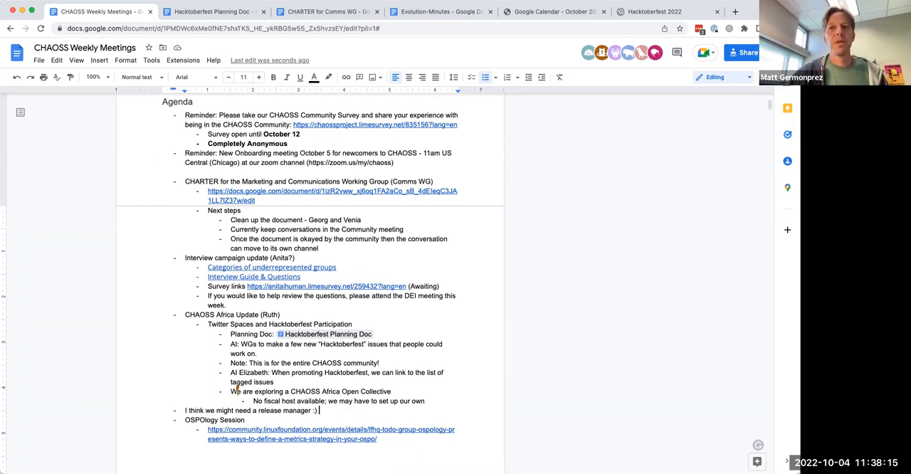
mouse_move(496, 378)
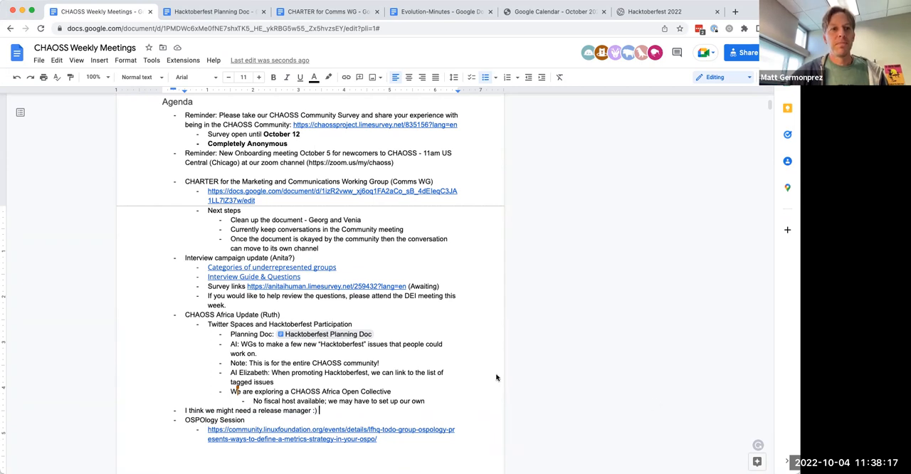
mouse_move(514, 304)
type("It's a")
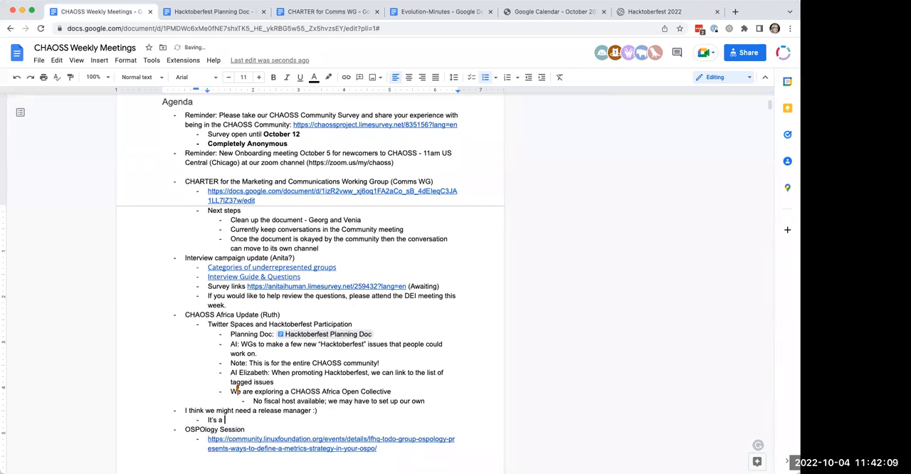
Step: Note it's a big ask, attending all meetings, and more than one person per metric
type("big ask")
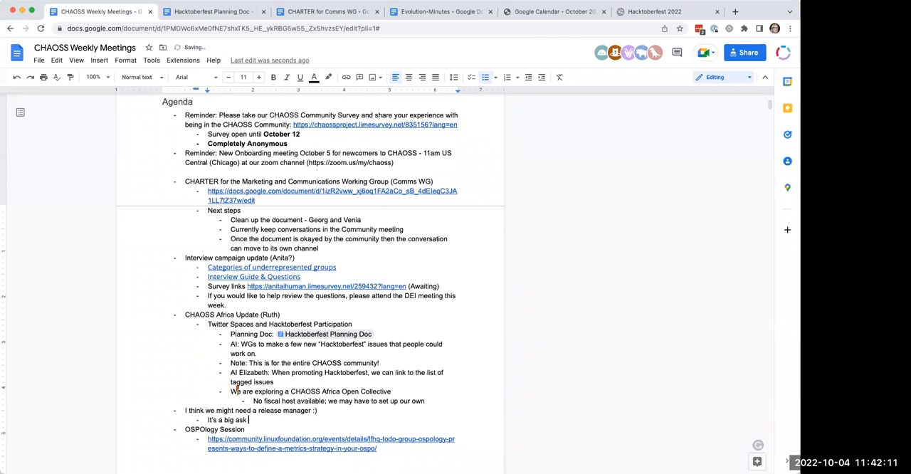
mouse_move(326, 334)
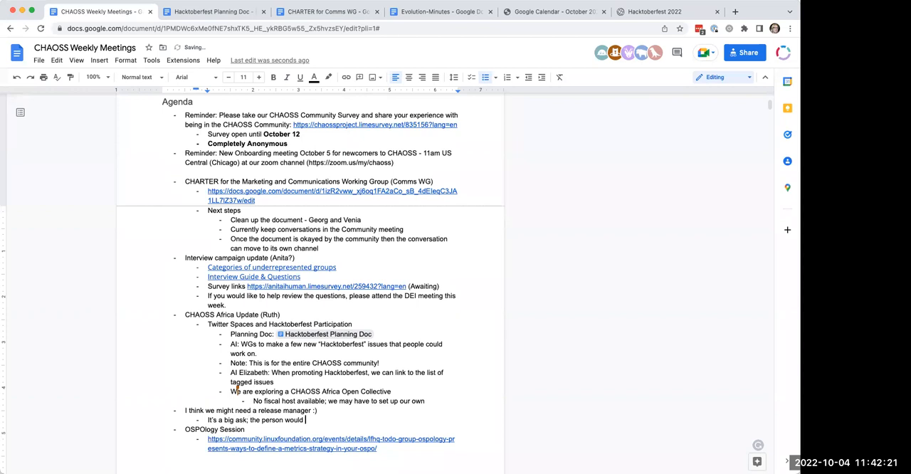
type("have to")
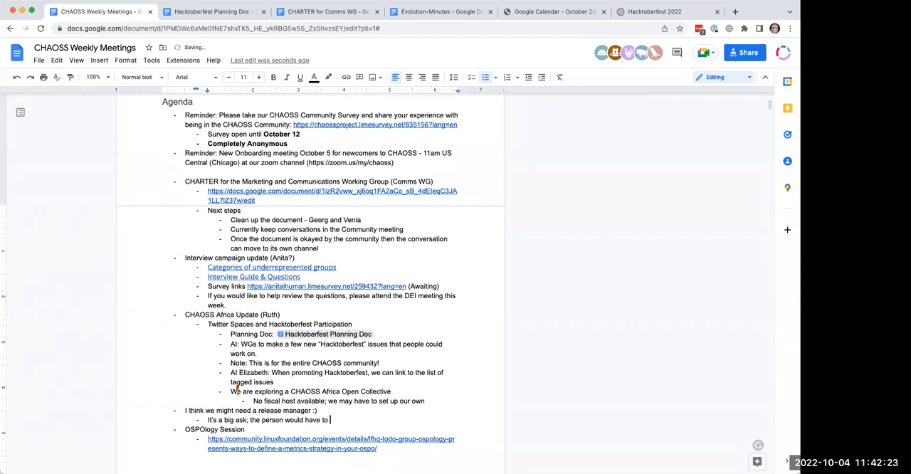
type("go to all mee")
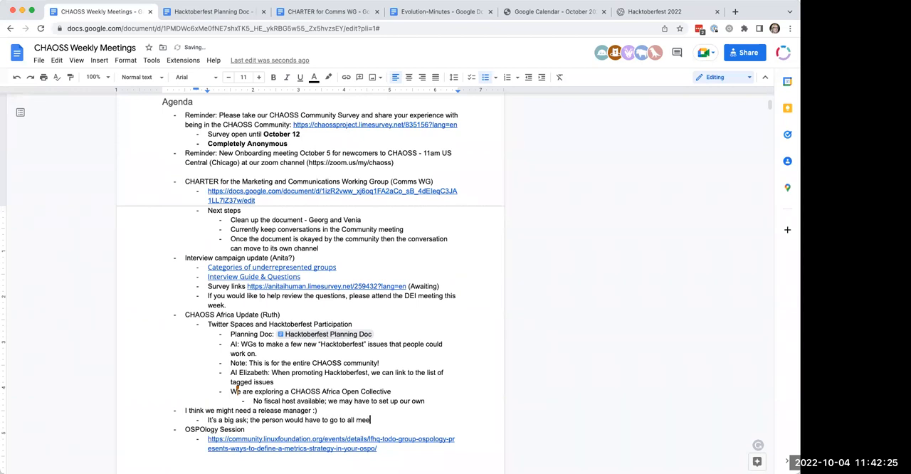
type("tings")
type("Maybe it")
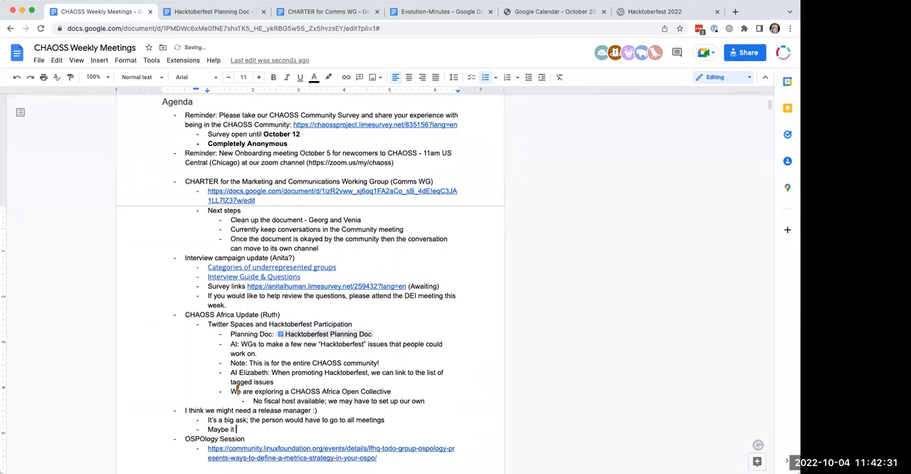
type("should be more than one person to go through each")
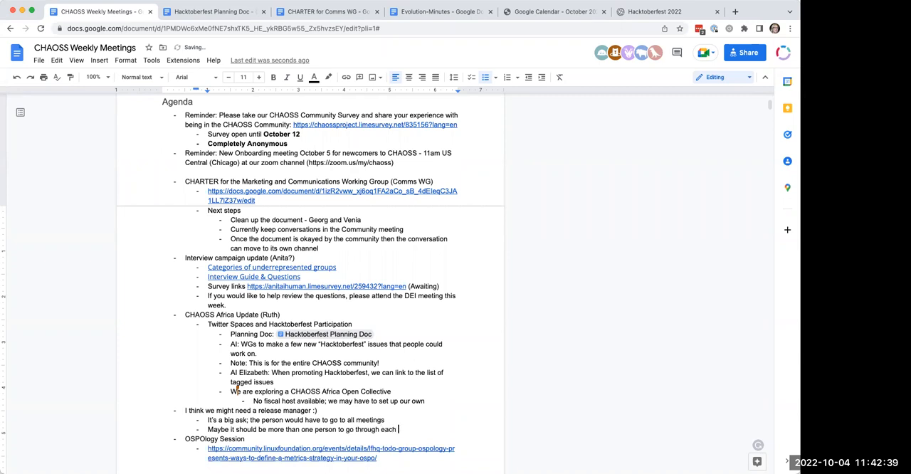
type("metric is a")
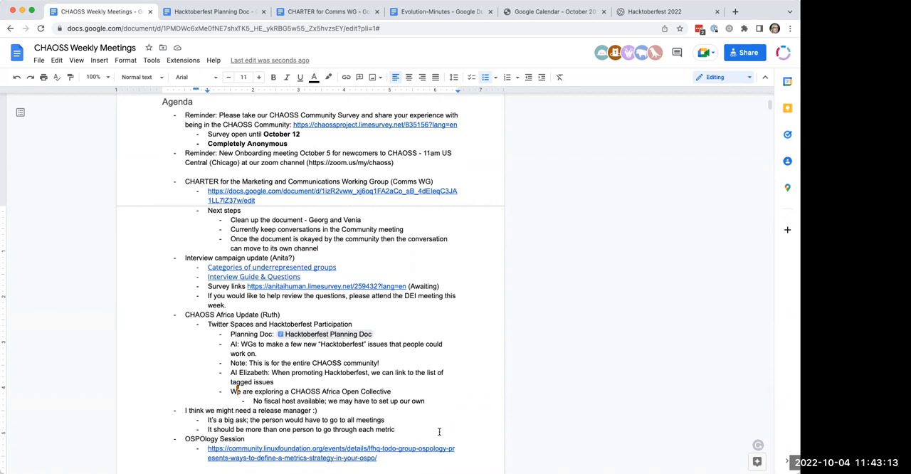
mouse_move(389, 419)
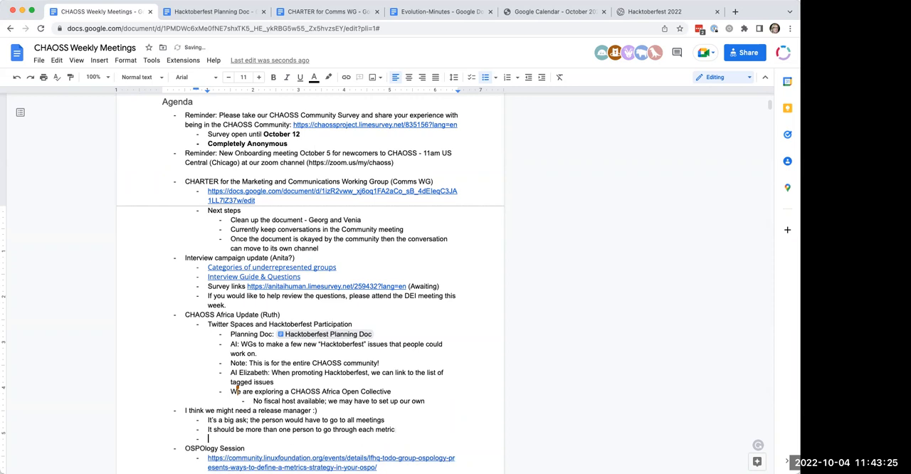
Step: Type 'Maybe with the new knowledge base we can revisit the whole process' for continuous releases
type("Maybe we")
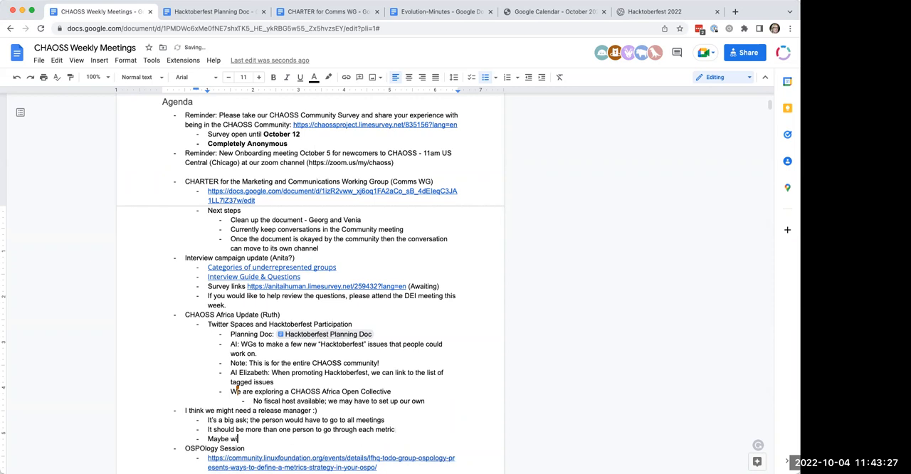
type("ith the")
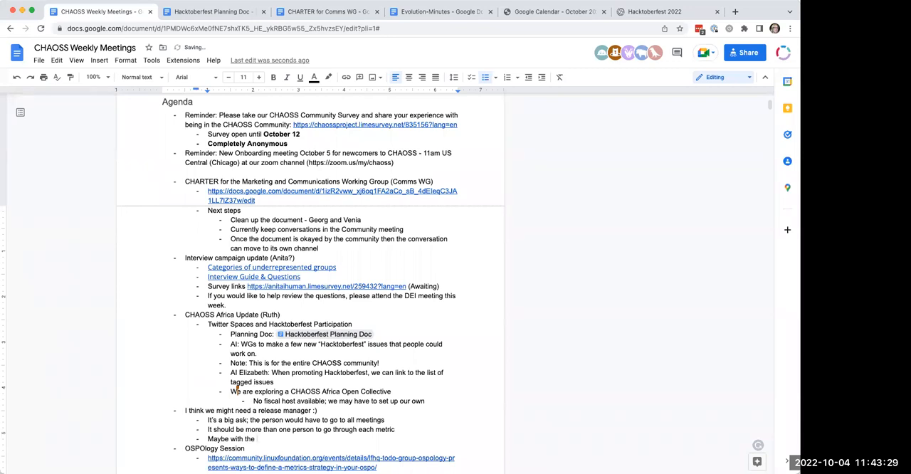
type("new knowledge base we")
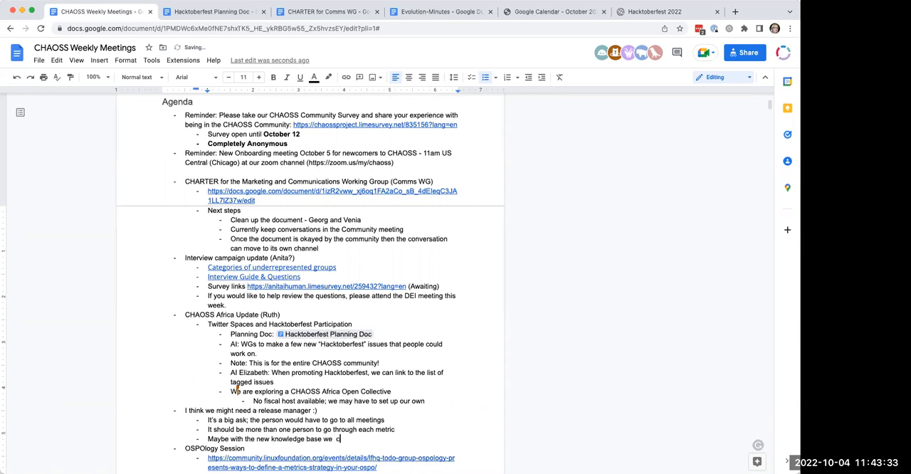
type("can re")
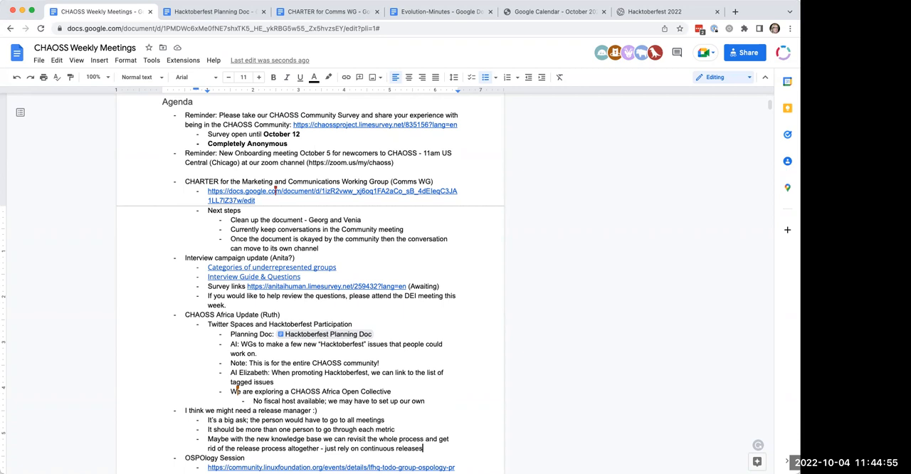
Step: Type 'Want to still have consistency across working groups… right templates and language'
type("Want to still have consistency across work")
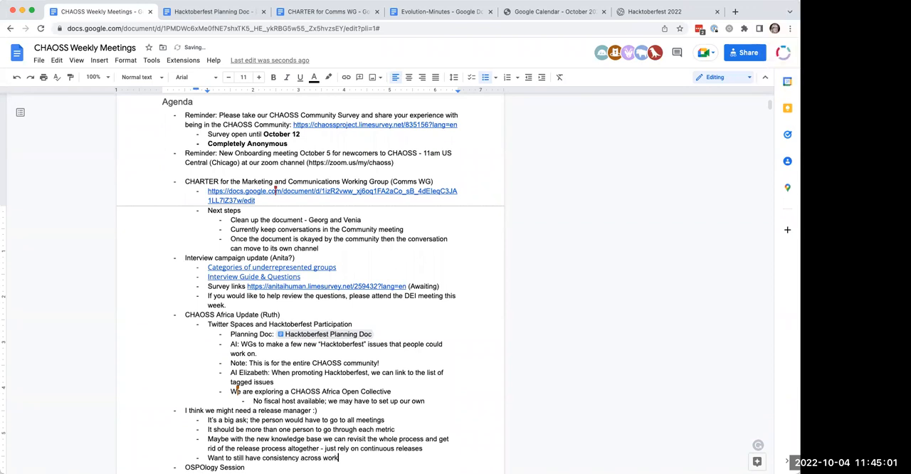
type("ing groups")
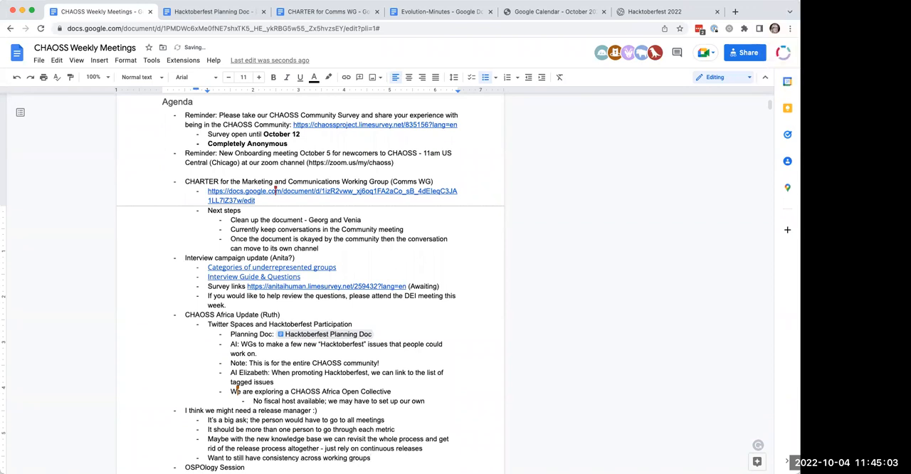
type("and that they areas")
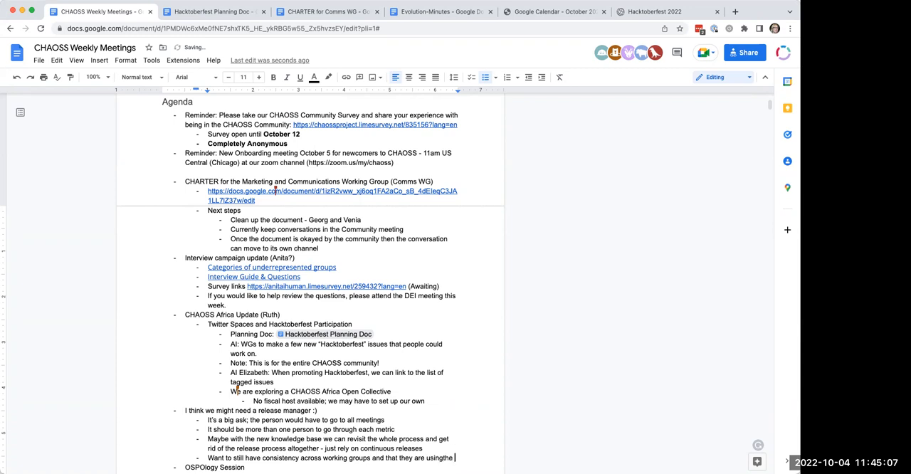
type("right r")
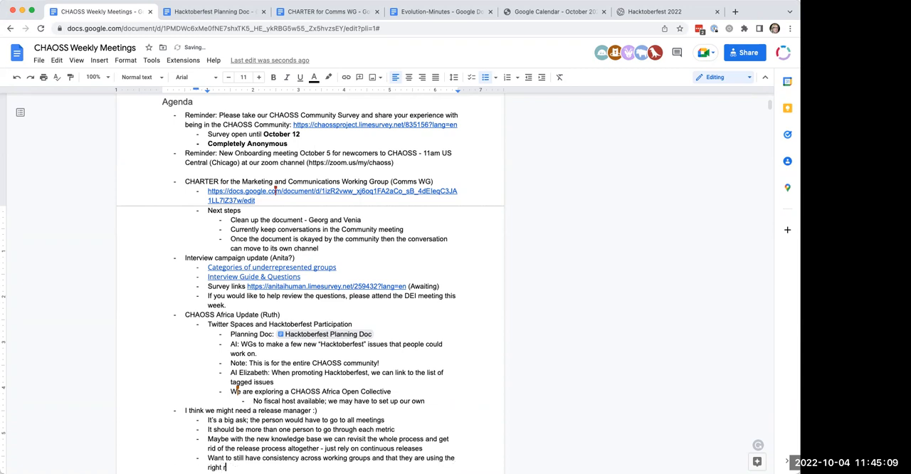
type("templates and")
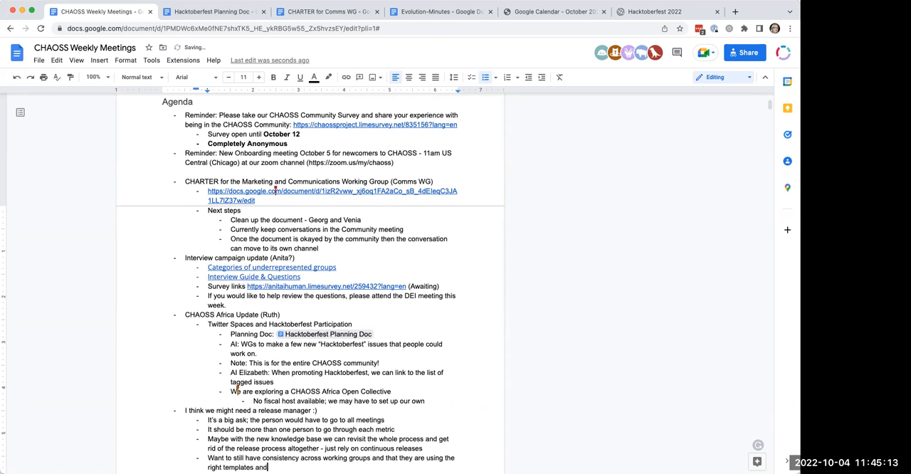
type("language")
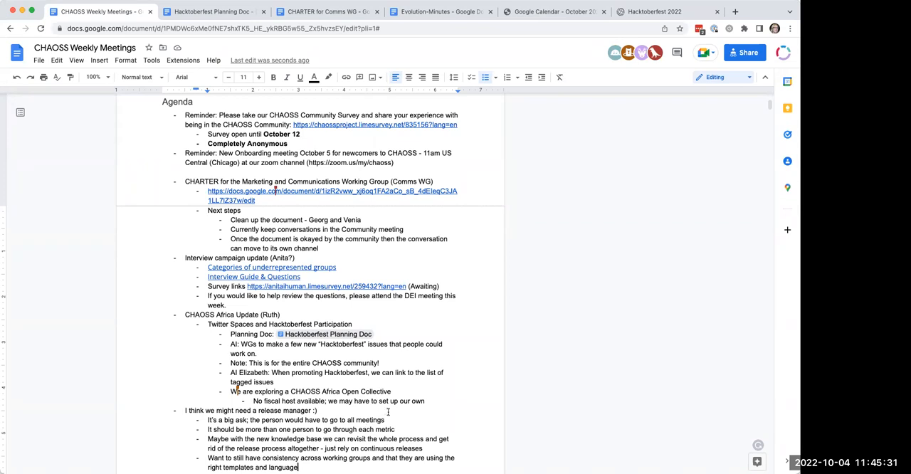
mouse_move(431, 443)
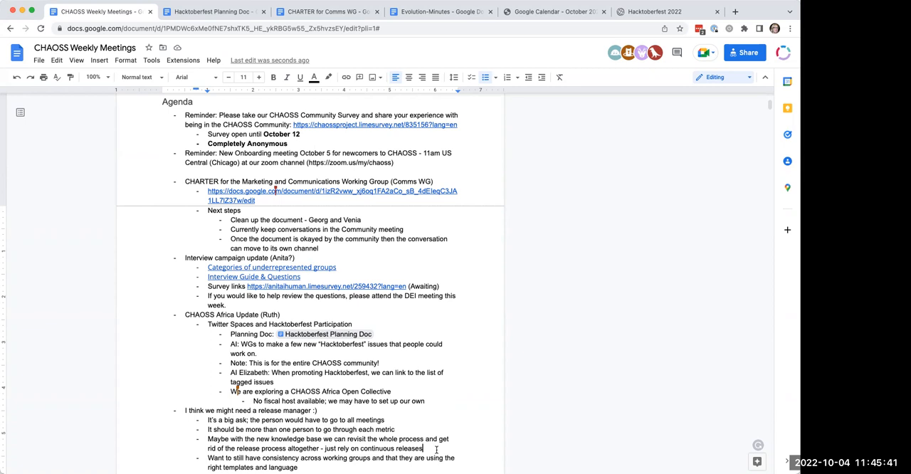
Step: Add the bullet 'Metrics releases do act as a motivator to ship new metrics' and start a new bullet
type("Metrics")
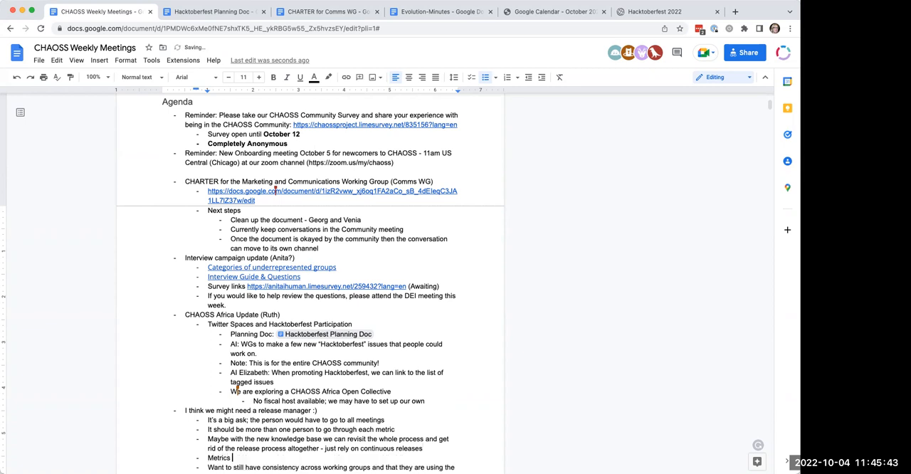
type("releases do act a")
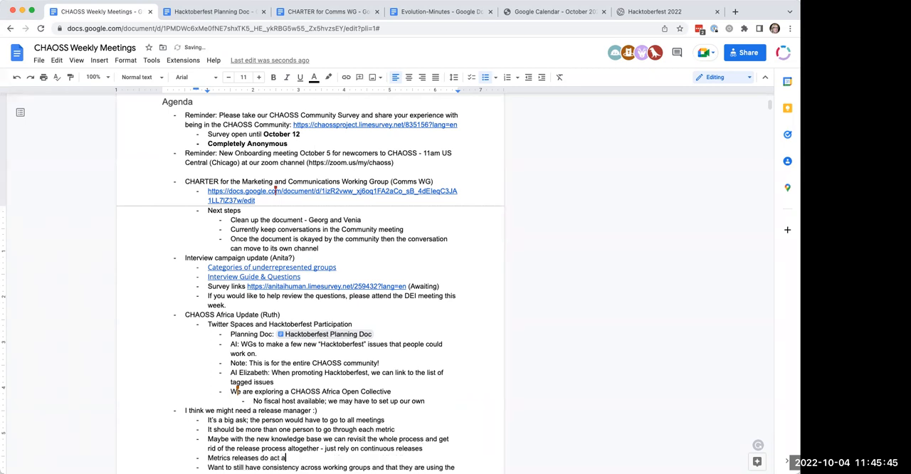
type("s a motivator to")
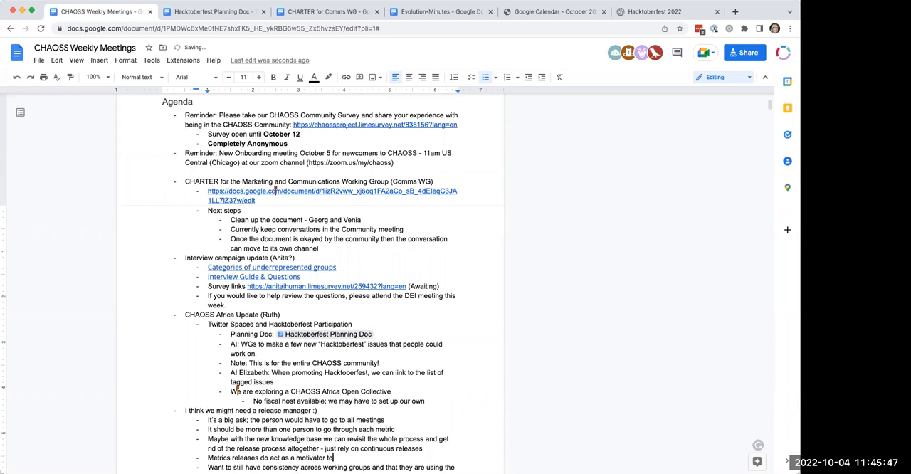
type("ship new metrics")
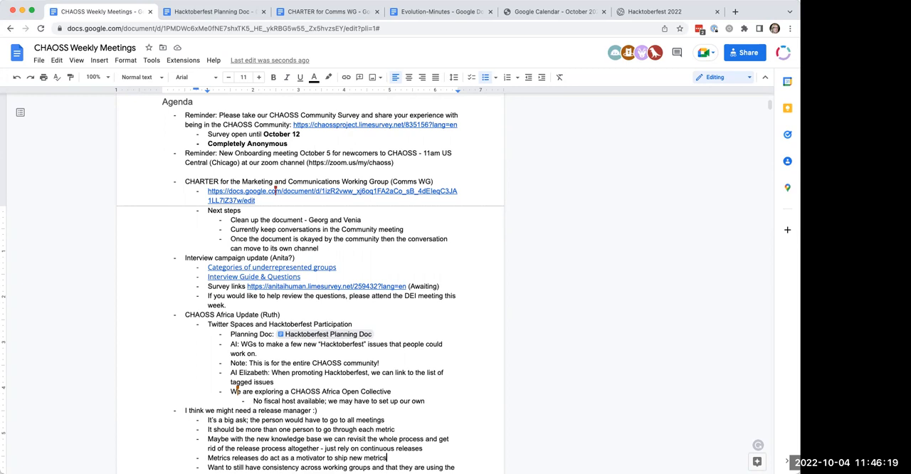
key("enter")
type("Metrics releases also do have a motivating")
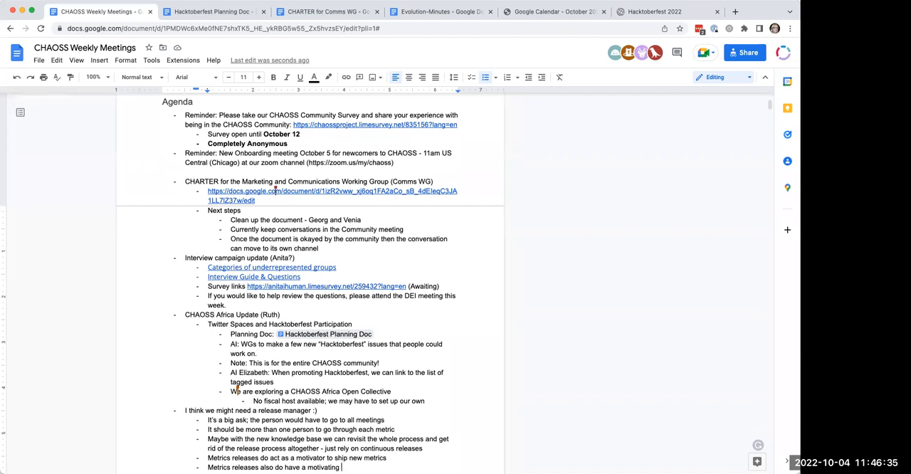
Step: Complete the community feedback period point about going through each item
type("community")
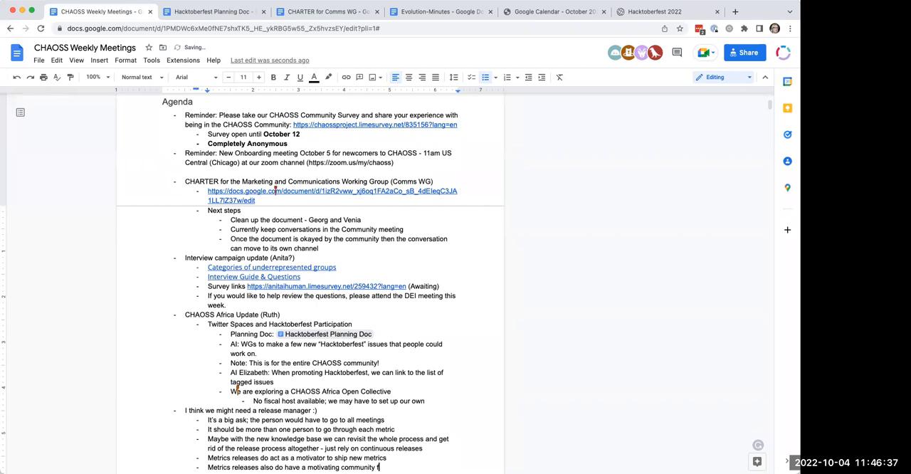
type("feedback period")
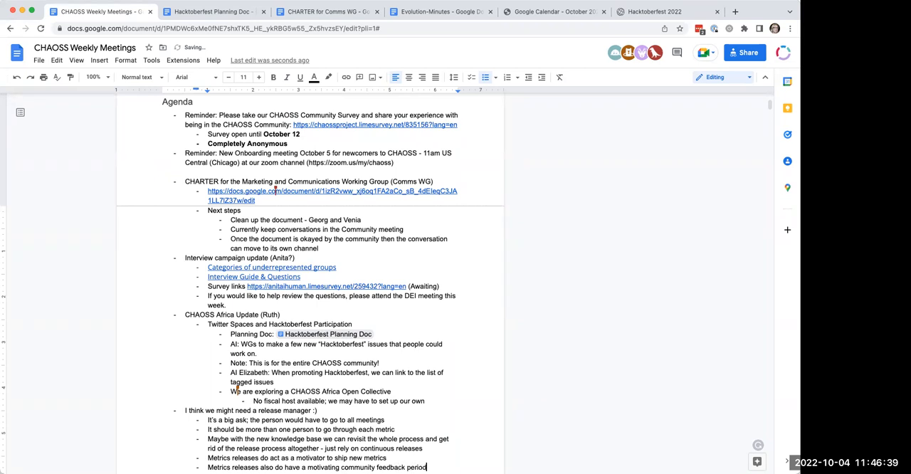
scroll("down", 3)
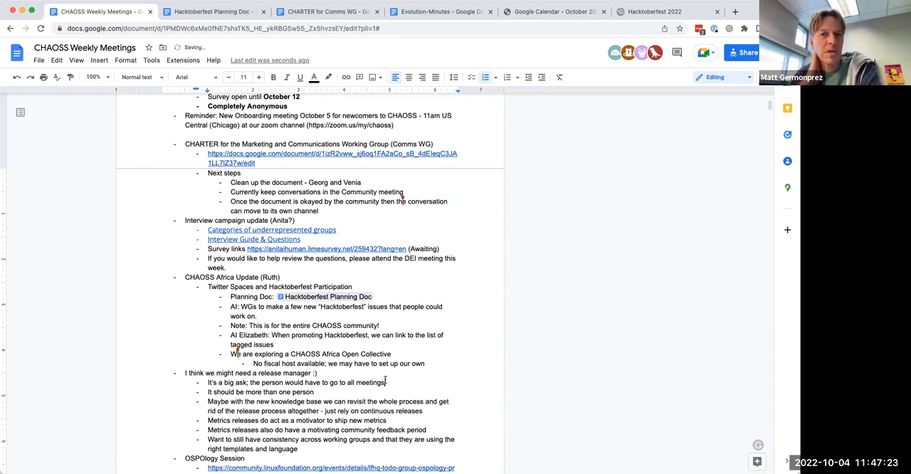
type("and go through each metric")
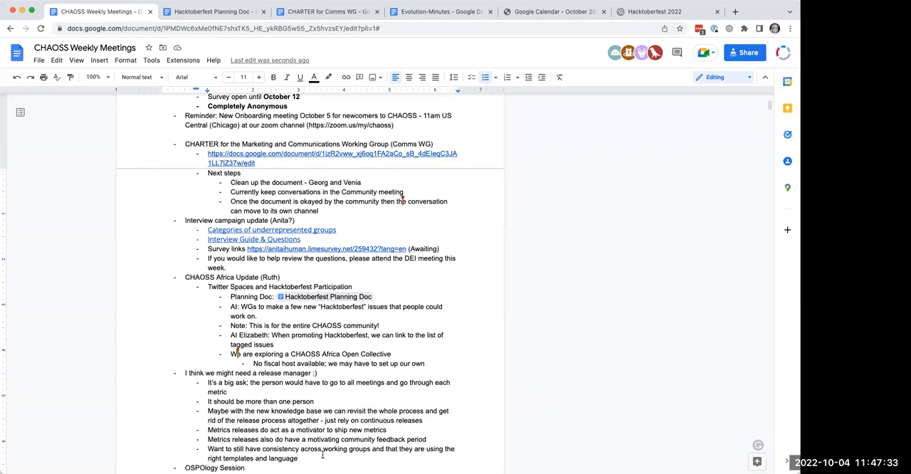
Step: Add the bullet 'The hope is also that website translations can help'
type("The w")
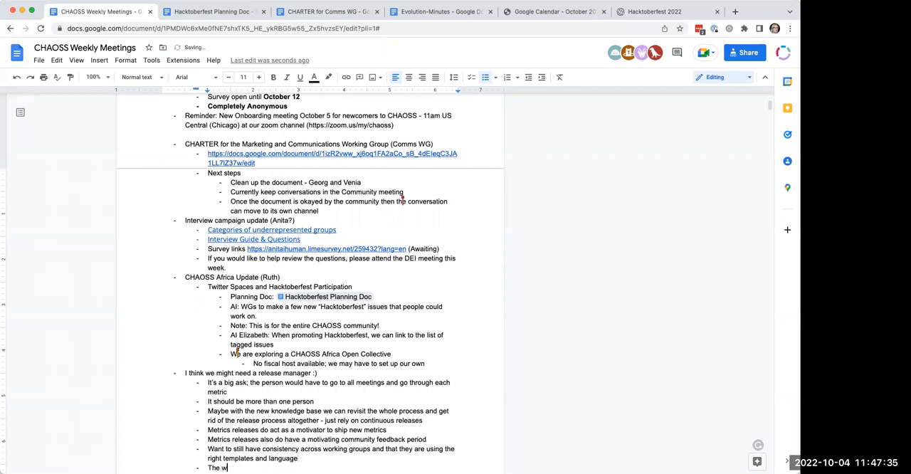
type("hope")
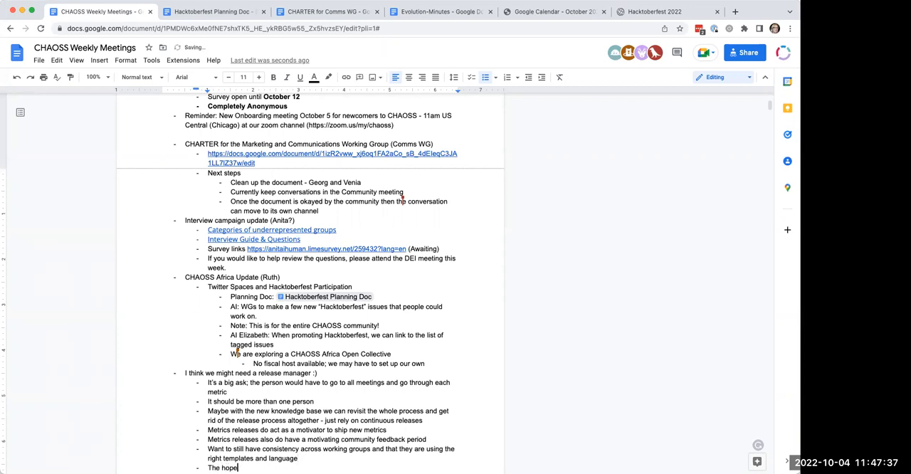
type("is also that website transl")
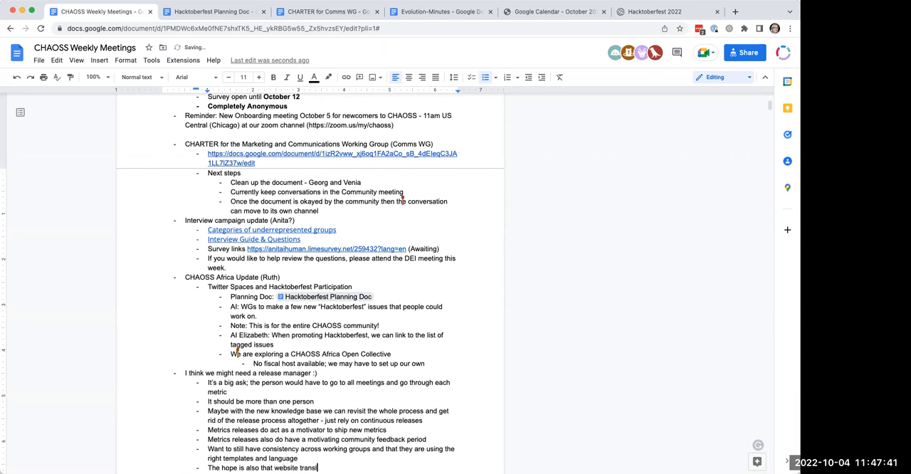
type("ations can help")
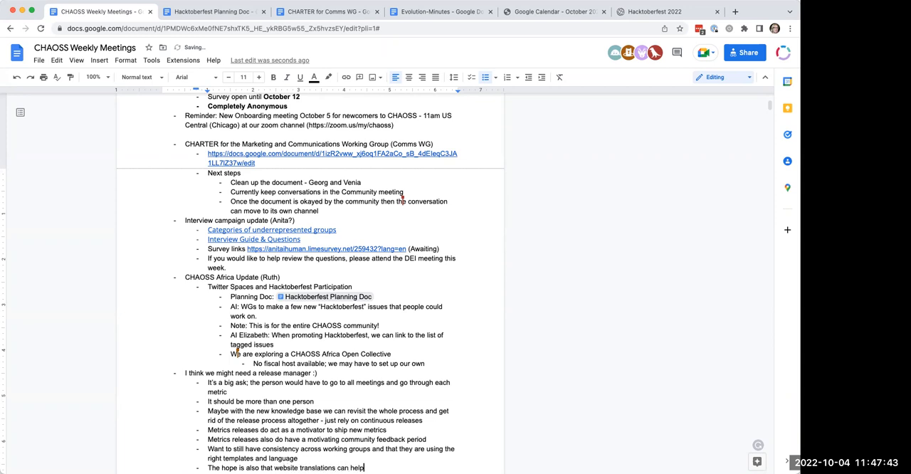
scroll("down", 3)
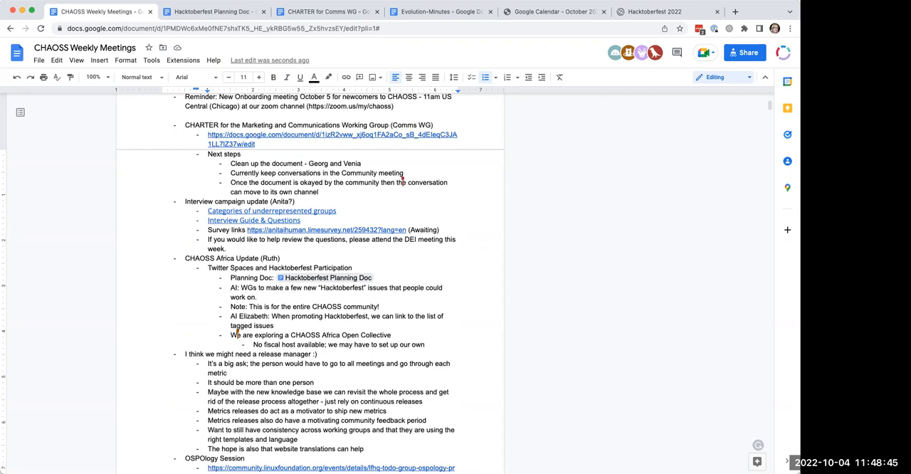
mouse_move(318, 418)
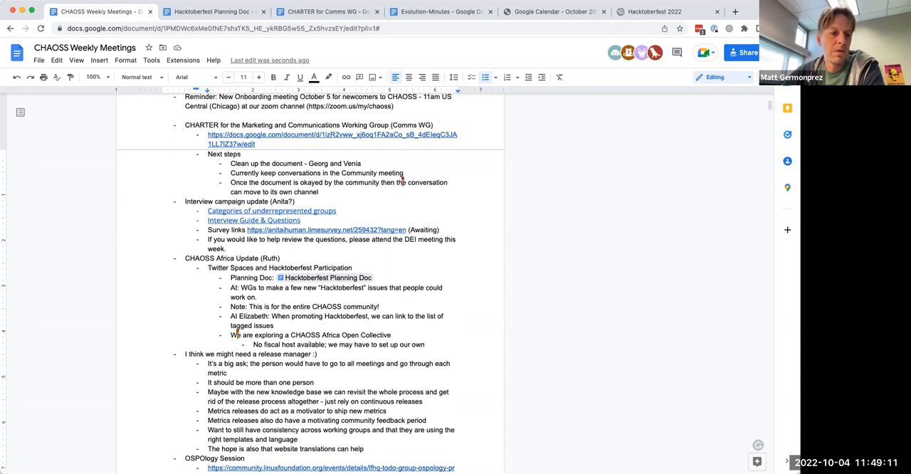
Step: Add the action item for Matt, Kevin and Vinod: 'Meet to discuss and bring back to this meeting'
type("Al Matt, Kevin.")
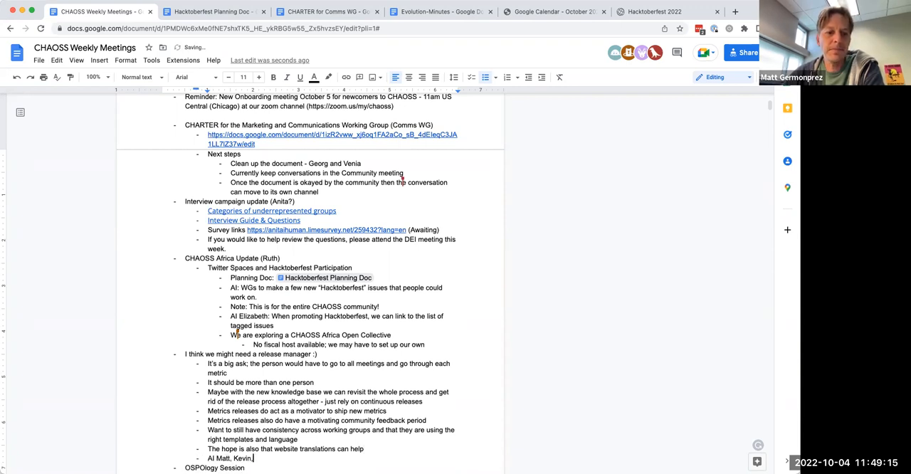
type("Vinod :")
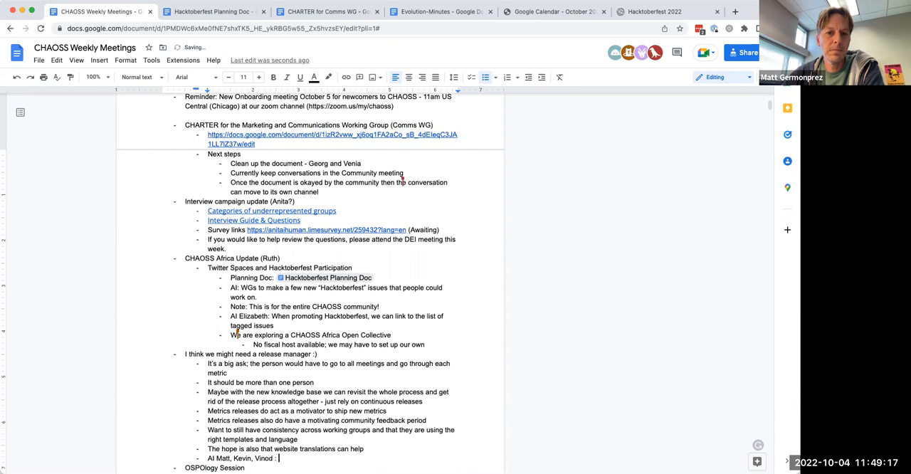
type("Meet to duscuss and bring back to this")
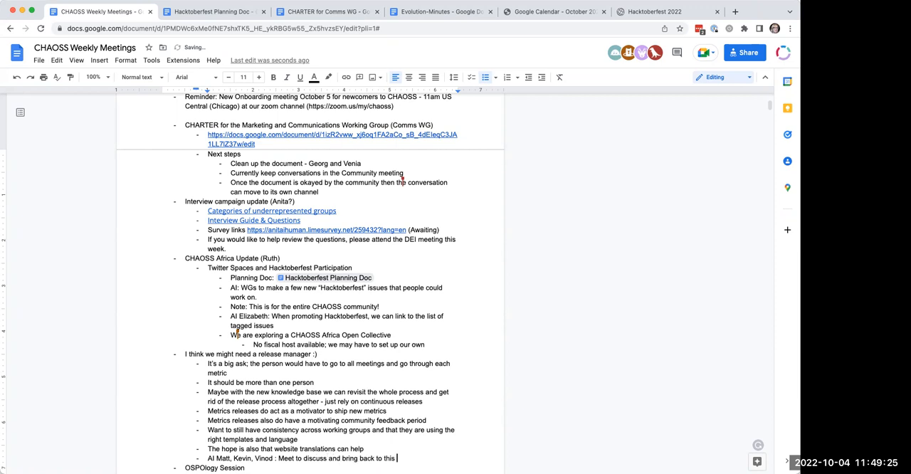
type("meeting")
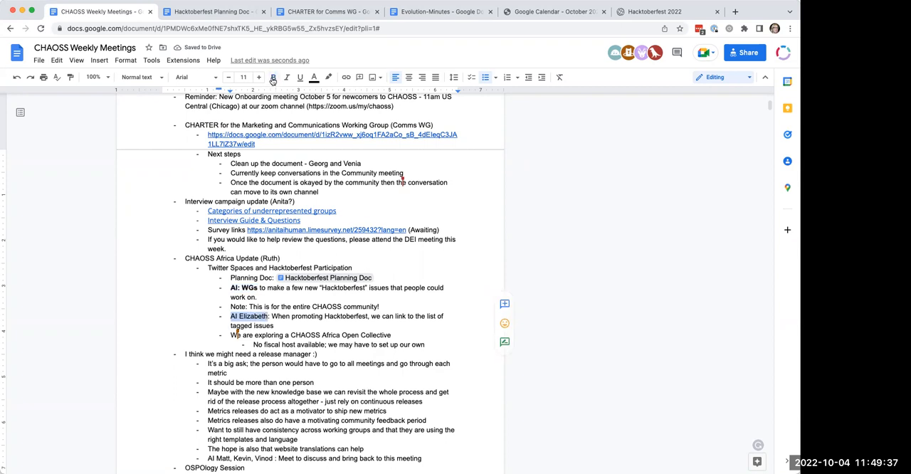
Step: Add the action item asking multilingual folks whether they would test the site translations
left_click(422, 457)
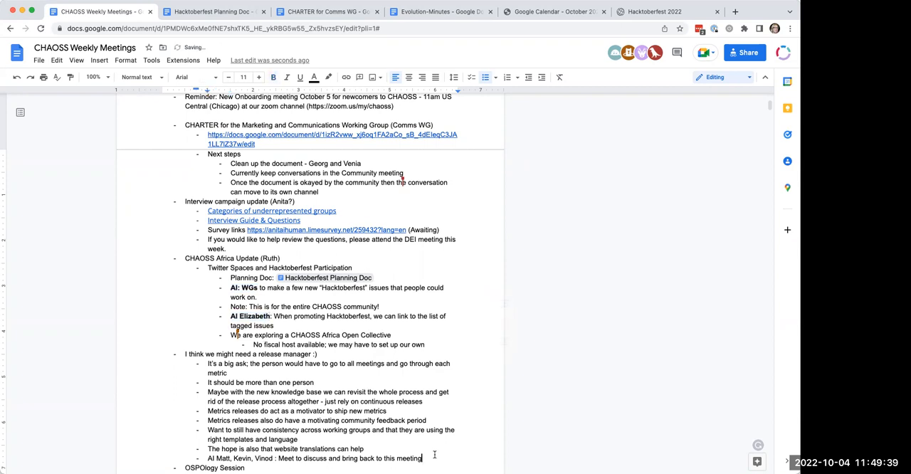
type("AI")
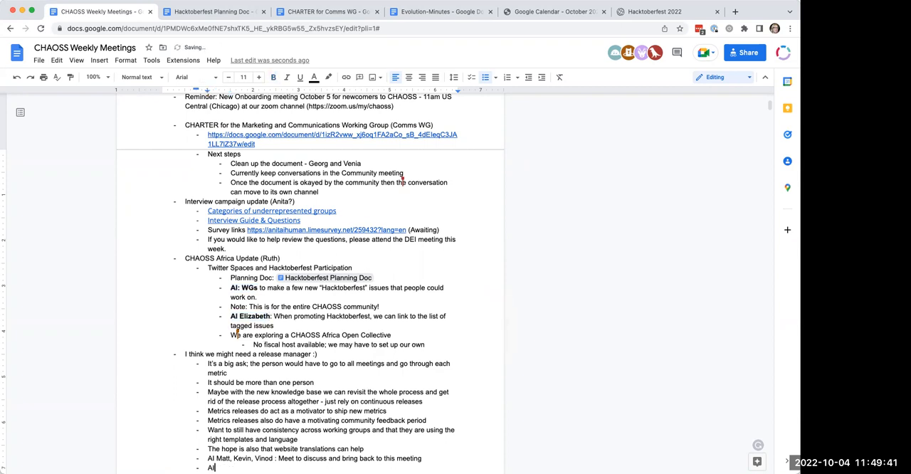
type("Mui")
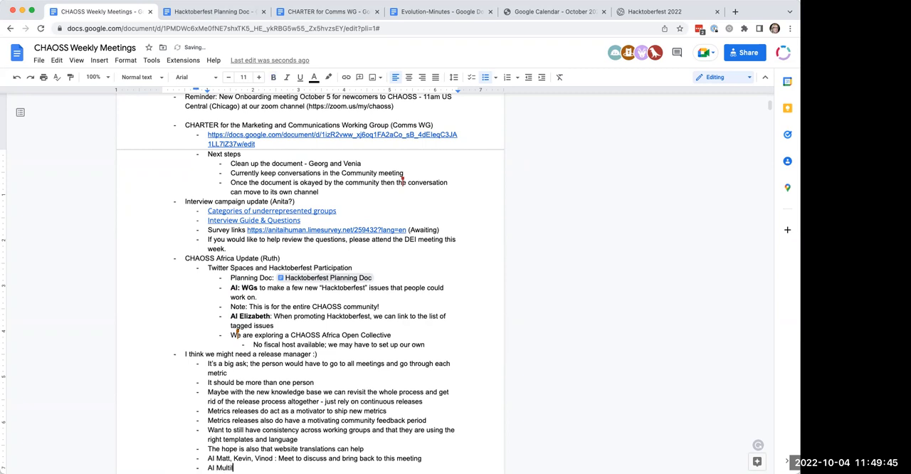
type("ingual")
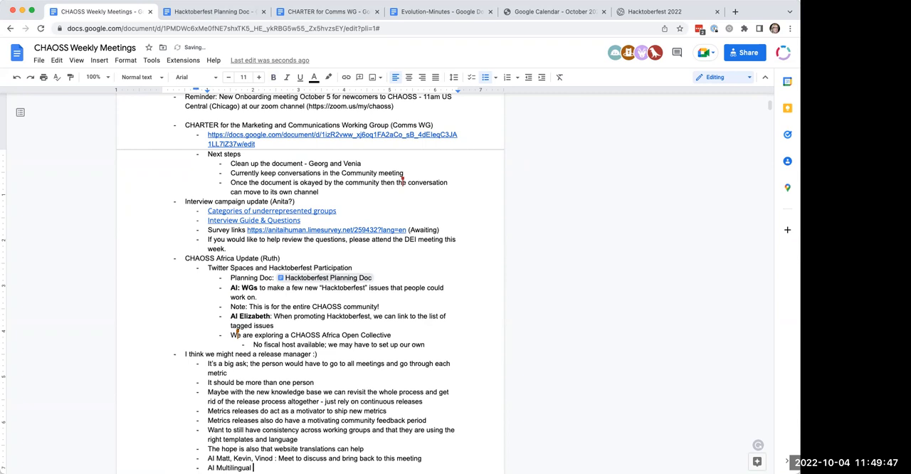
type("folks:")
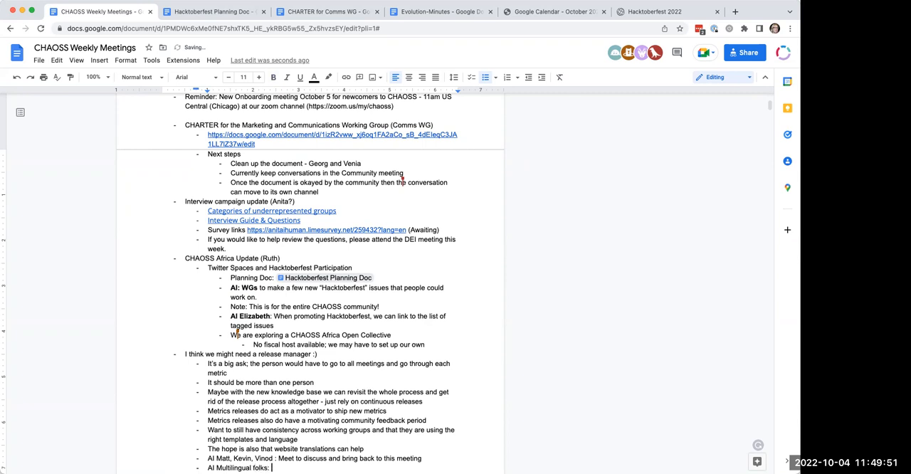
type("would you be willing")
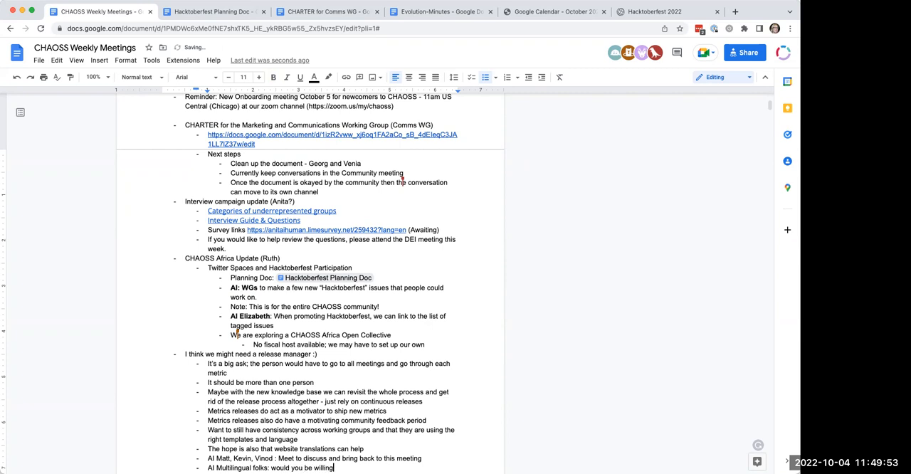
type("to test the site for")
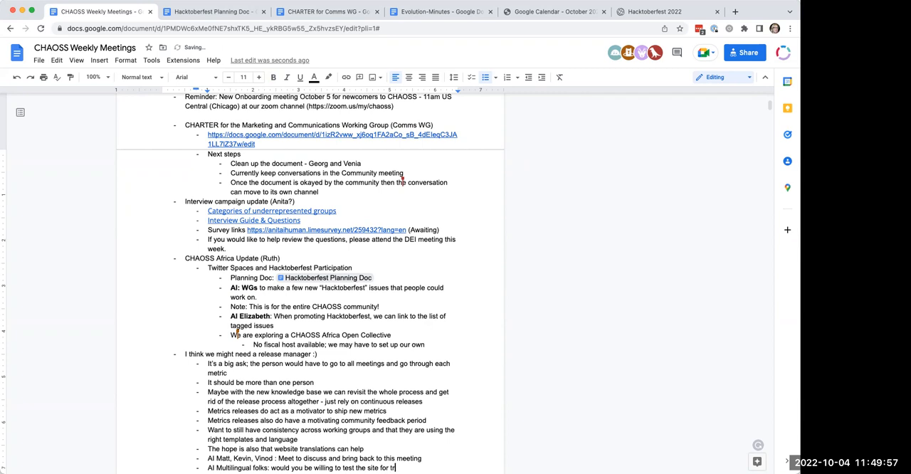
type("translations")
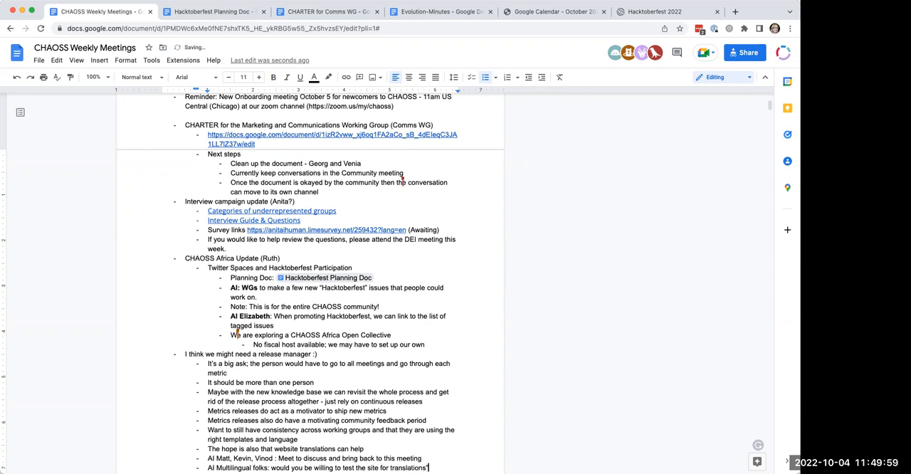
scroll("down", 3)
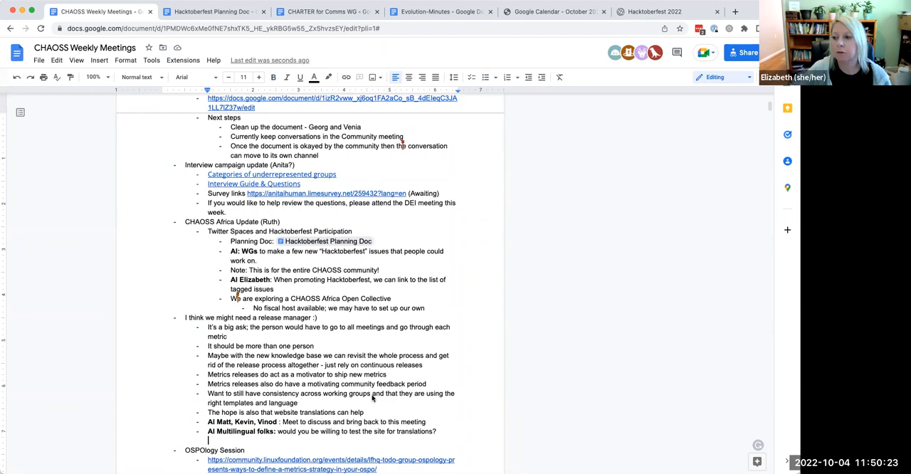
mouse_move(329, 388)
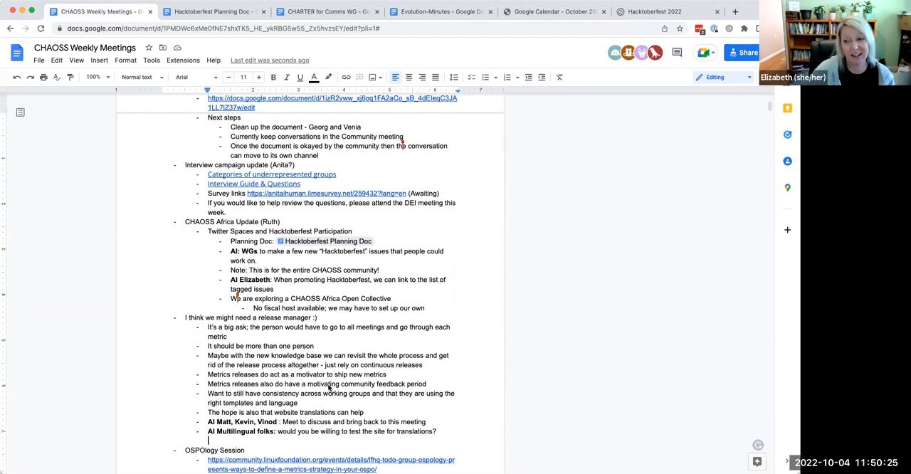
scroll("down", 3)
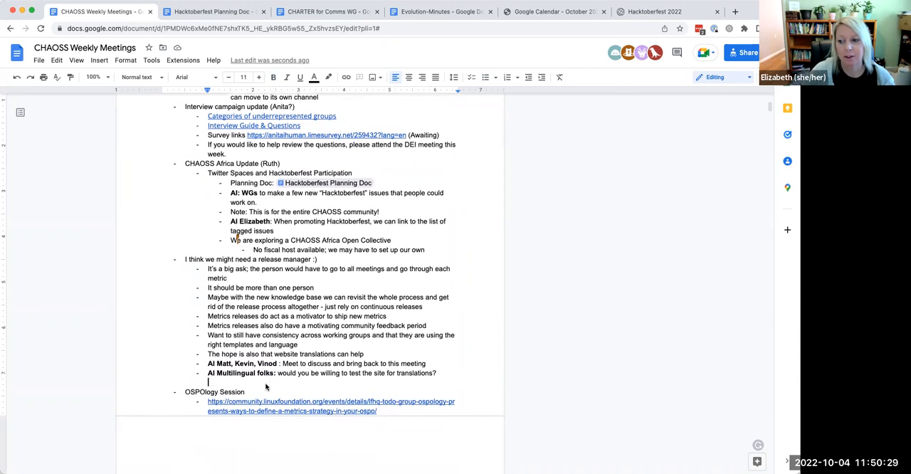
scroll("down", 3)
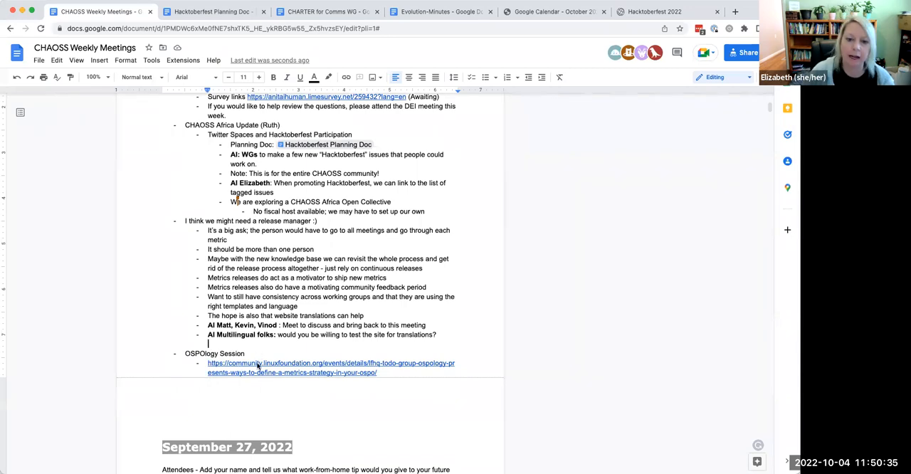
left_click(331, 362)
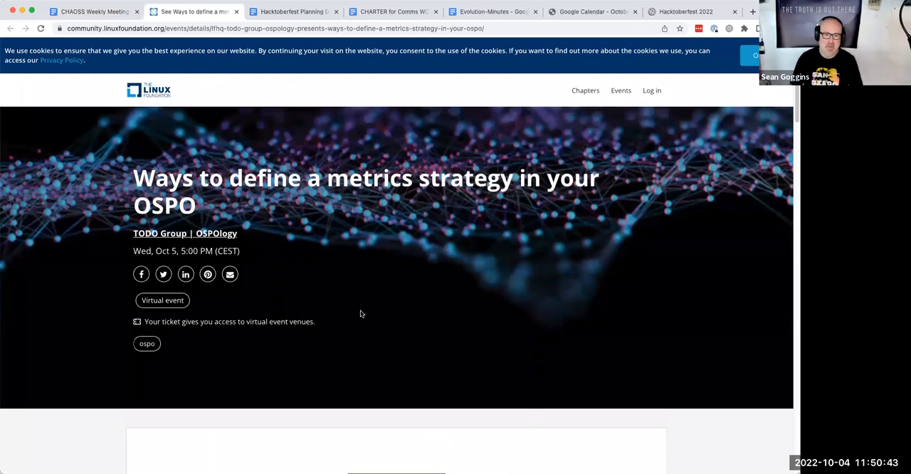
mouse_move(370, 286)
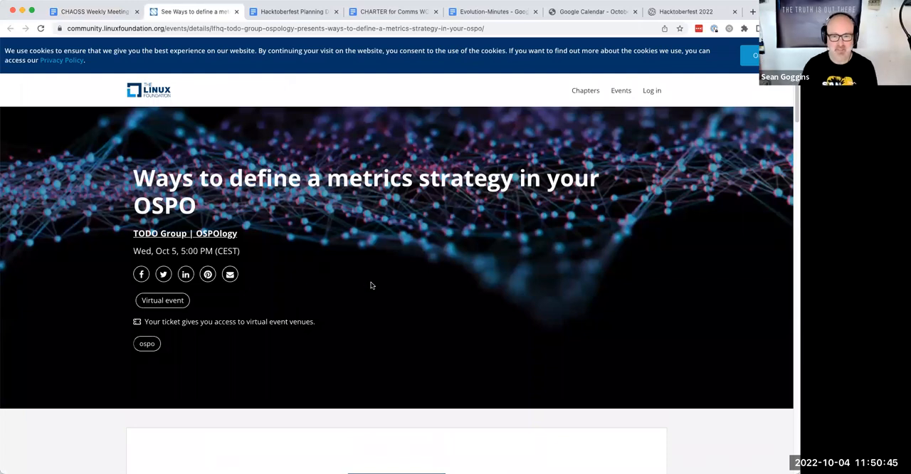
Step: Scroll through the OSPO metrics strategy event page, then return to the CHAOSS Weekly Meetings notes
scroll("down", 3)
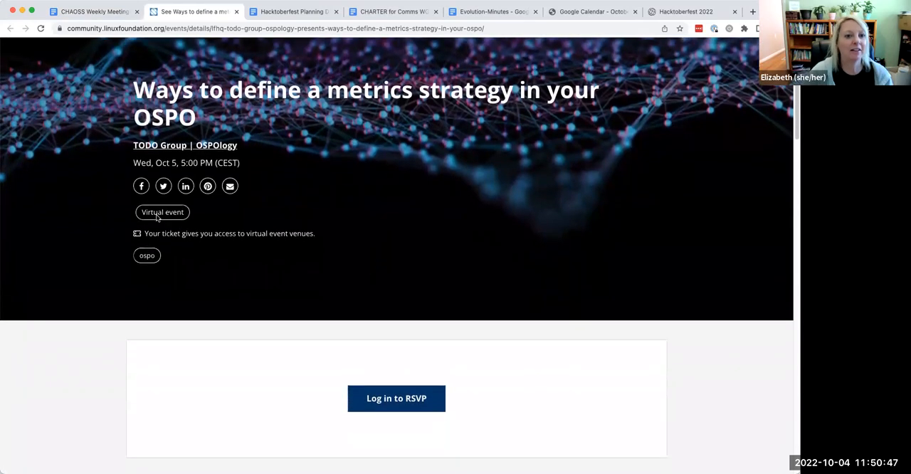
mouse_move(331, 180)
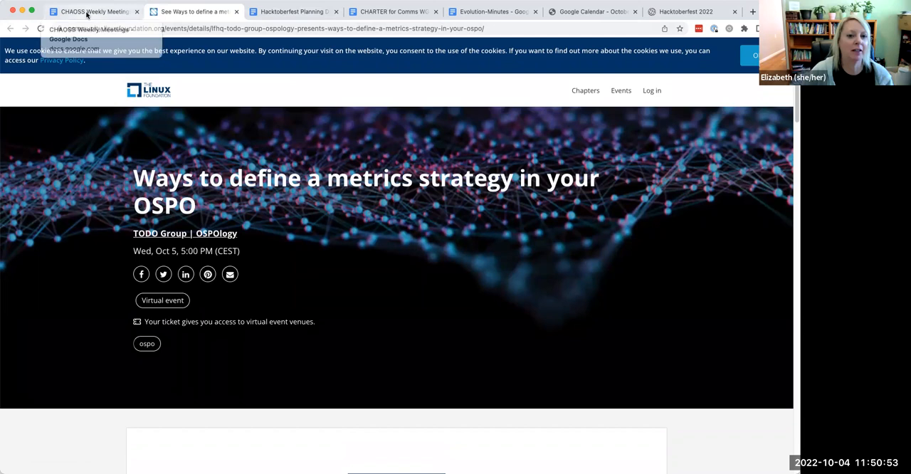
left_click(93, 12)
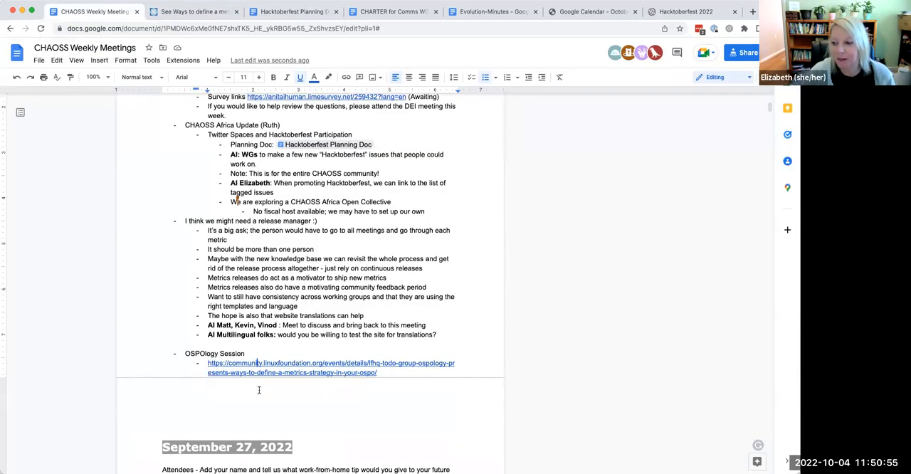